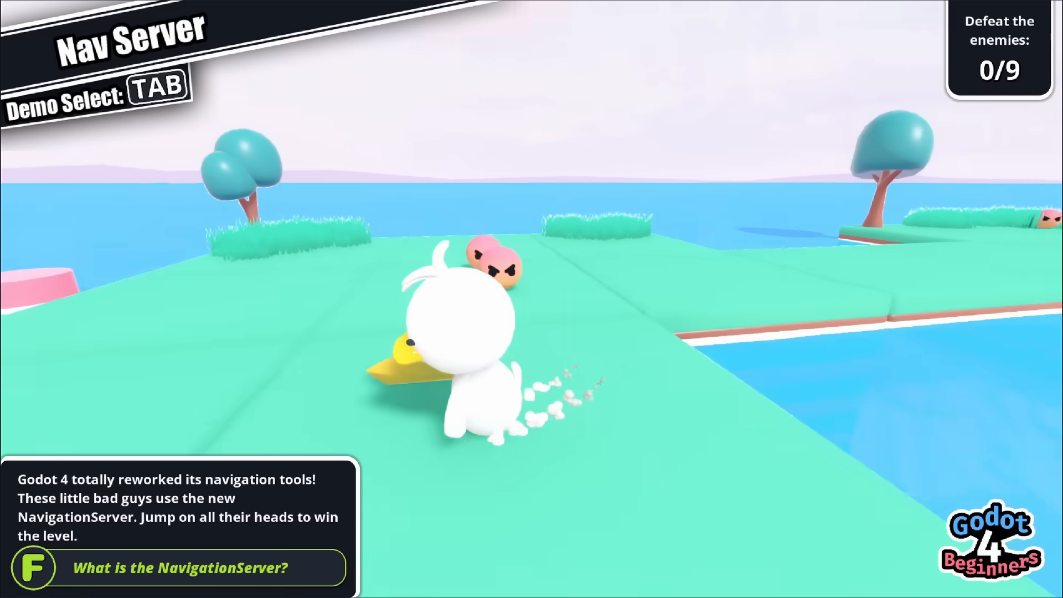
Search the node types for 'navigationre' and create a NavigationRegion3D as the scene root
{"action": "key", "text": "space"}
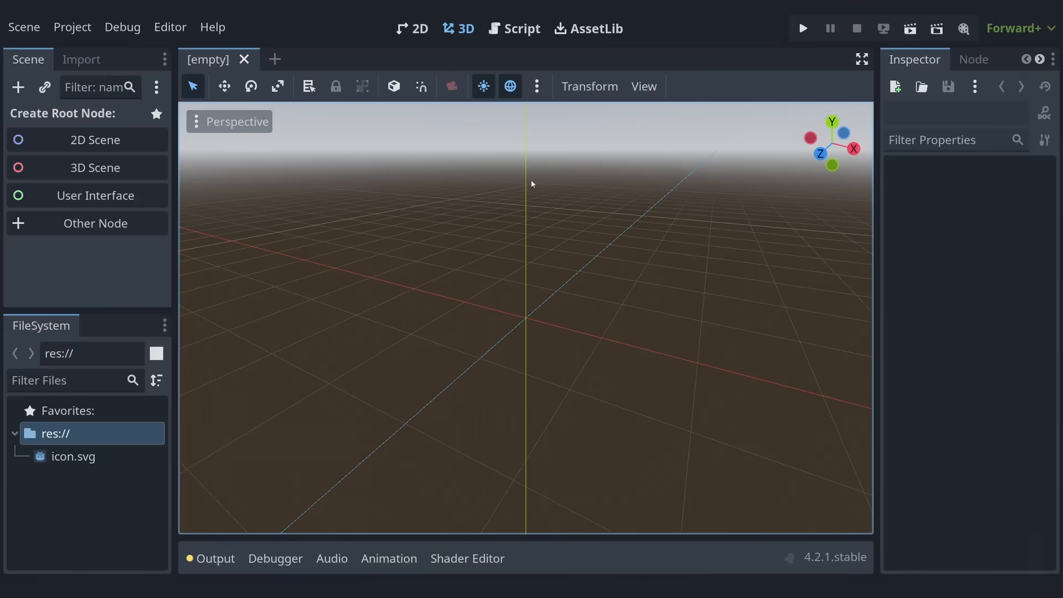
{"action": "mouse_move", "coordinate": [87, 223]}
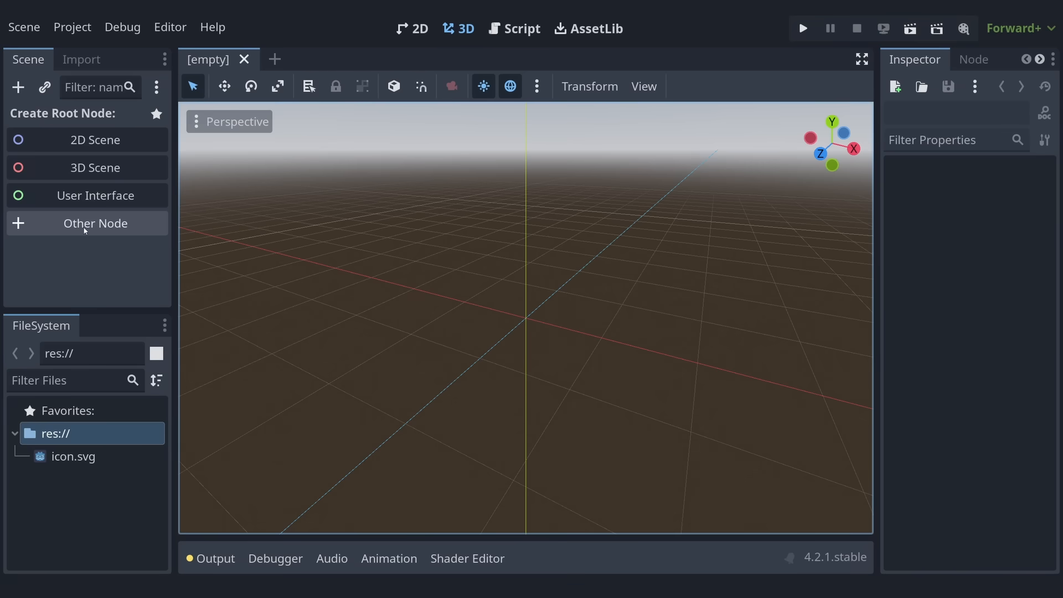
{"action": "mouse_move", "coordinate": [341, 261]}
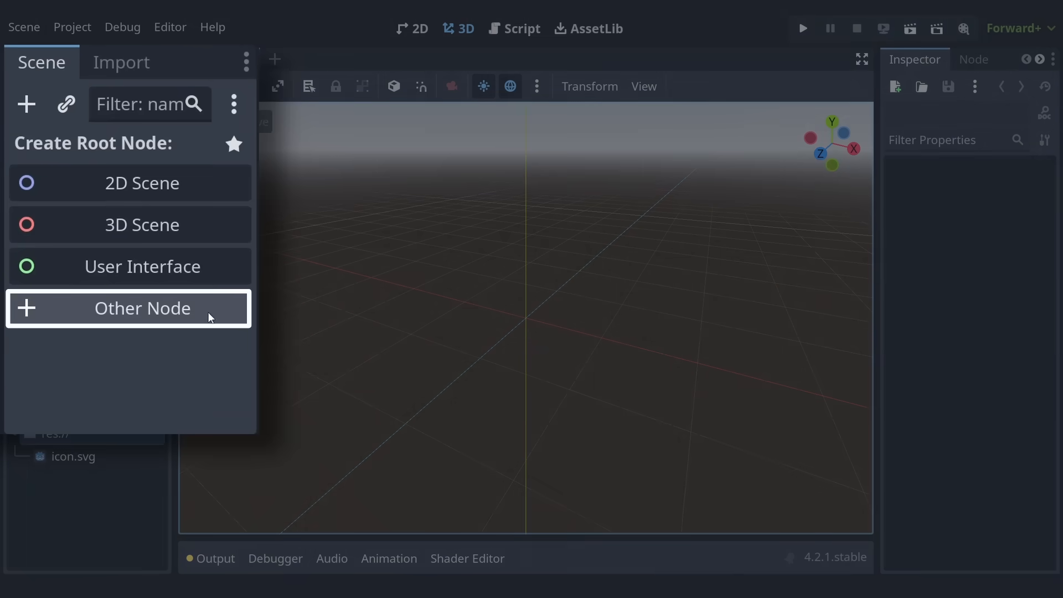
{"action": "left_click", "coordinate": [142, 308]}
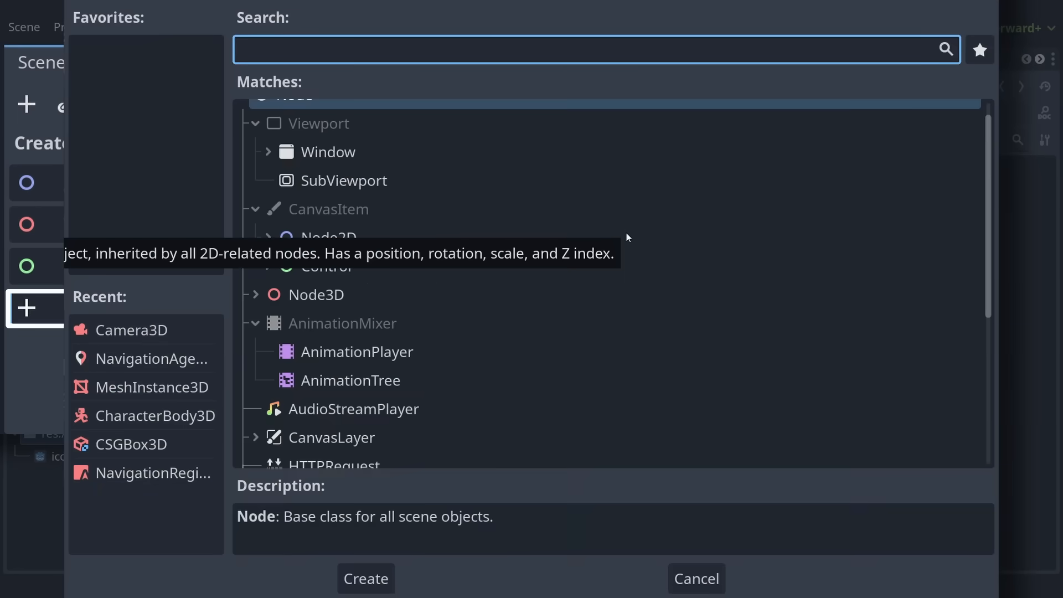
{"action": "type", "text": "navigationre"}
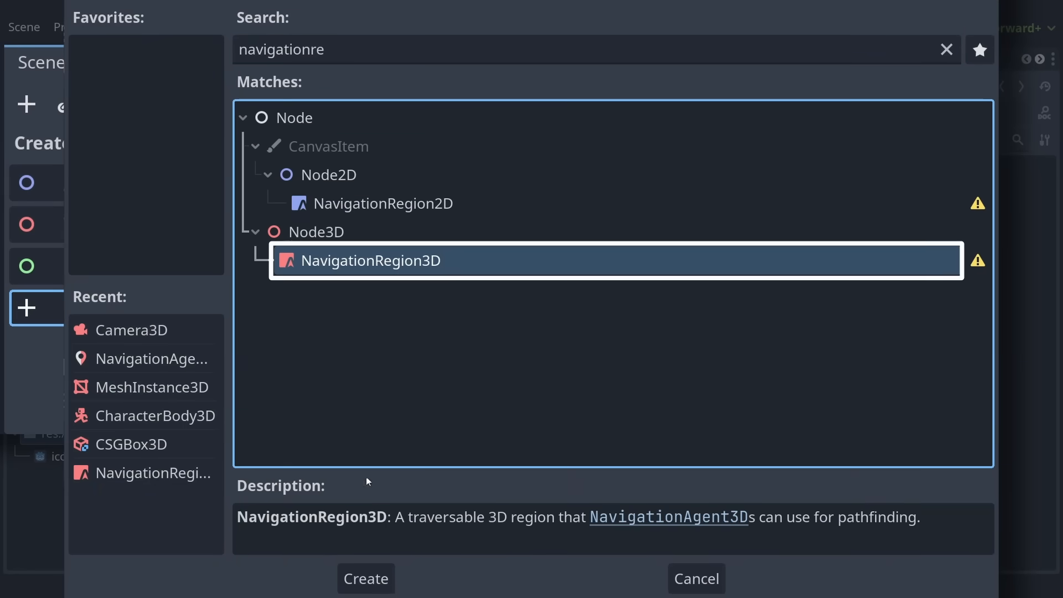
{"action": "left_click", "coordinate": [364, 578]}
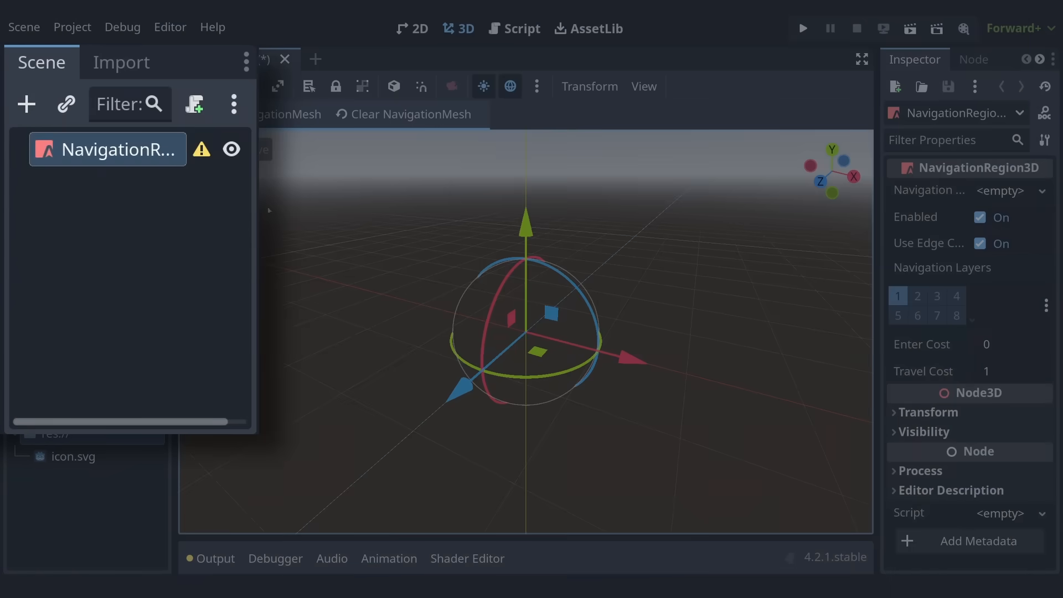
{"action": "mouse_move", "coordinate": [108, 149]}
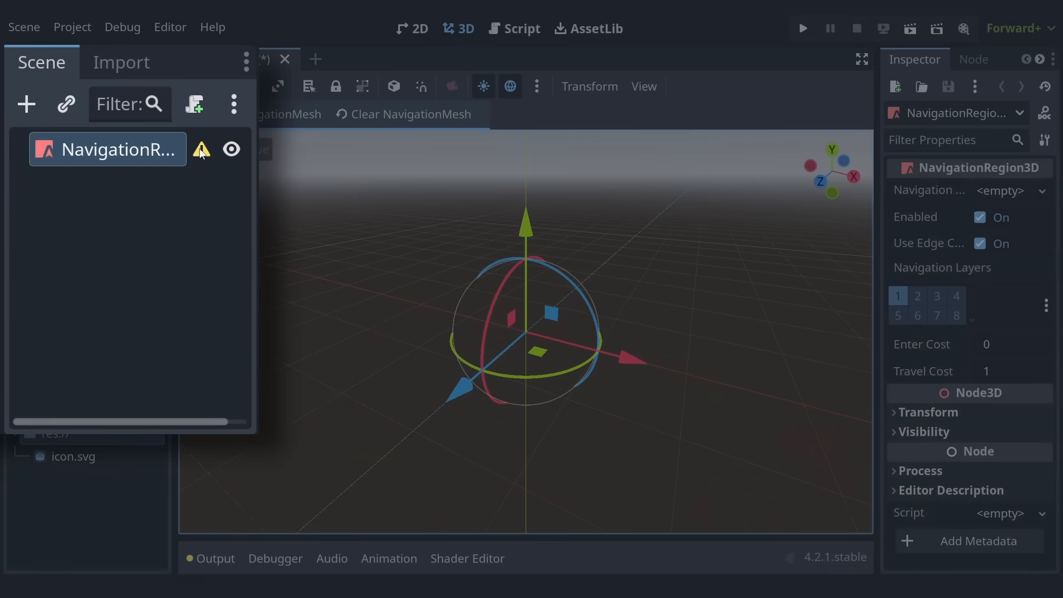
{"action": "mouse_move", "coordinate": [201, 149]}
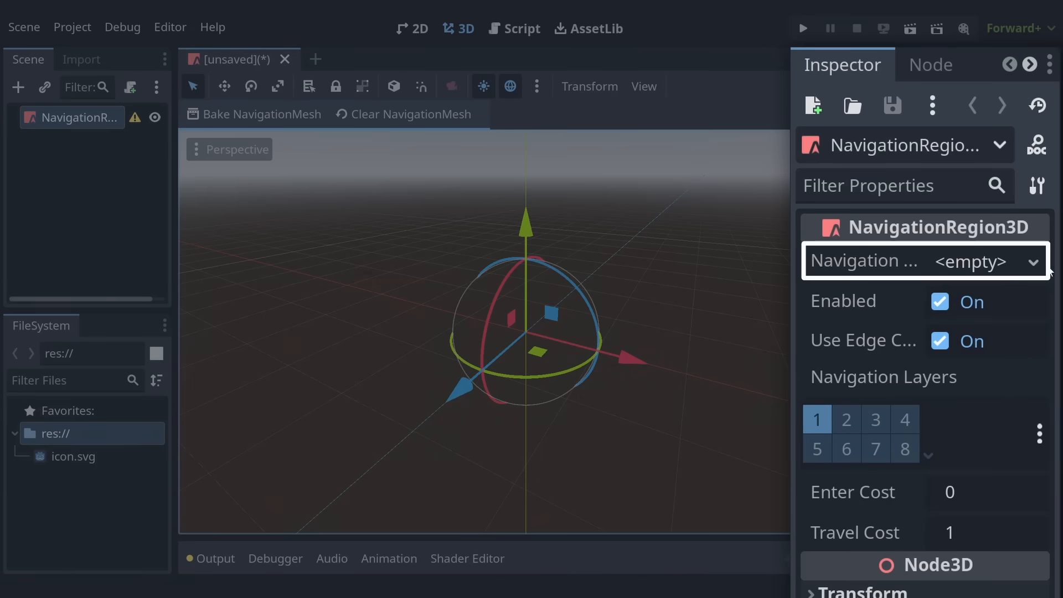
Assign a new NavigationMesh resource to the NavigationRegion3D and expand its settings
{"action": "left_click", "coordinate": [1032, 261]}
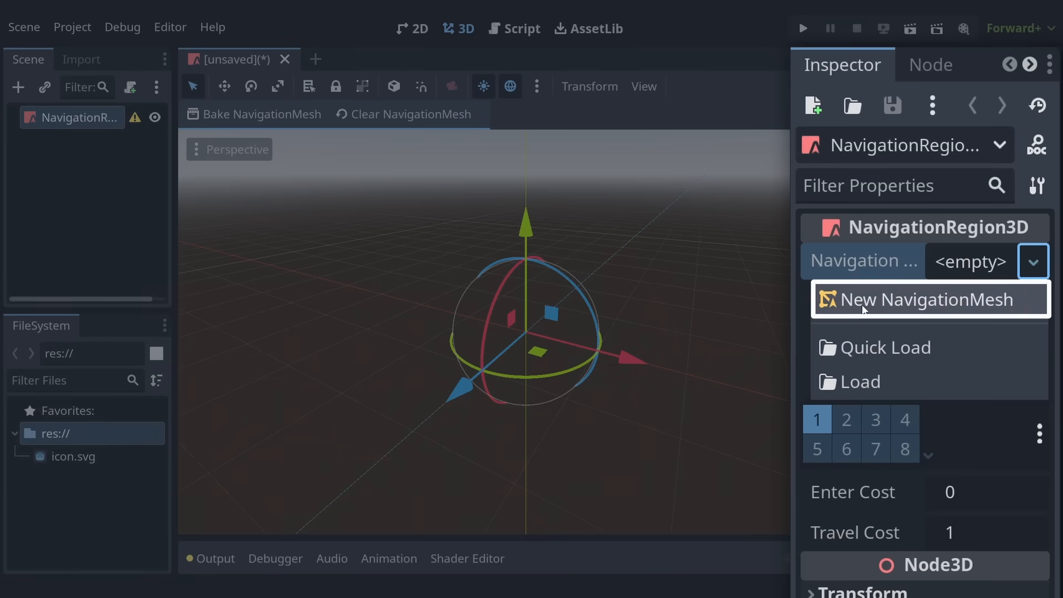
{"action": "left_click", "coordinate": [919, 298]}
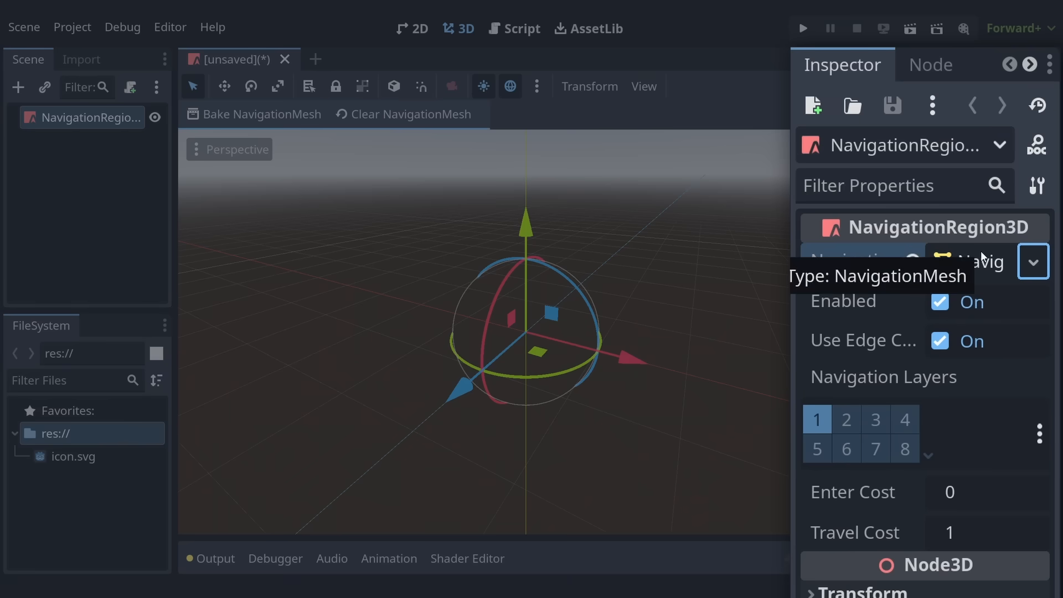
{"action": "mouse_move", "coordinate": [857, 261]}
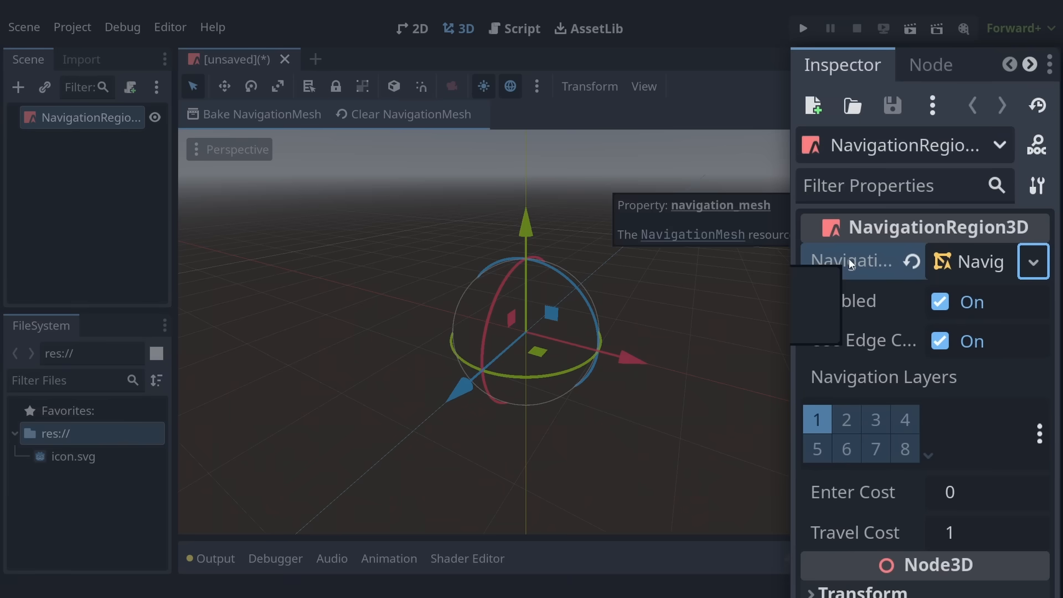
{"action": "mouse_move", "coordinate": [735, 308]}
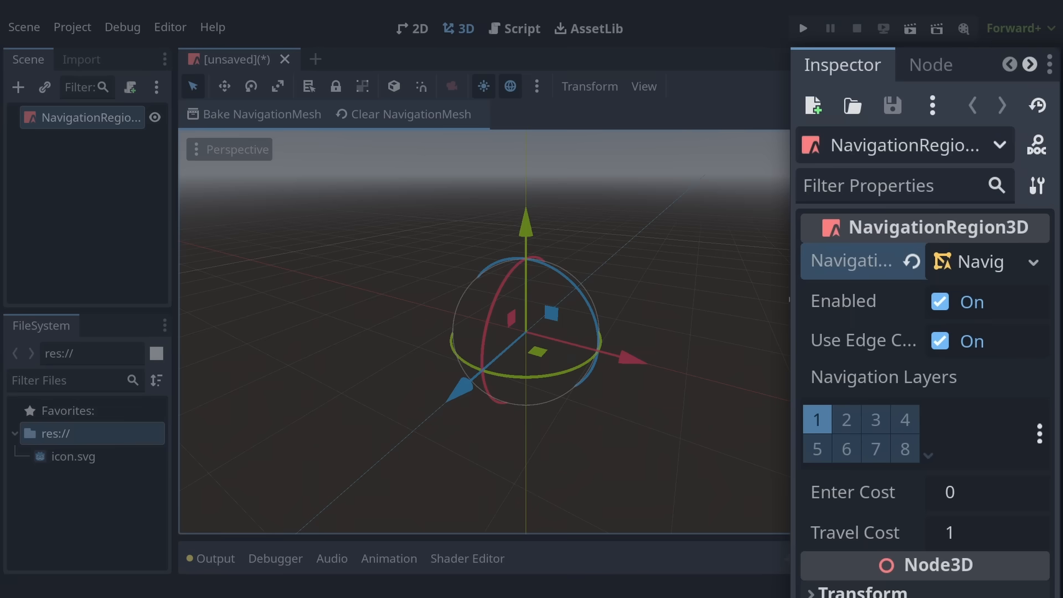
{"action": "left_click", "coordinate": [958, 261]}
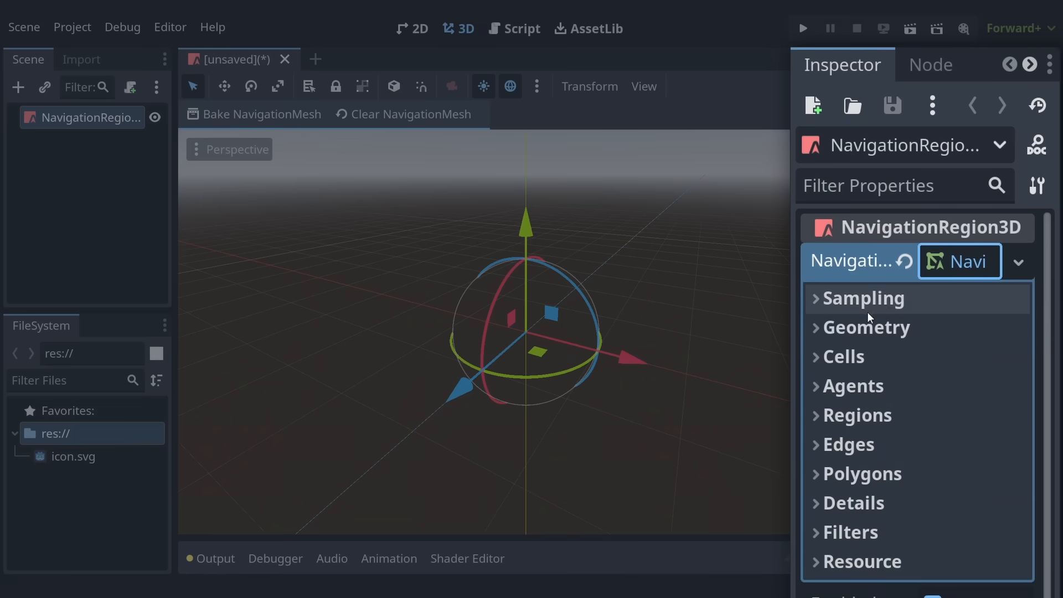
Review the Geometry settings, checking the parsed geometry type options
{"action": "left_click", "coordinate": [866, 326]}
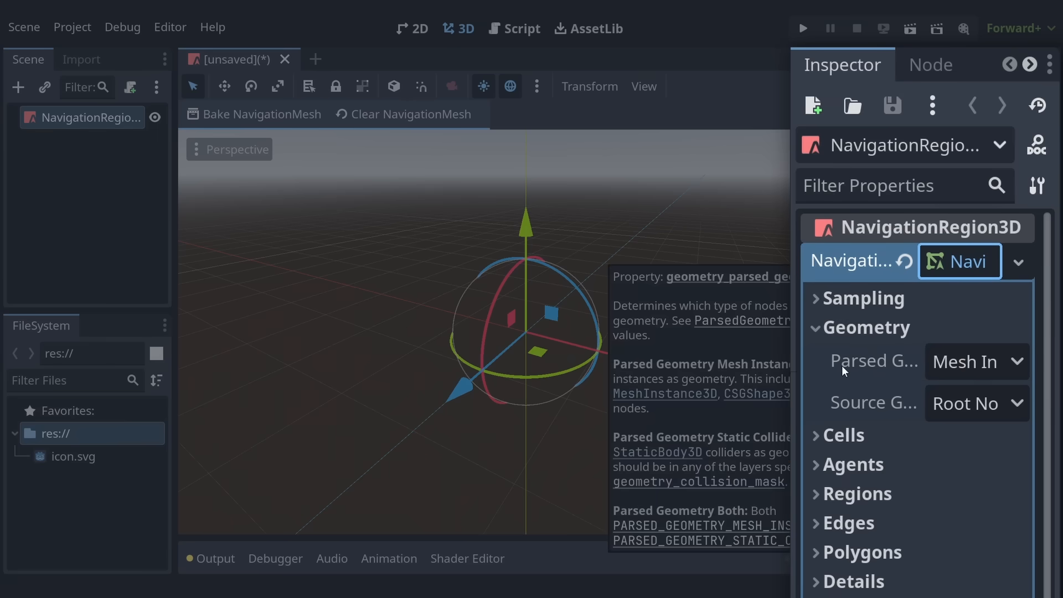
{"action": "left_click", "coordinate": [976, 361]}
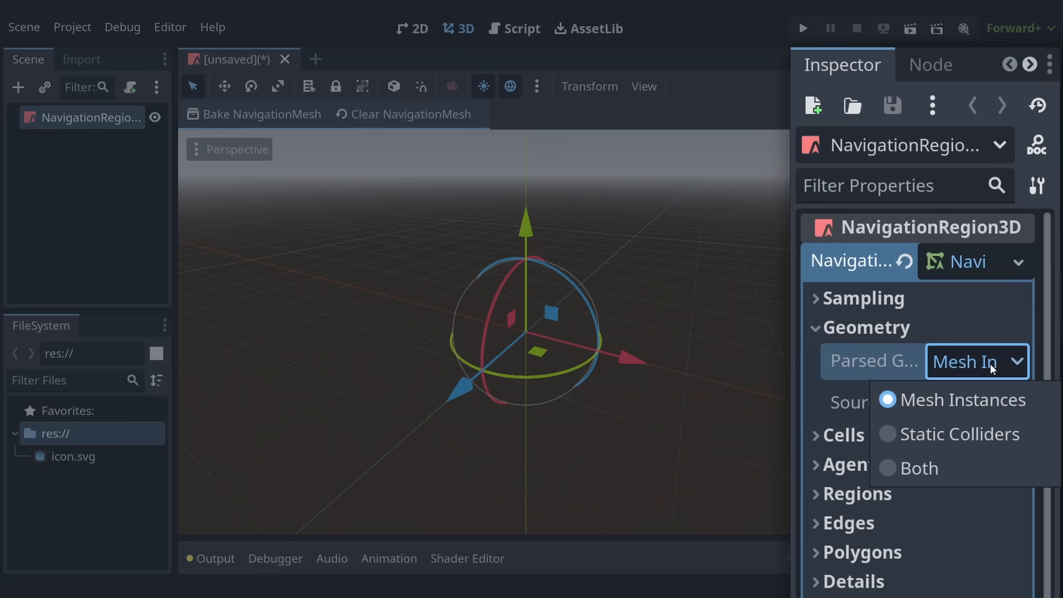
{"action": "mouse_move", "coordinate": [986, 437]}
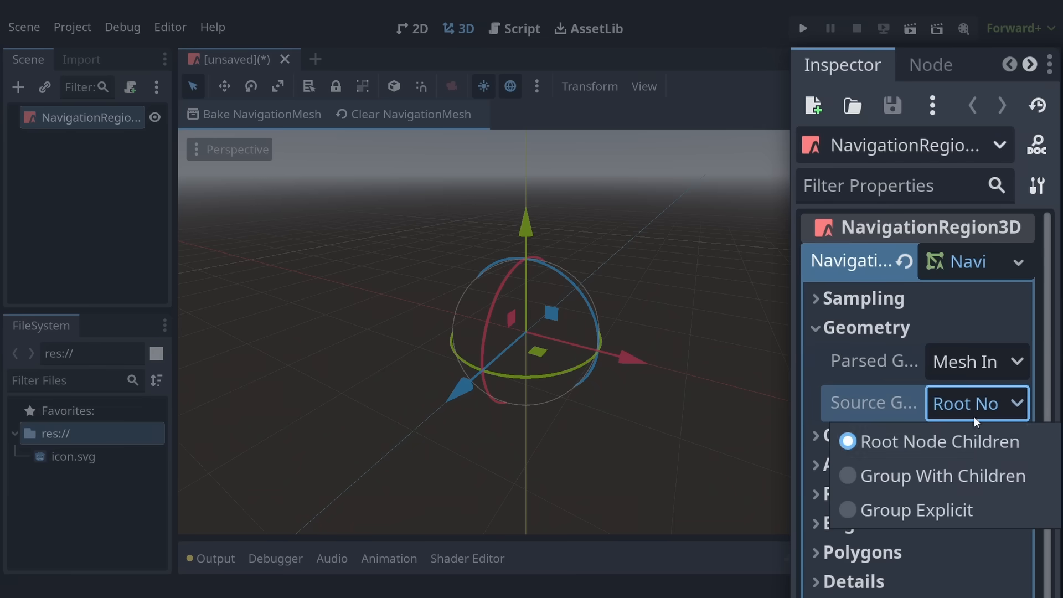
{"action": "mouse_move", "coordinate": [977, 521]}
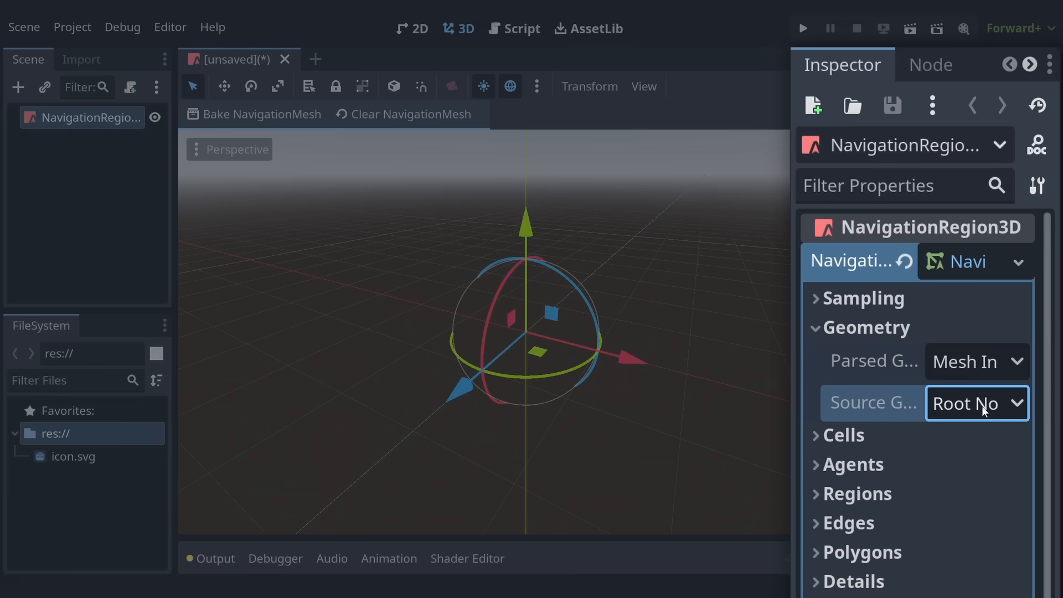
{"action": "left_click", "coordinate": [866, 327]}
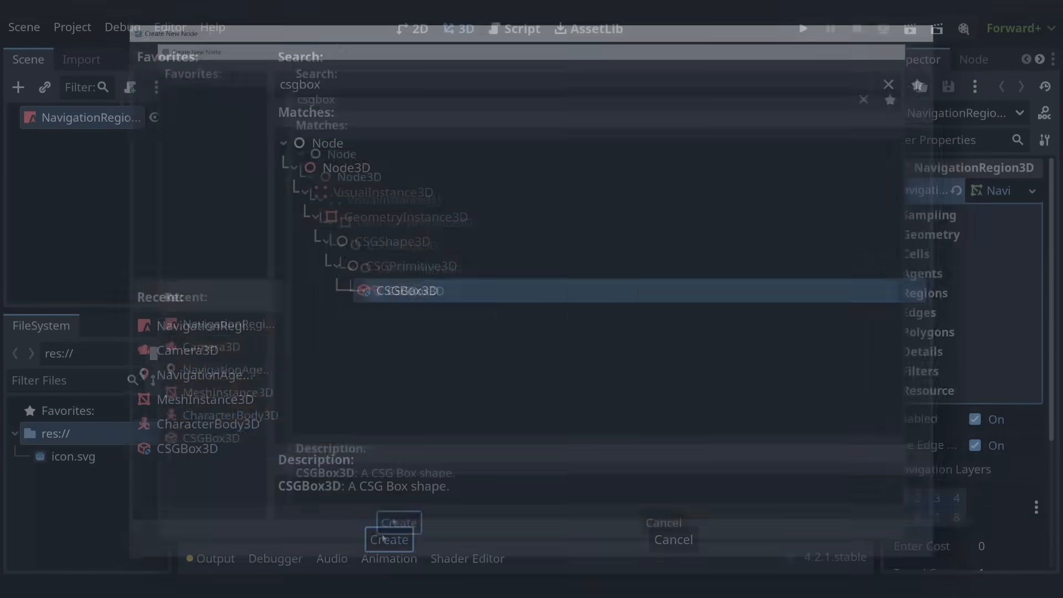
Add a CSGBox3D floor sized 10 × 10 with collision and lower its y position to -0.5
{"action": "left_click", "coordinate": [388, 540]}
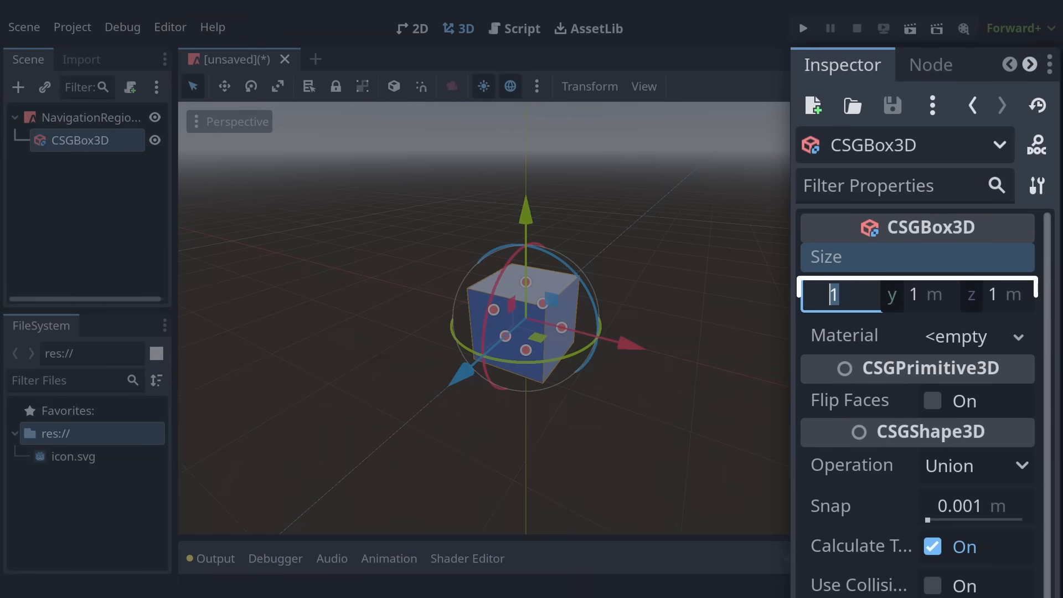
{"action": "type", "text": "0"}
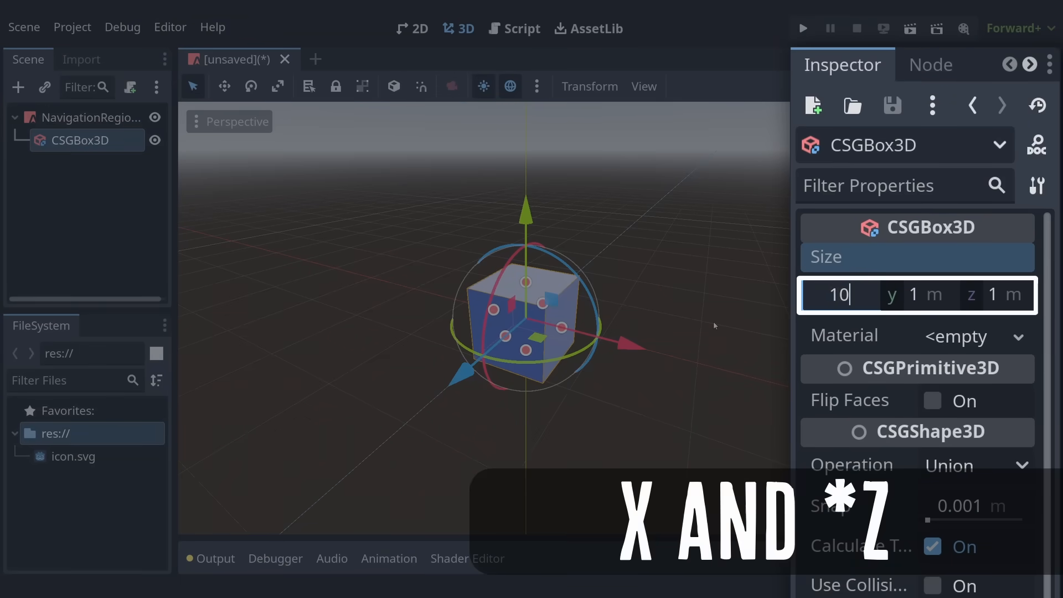
{"action": "key", "text": "Return"}
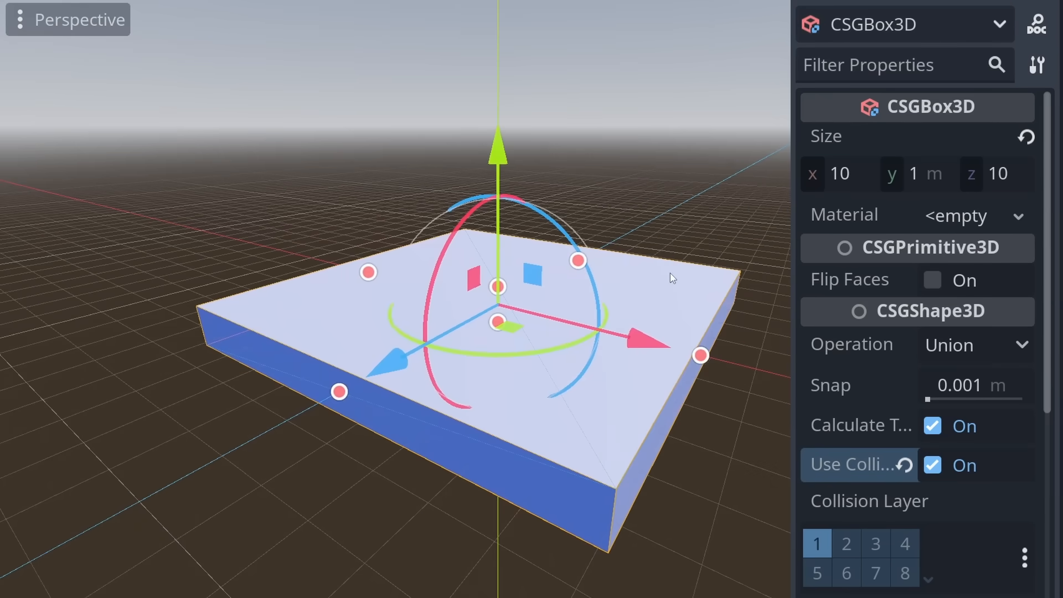
{"action": "scroll", "scroll_direction": "down", "scroll_amount": 3}
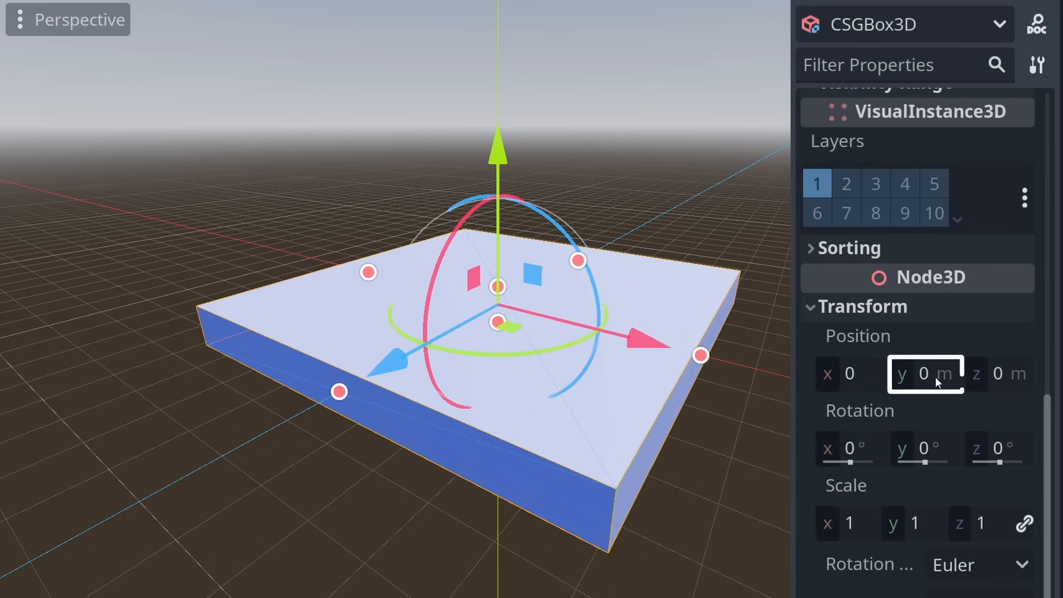
{"action": "type", "text": "-0.5"}
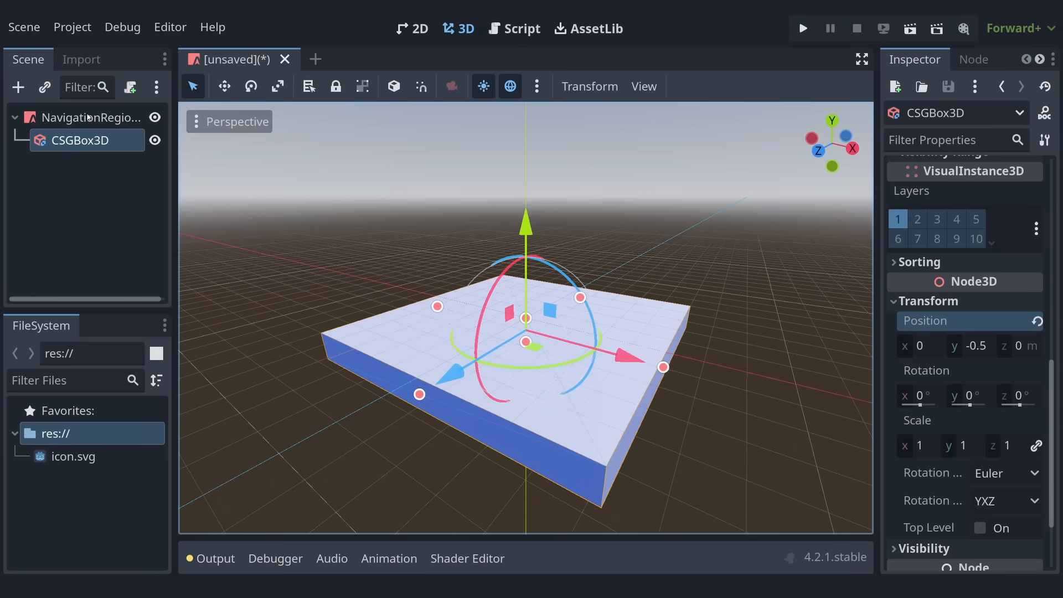
Bake the navigation mesh on the NavigationRegion3D and check it from the front view
{"action": "left_click", "coordinate": [92, 118]}
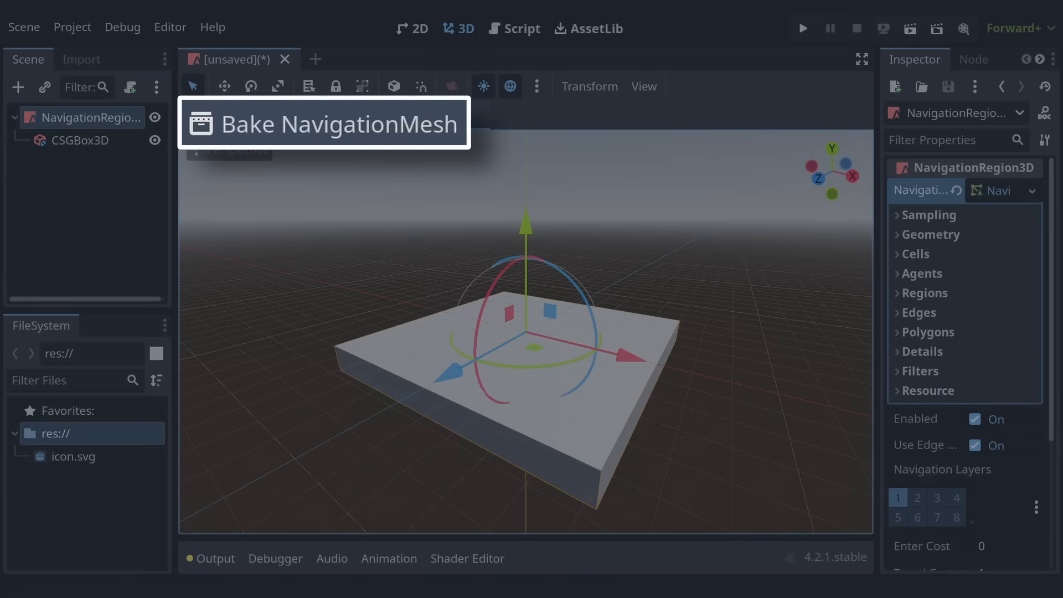
{"action": "left_click", "coordinate": [339, 123]}
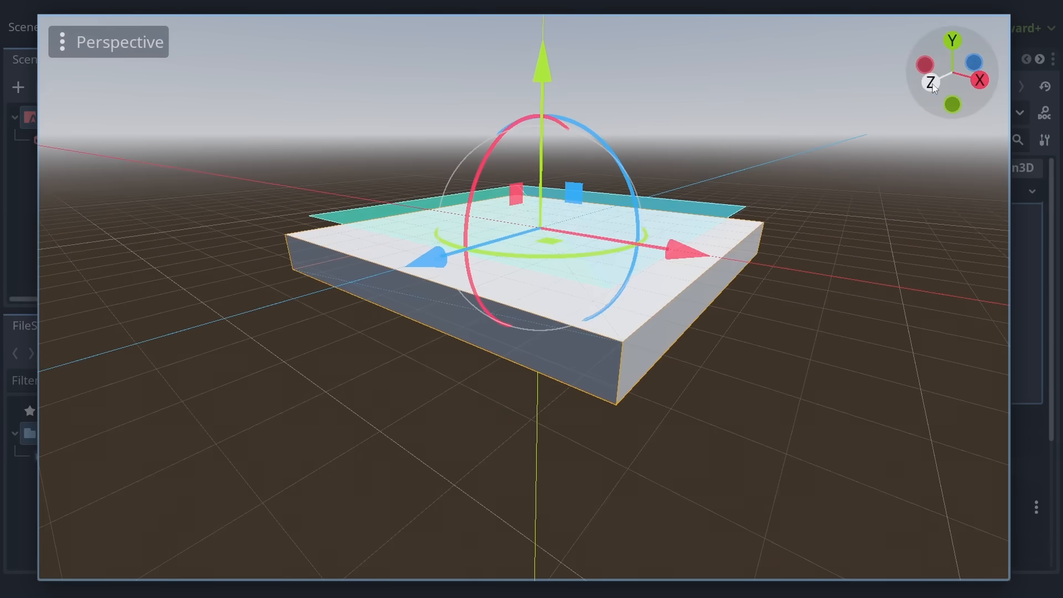
{"action": "left_click", "coordinate": [933, 83]}
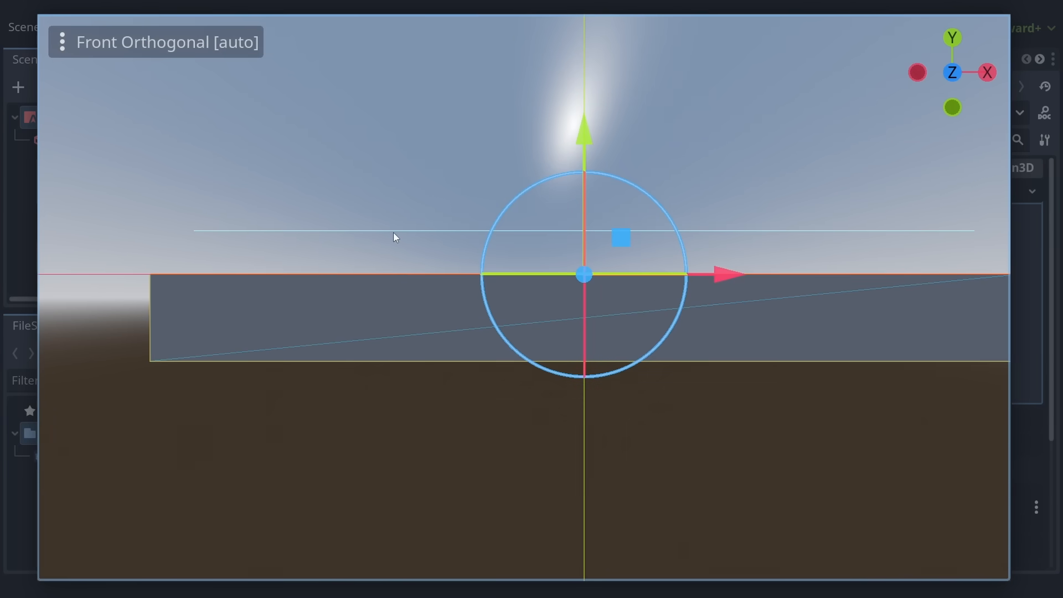
{"action": "mouse_move", "coordinate": [857, 451]}
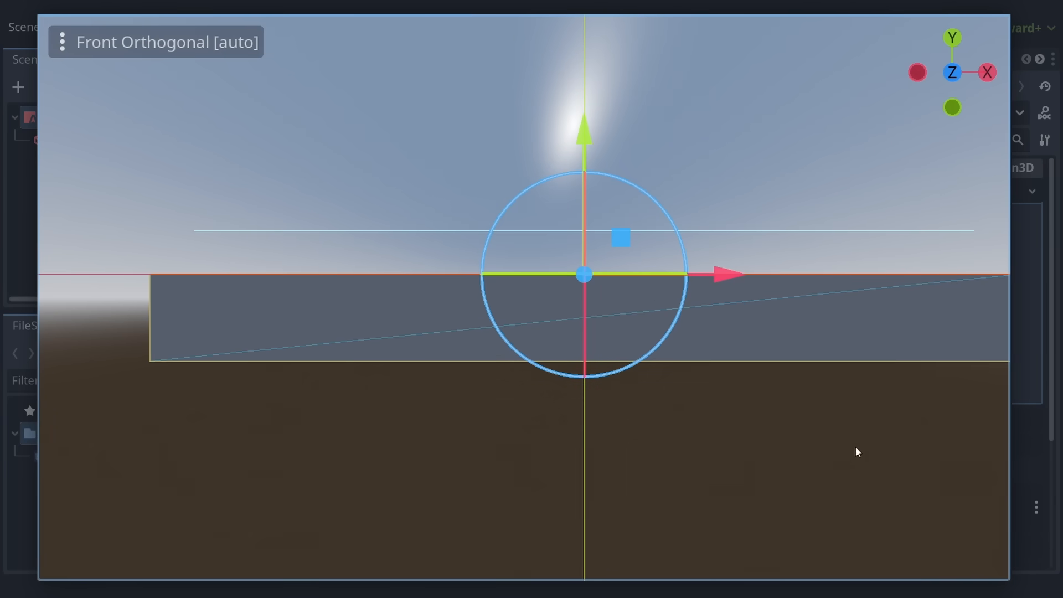
{"action": "mouse_move", "coordinate": [877, 378]}
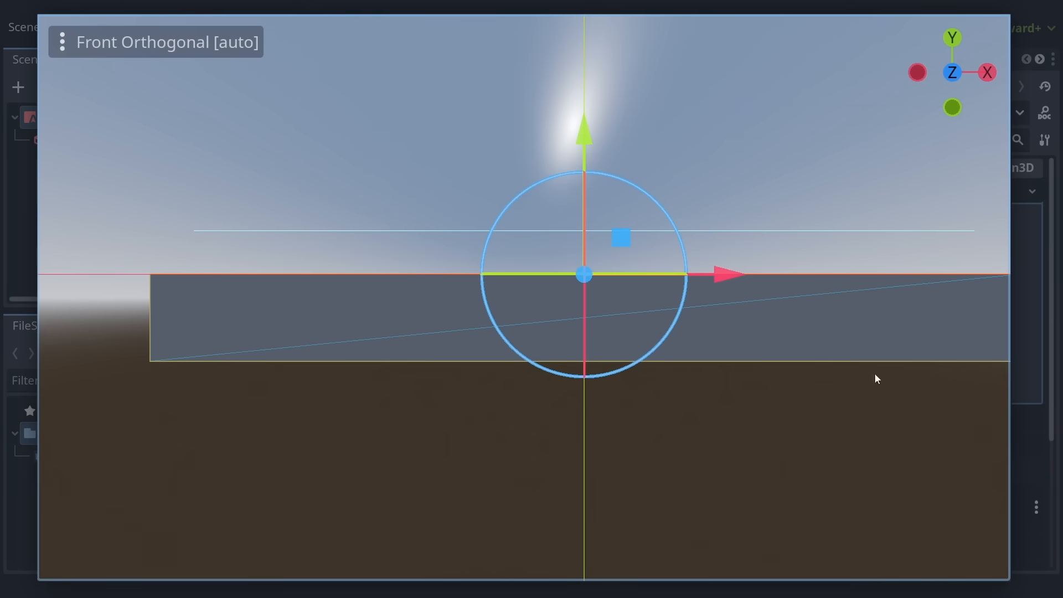
{"action": "mouse_move", "coordinate": [910, 214]}
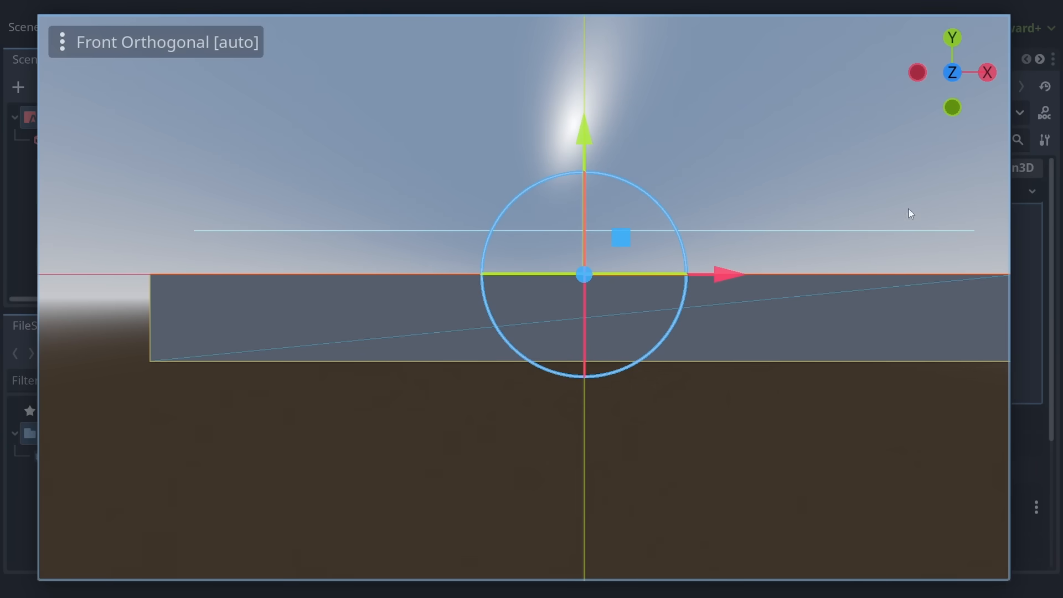
{"action": "mouse_move", "coordinate": [710, 424]}
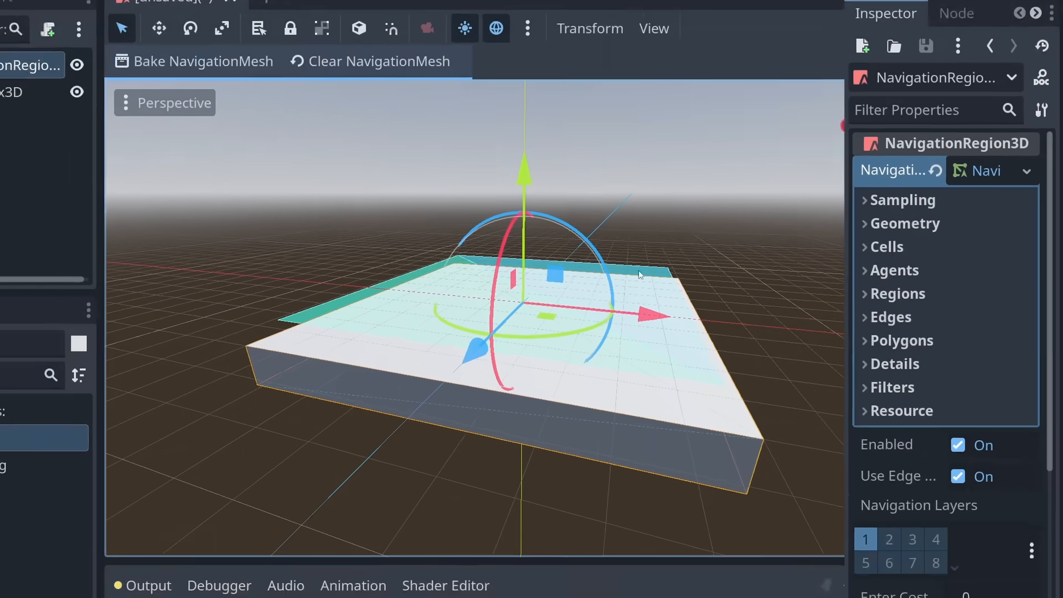
{"action": "left_click", "coordinate": [887, 246]}
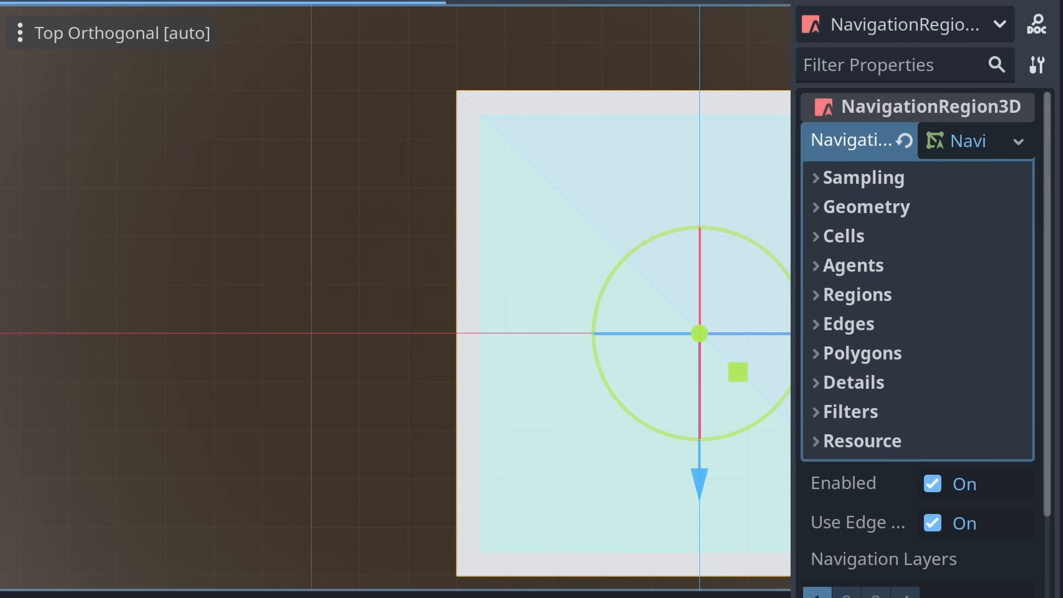
{"action": "left_click", "coordinate": [855, 265]}
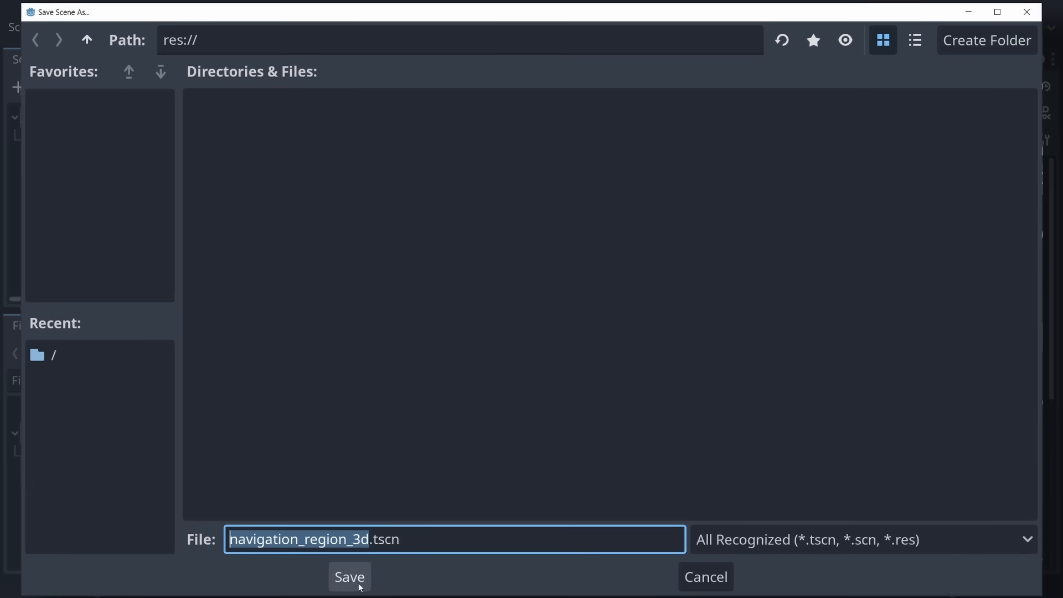
Save the scene as NavigationLevel.tscn in the project folder
{"action": "type", "text": "NavigationL"}
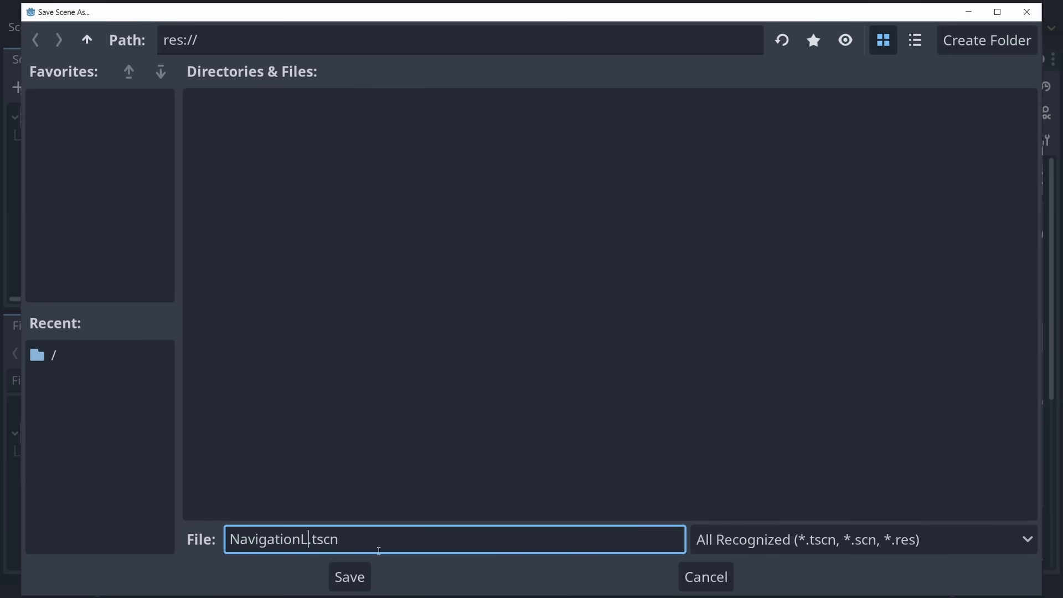
{"action": "left_click", "coordinate": [349, 577]}
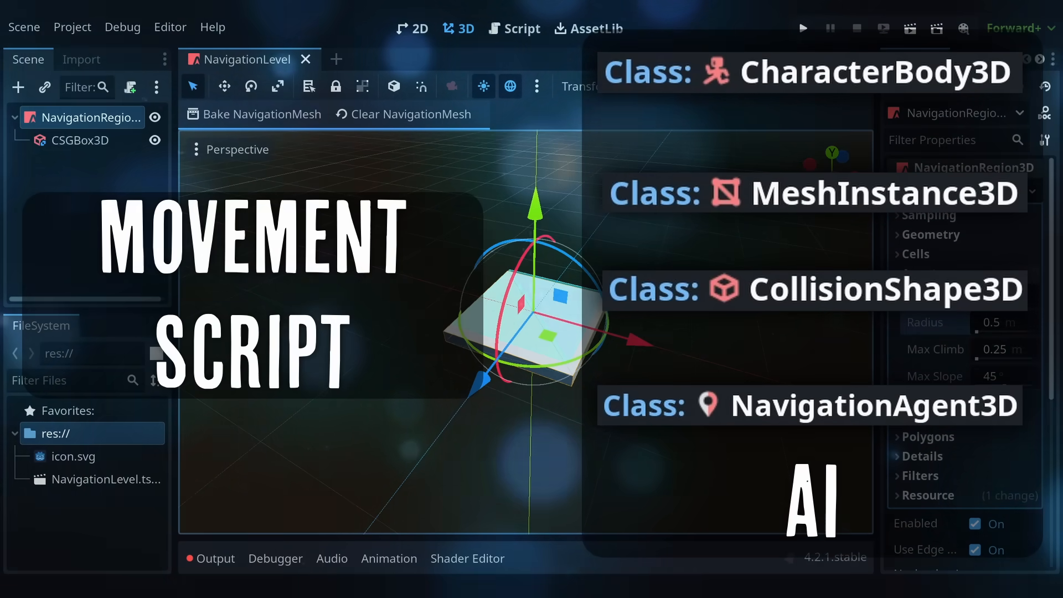
{"action": "scroll", "scroll_direction": "down", "scroll_amount": 3}
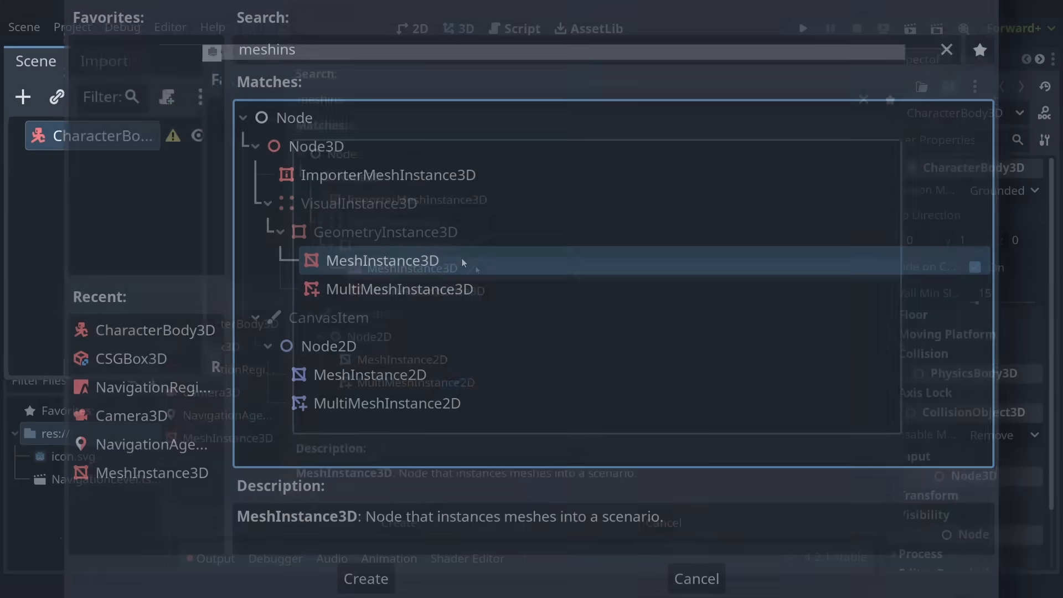
Add a MeshInstance3D with a new CapsuleMesh under the CharacterBody3D and hide it in the viewport
{"action": "left_click", "coordinate": [365, 579]}
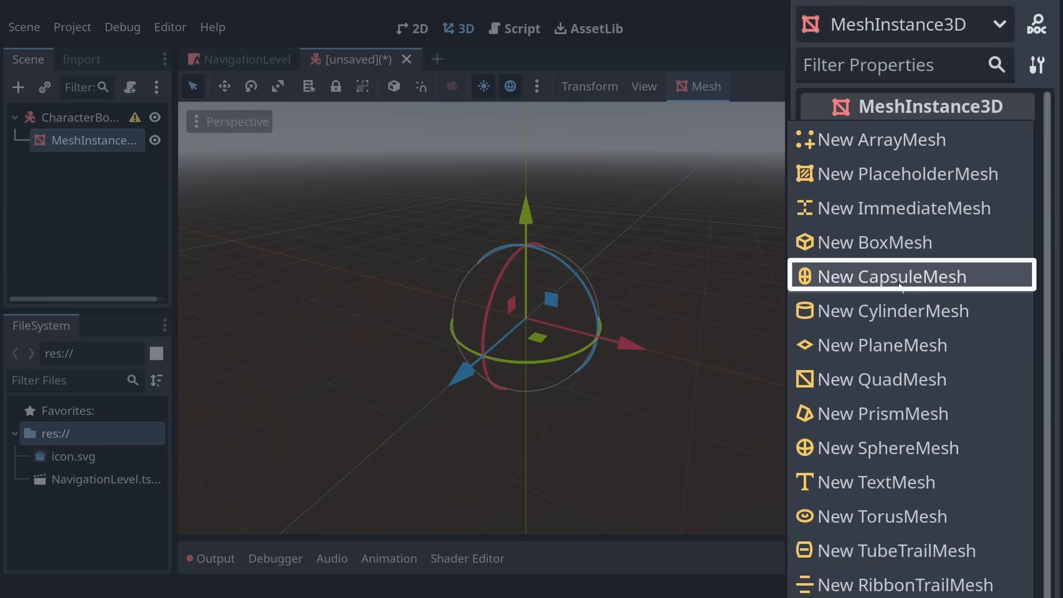
{"action": "left_click", "coordinate": [889, 276]}
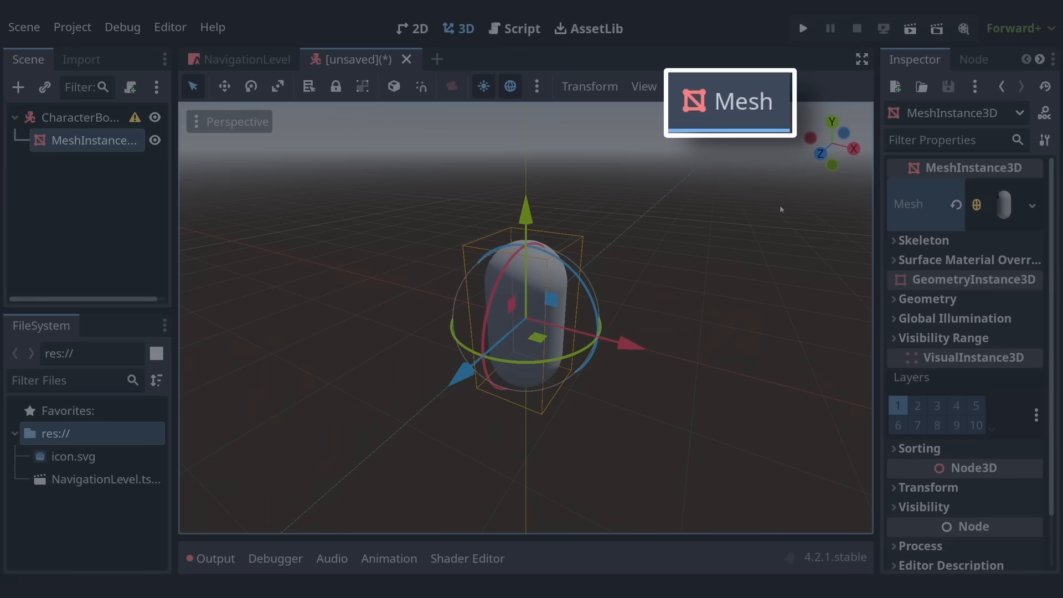
{"action": "left_click", "coordinate": [728, 101]}
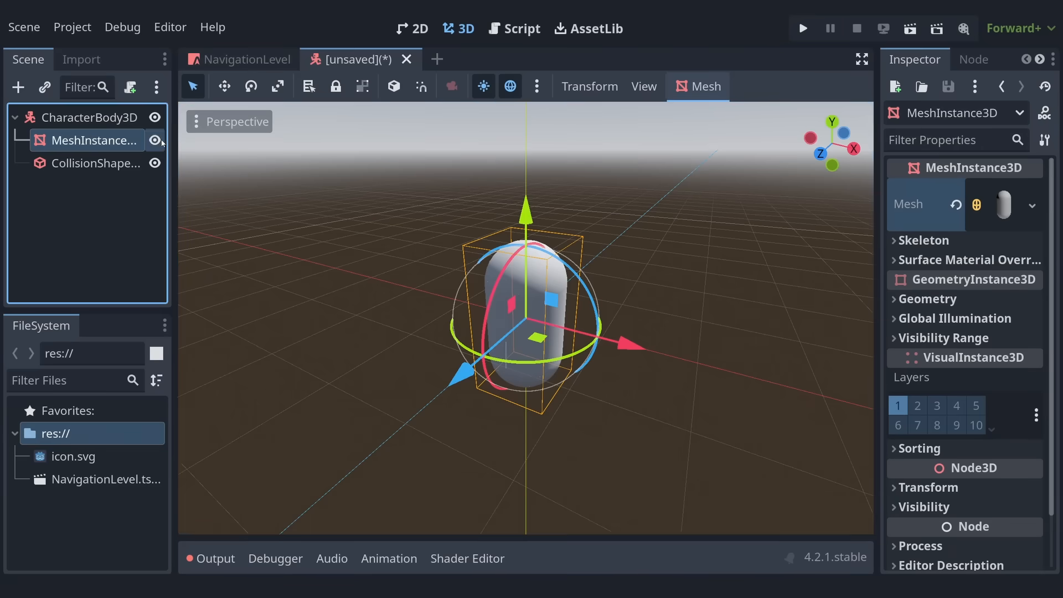
{"action": "left_click", "coordinate": [155, 141]}
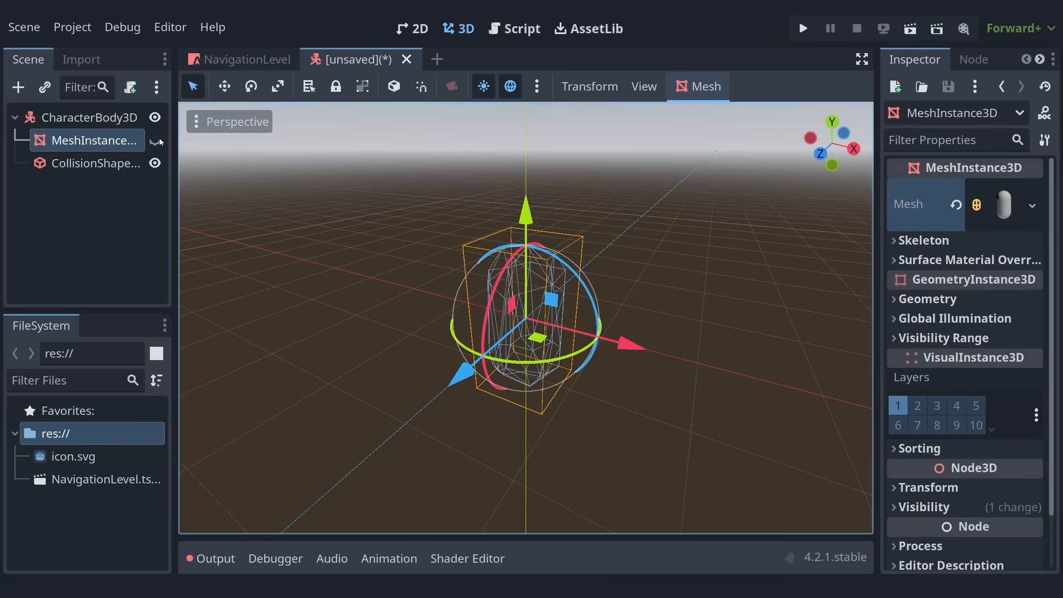
{"action": "left_click", "coordinate": [93, 118]}
{"action": "type", "text": "navigationage"}
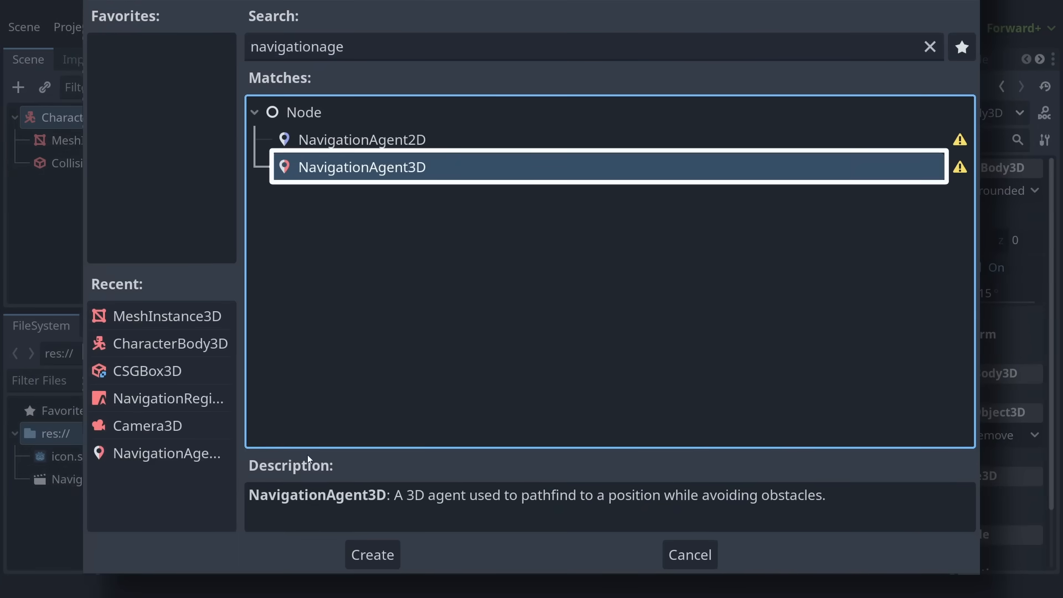
Add a NavigationAgent3D child and enable its Debug drawing
{"action": "left_click", "coordinate": [372, 555]}
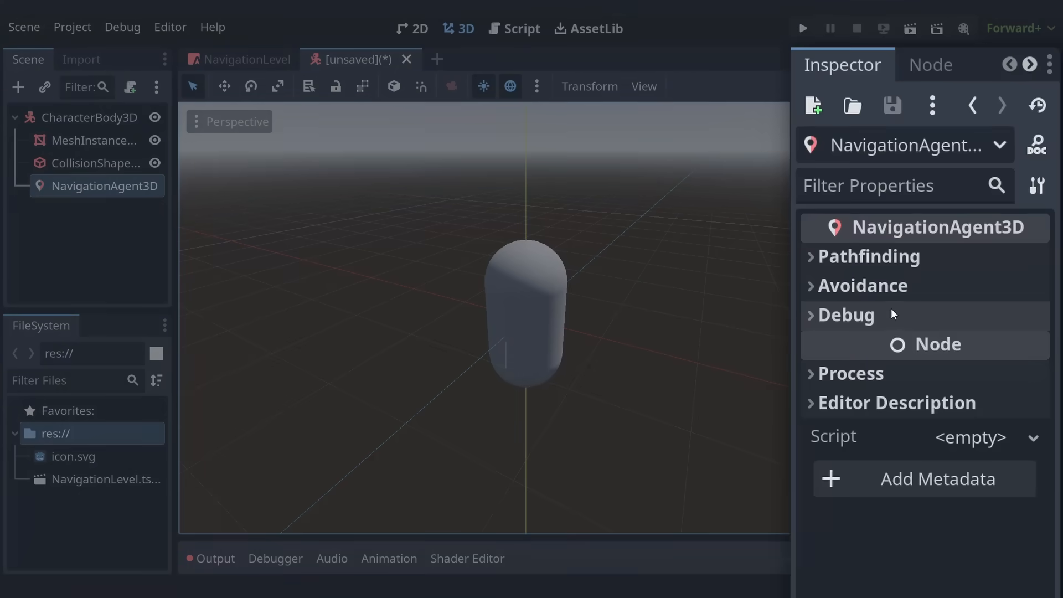
{"action": "left_click", "coordinate": [845, 314]}
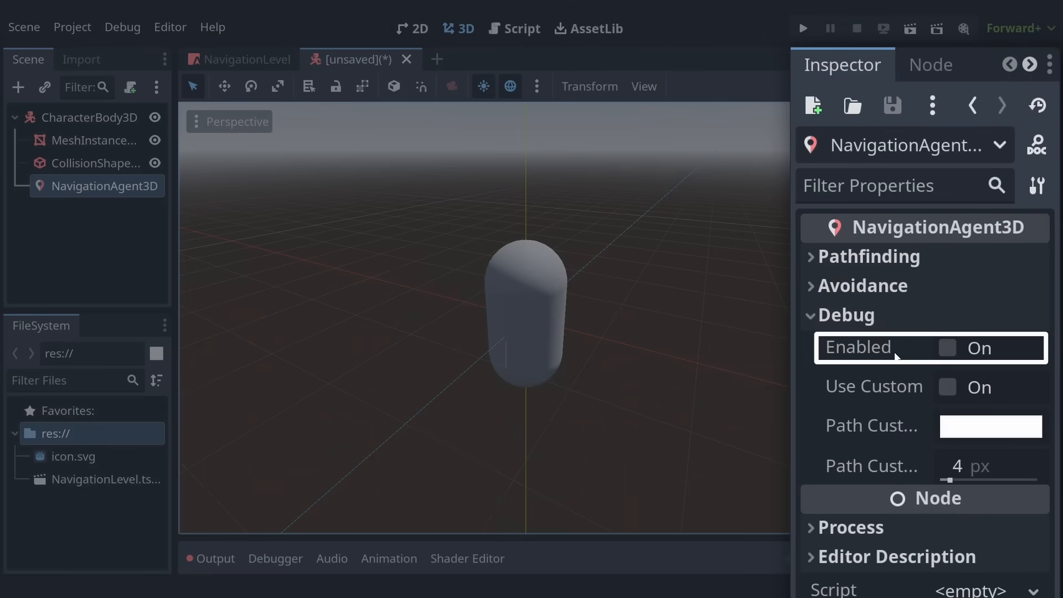
{"action": "left_click", "coordinate": [947, 347]}
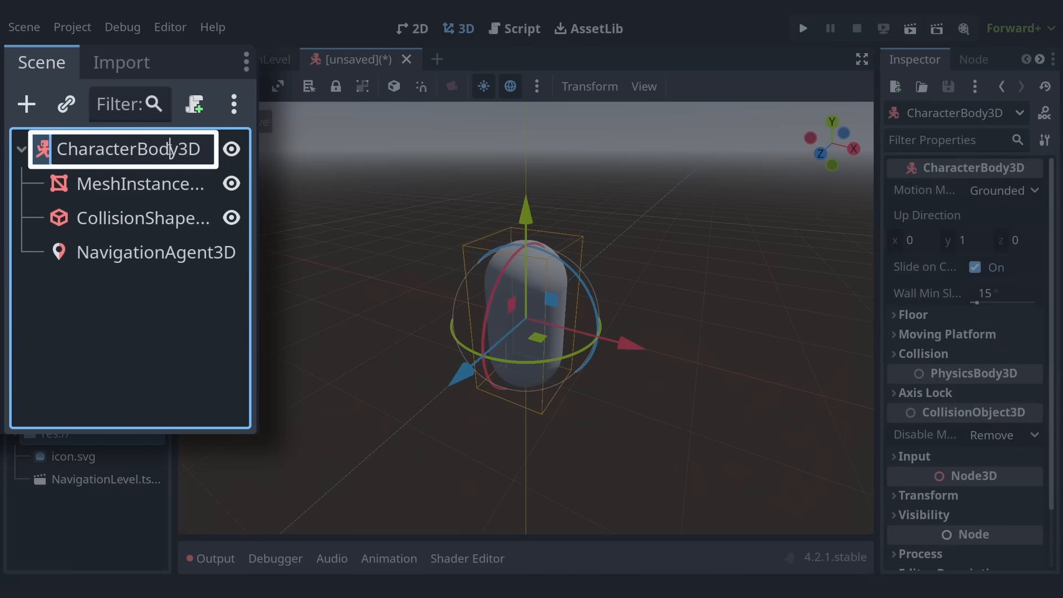
Rename the CharacterBody3D root node to NavigationNPC
{"action": "type", "text": "NavigationNPC"}
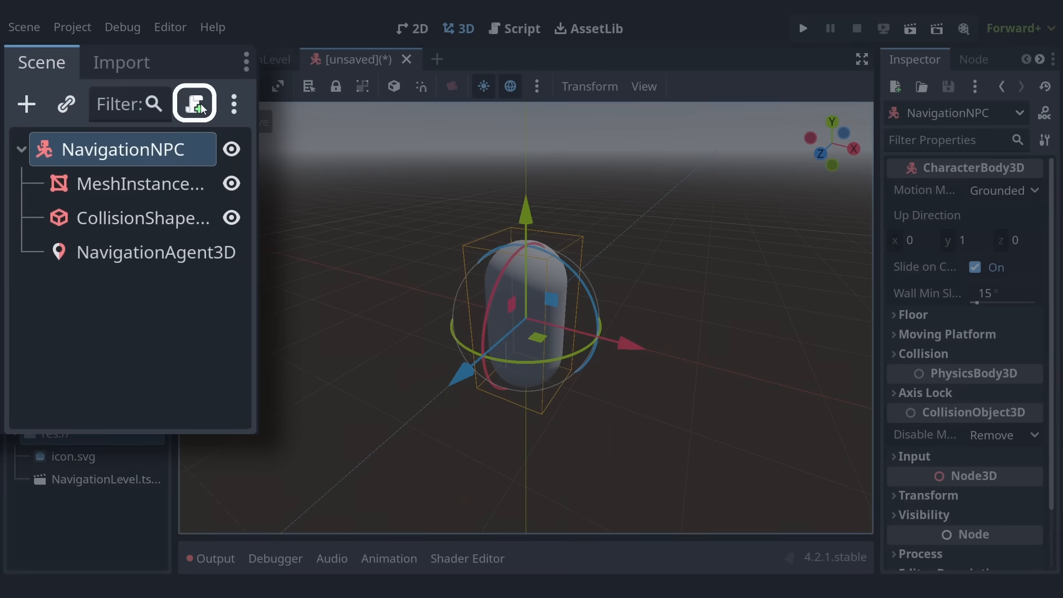
Attach a new template-free script res://NavigationNPC.gd to the NavigationNPC node
{"action": "left_click", "coordinate": [194, 104]}
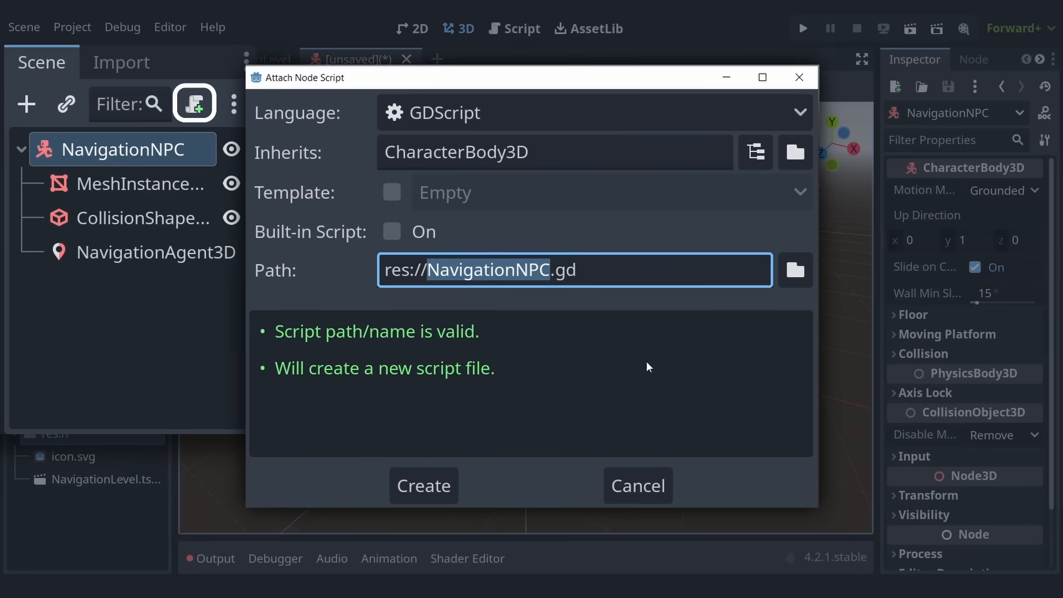
{"action": "mouse_move", "coordinate": [576, 310]}
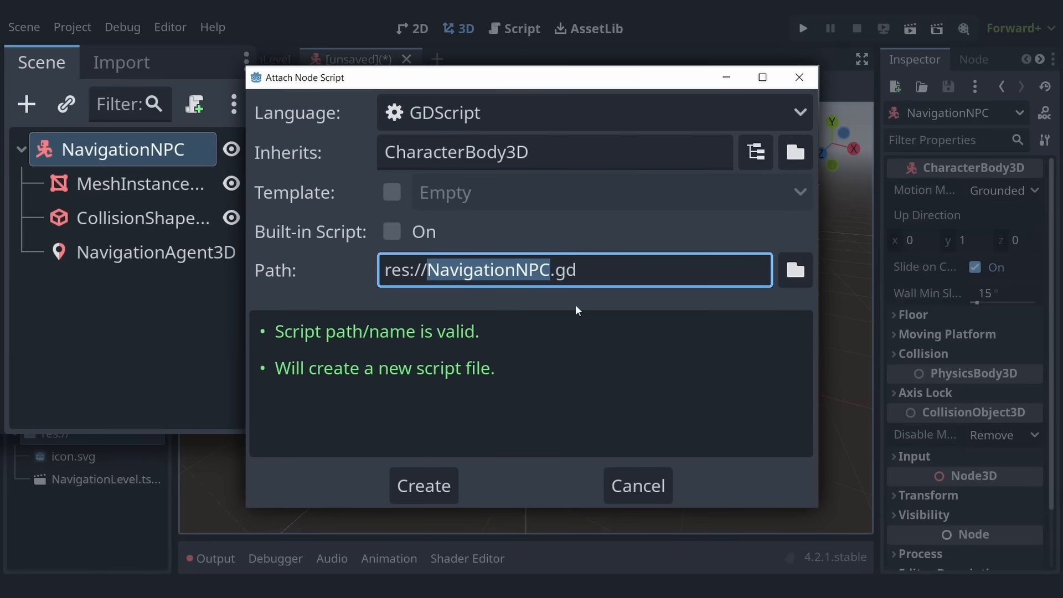
{"action": "mouse_move", "coordinate": [596, 313]}
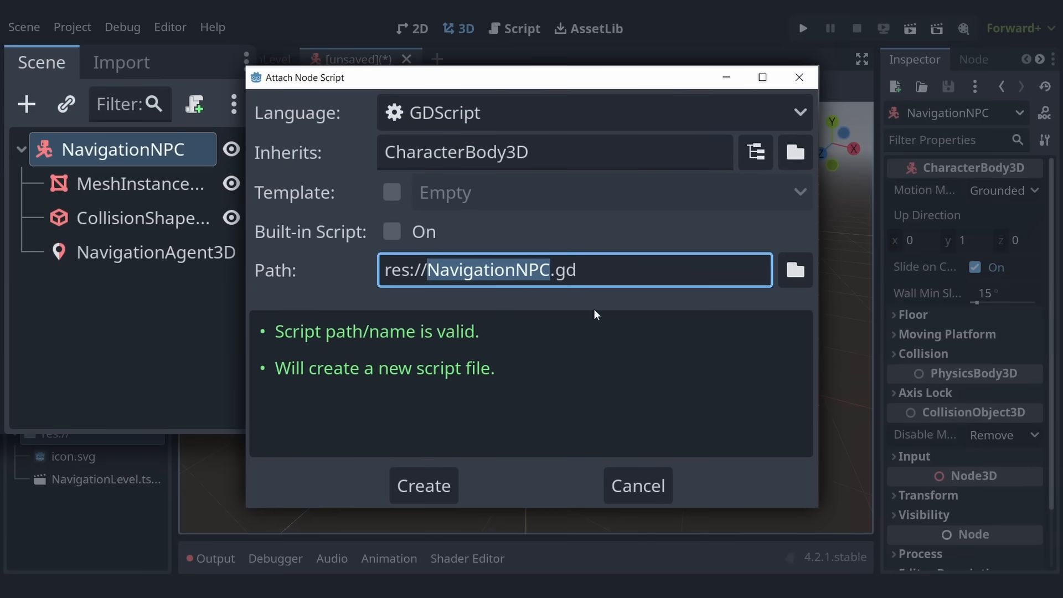
{"action": "mouse_move", "coordinate": [604, 313]}
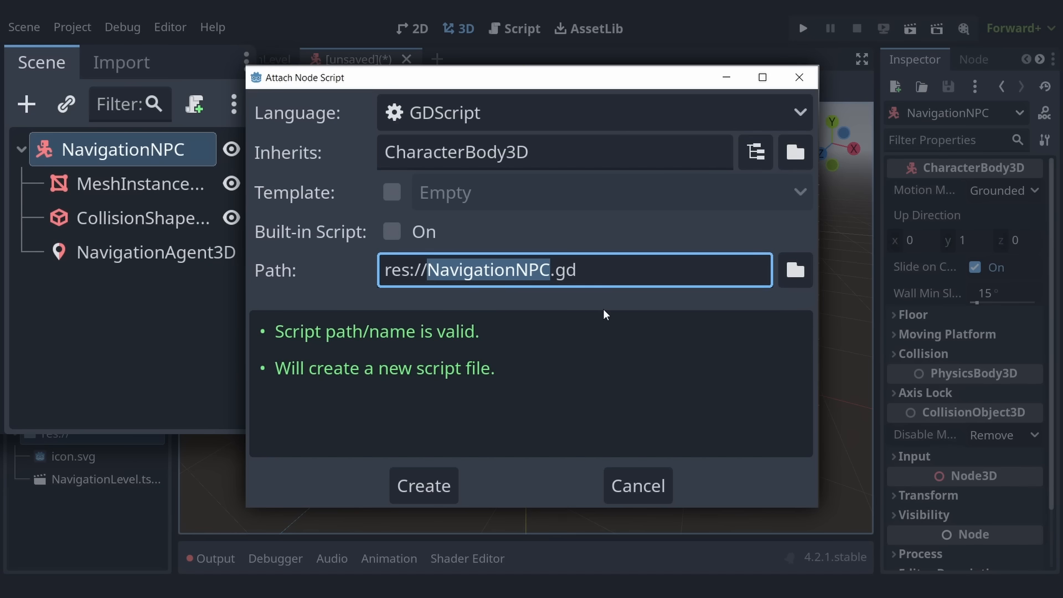
{"action": "mouse_move", "coordinate": [395, 199]}
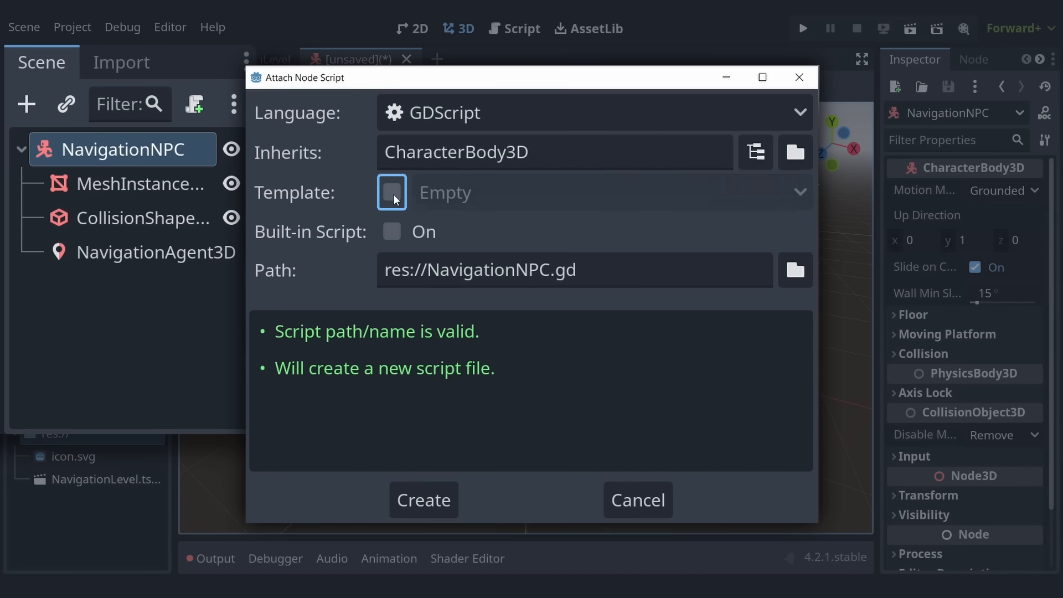
{"action": "left_click", "coordinate": [392, 192]}
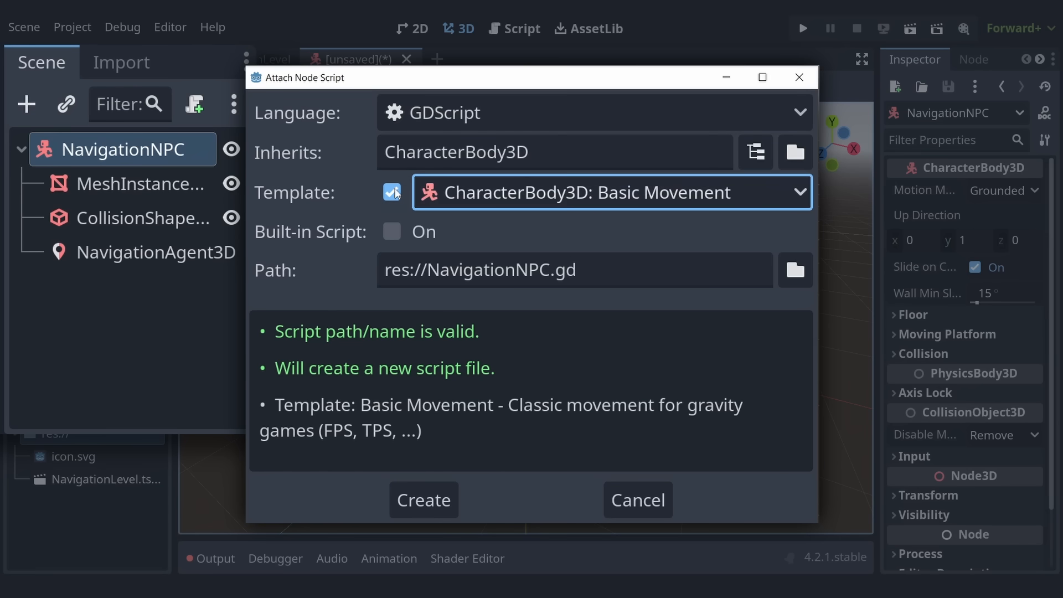
{"action": "left_click", "coordinate": [391, 192]}
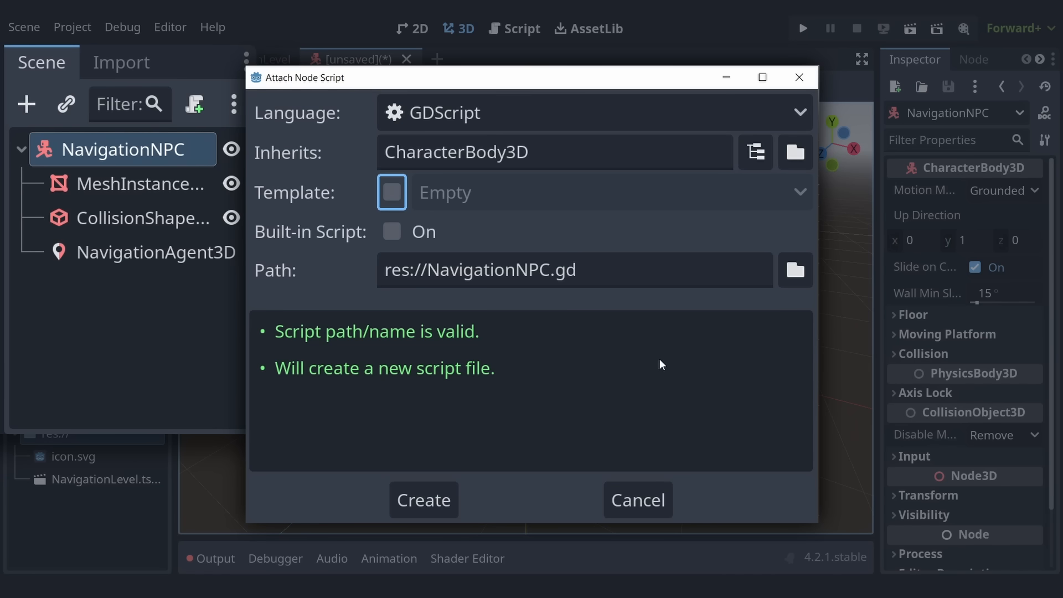
{"action": "mouse_move", "coordinate": [423, 500]}
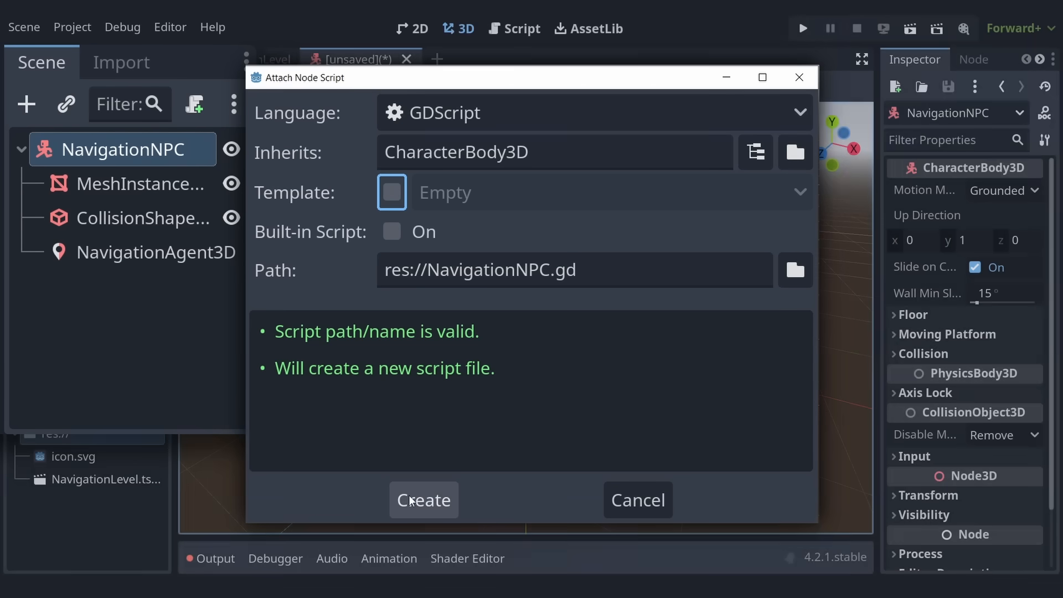
{"action": "left_click", "coordinate": [423, 499]}
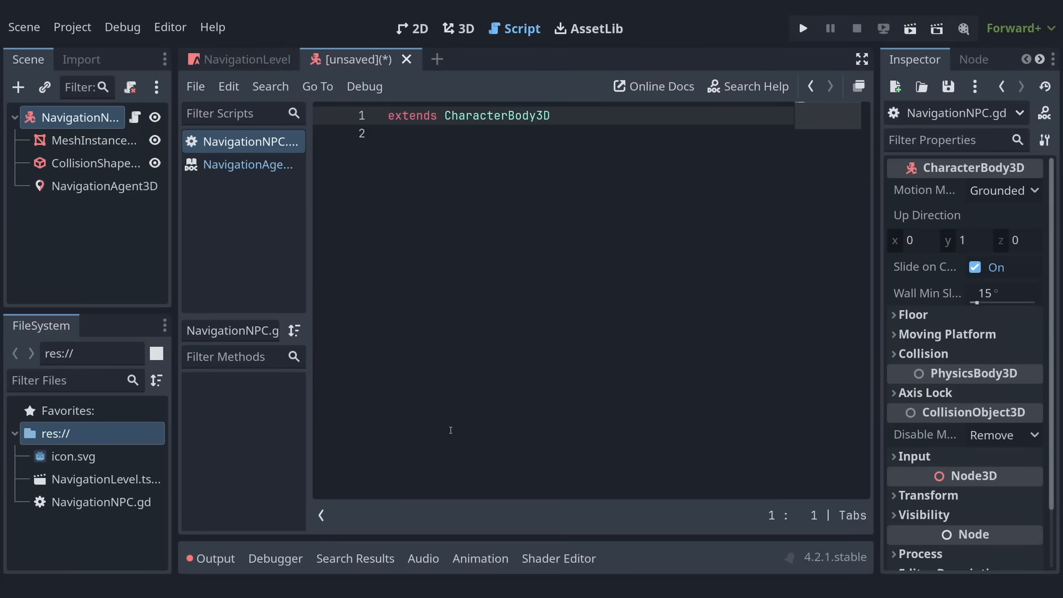
{"action": "mouse_move", "coordinate": [431, 141]}
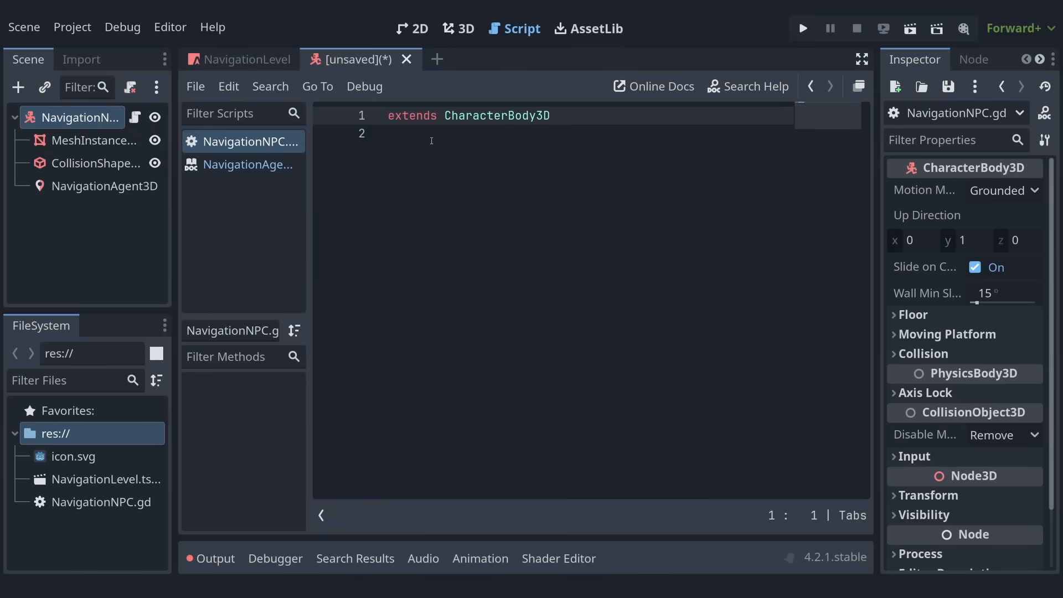
{"action": "key", "text": "Return"}
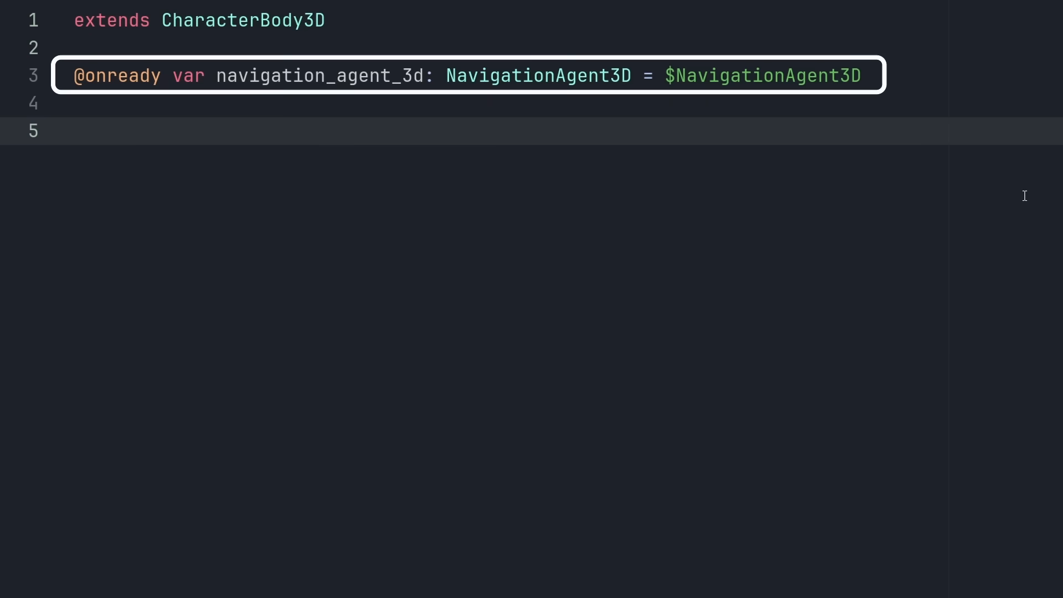
Write _unhandled_input that, on ui_accept, builds random_position as a Vector3 with random x and z via randf
{"action": "type", "text": "fu"}
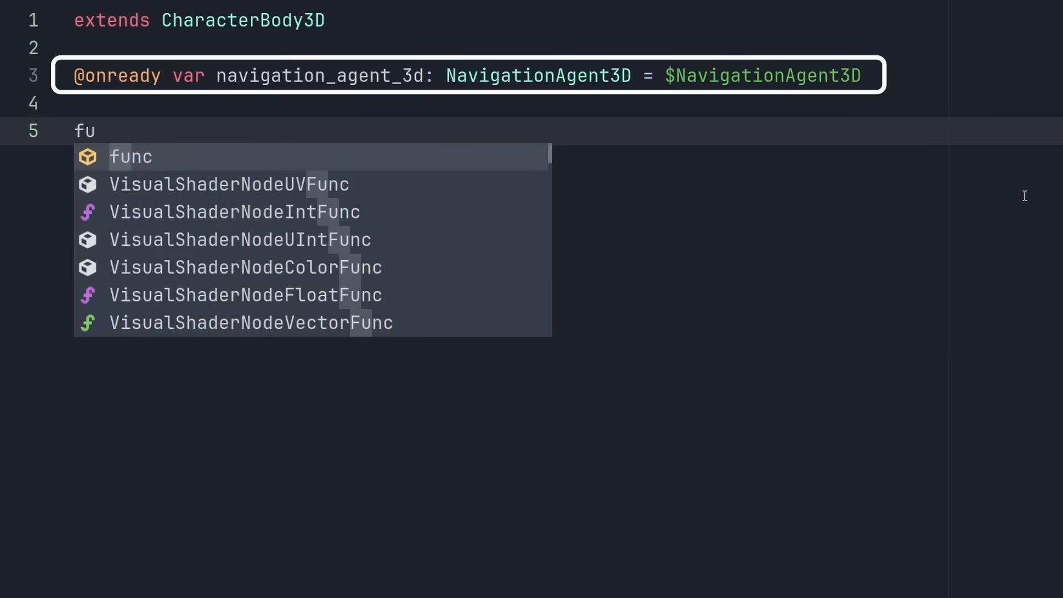
{"action": "type", "text": "nc _unhandled_input(event: InputEvent) -> void:"}
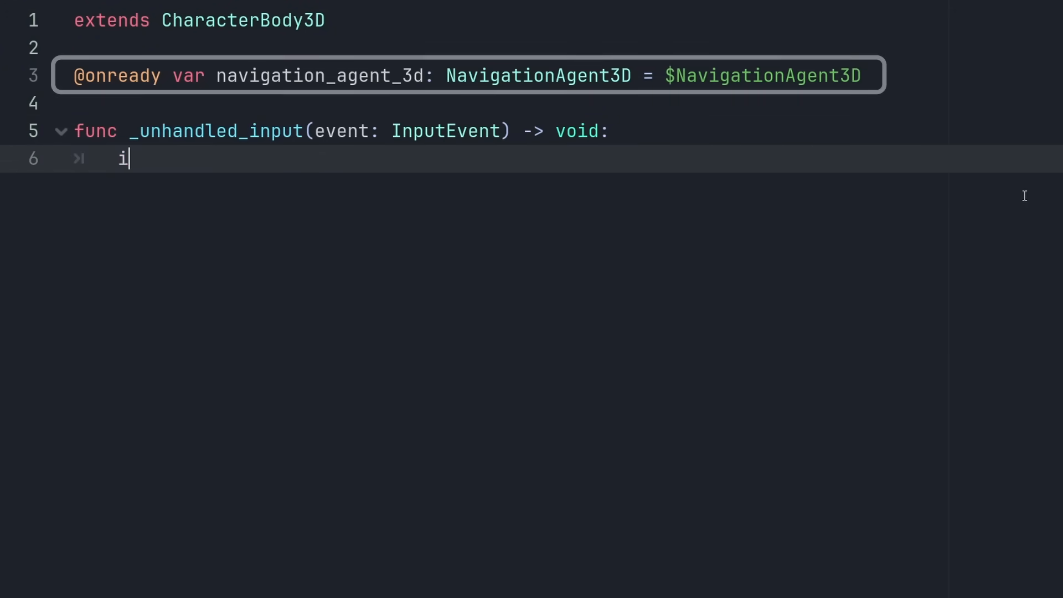
{"action": "type", "text": "f event.is_action_pressed(\"ui_accept\"):"}
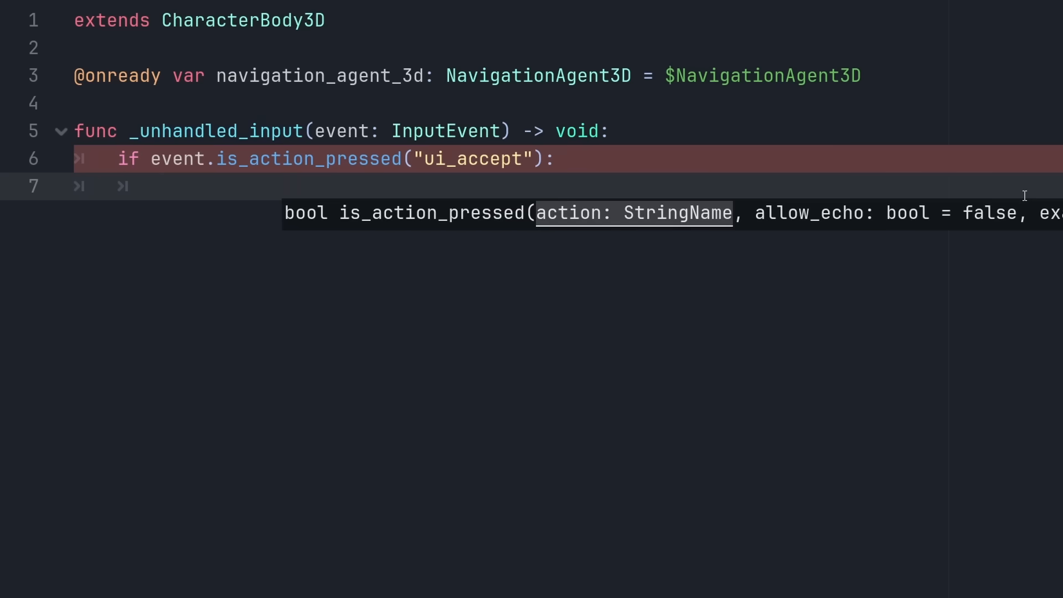
{"action": "type", "text": "var random_posi"}
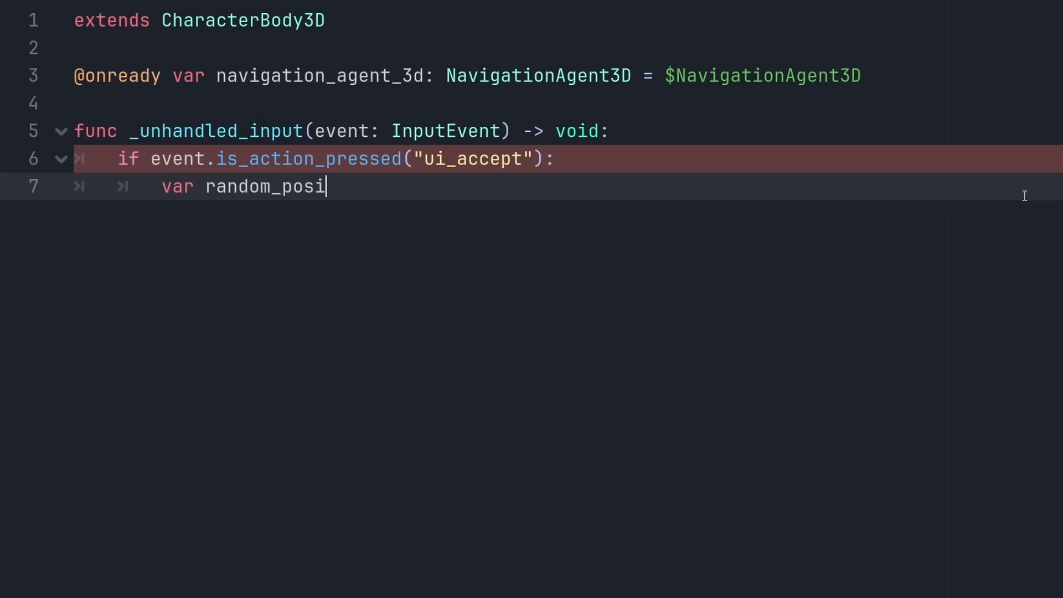
{"action": "type", "text": "tion"}
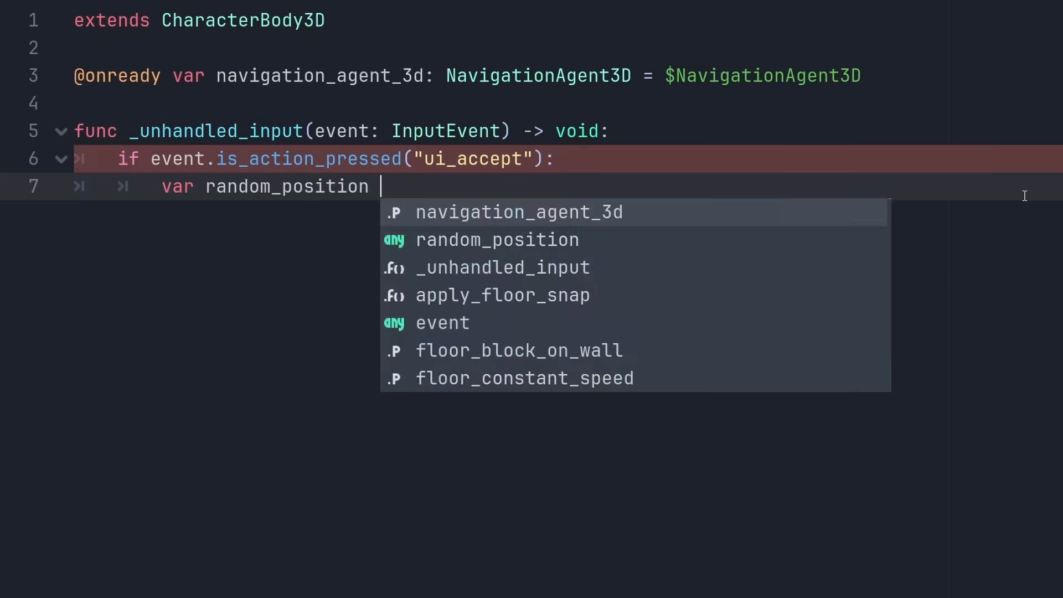
{"action": "type", "text": ":= Vector3"}
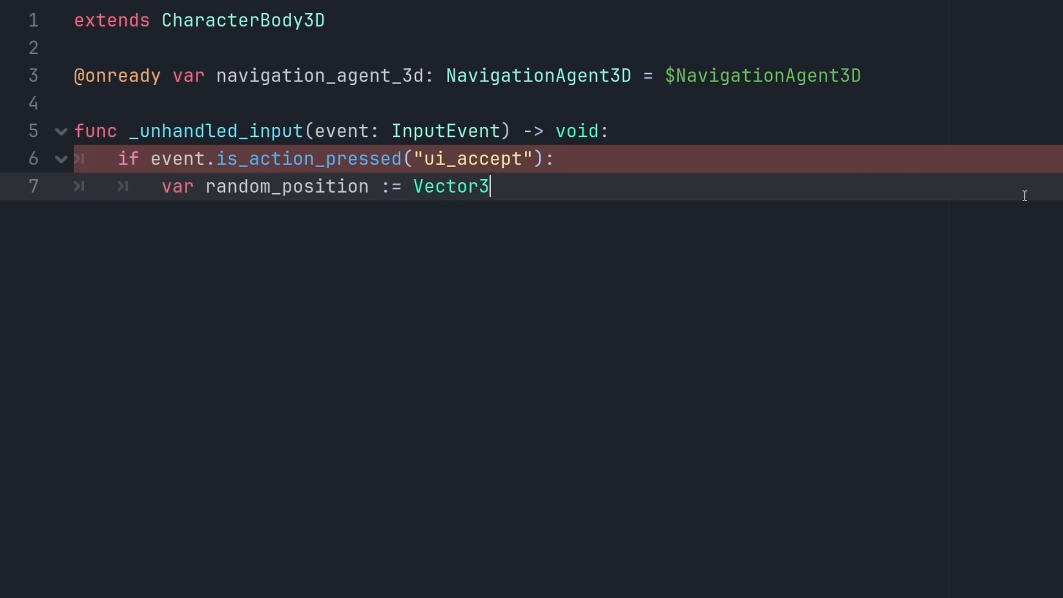
{"action": "type", "text": ".ZERO"}
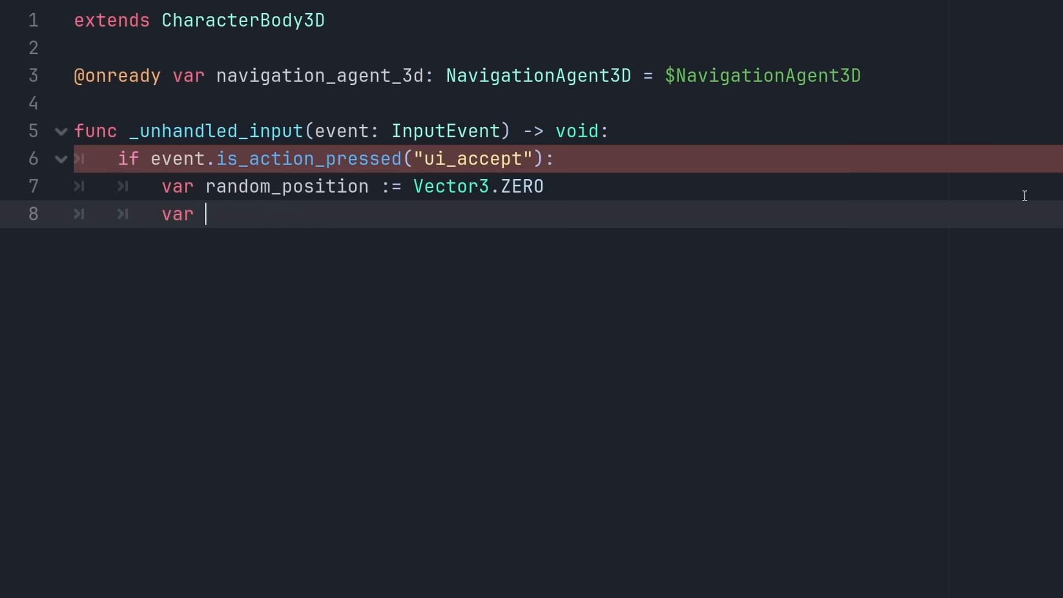
{"action": "type", "text": "random_position."}
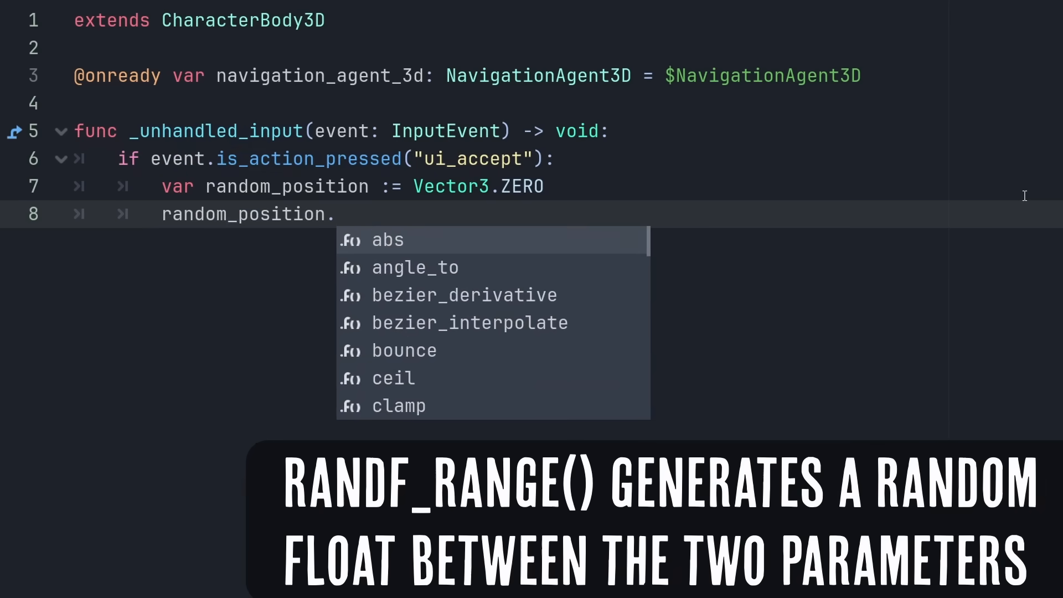
{"action": "type", "text": "z = randf_range(-5.0, 5.0"}
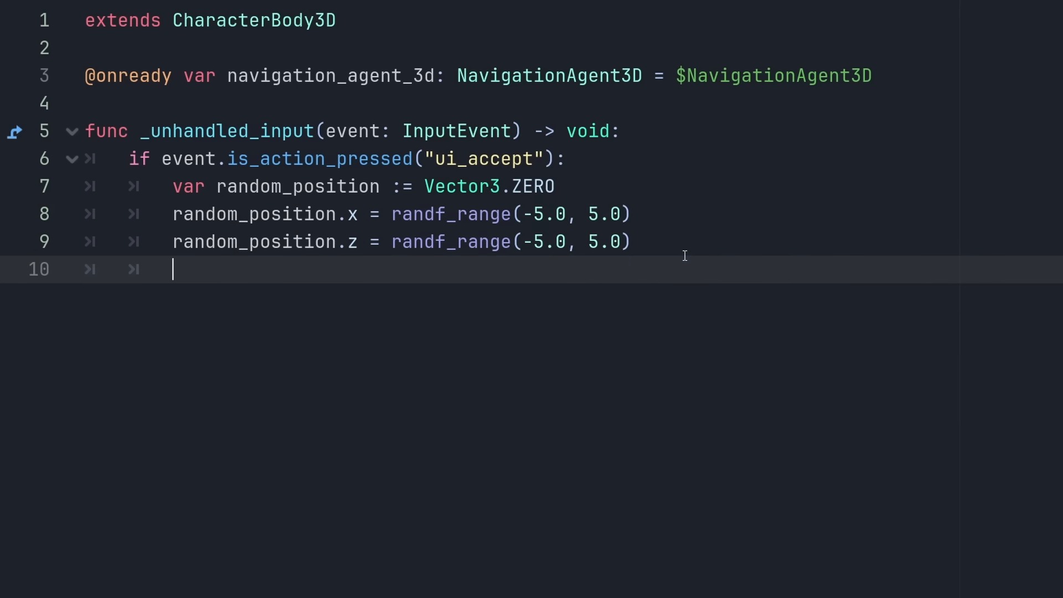
Call navigation_agent_3d.set_target_position(random_position) and begin a new func line
{"action": "type", "text": "navigation_agent_3d."}
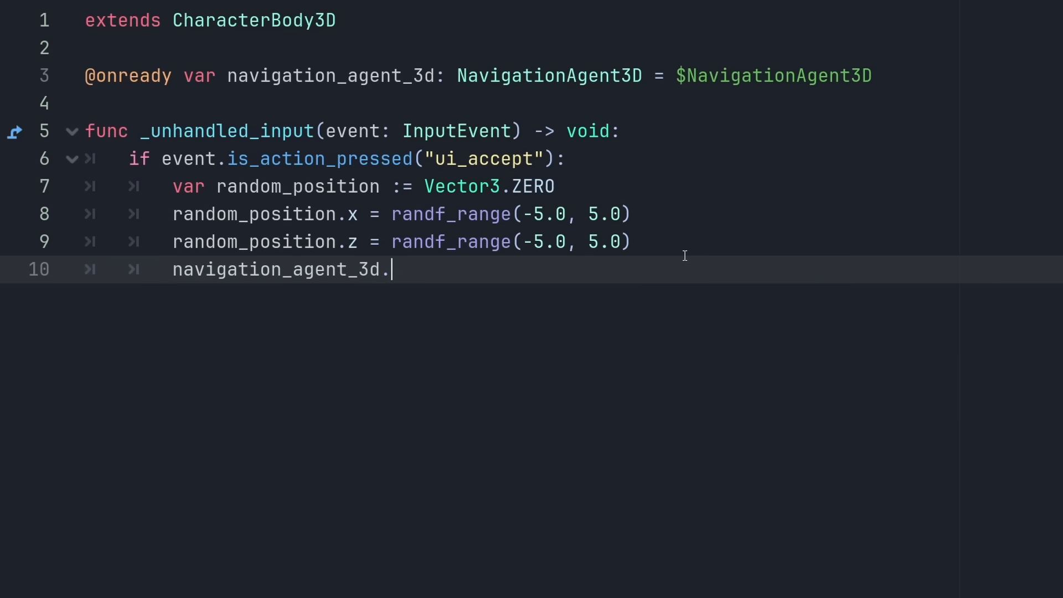
{"action": "type", "text": "set_target_posit"}
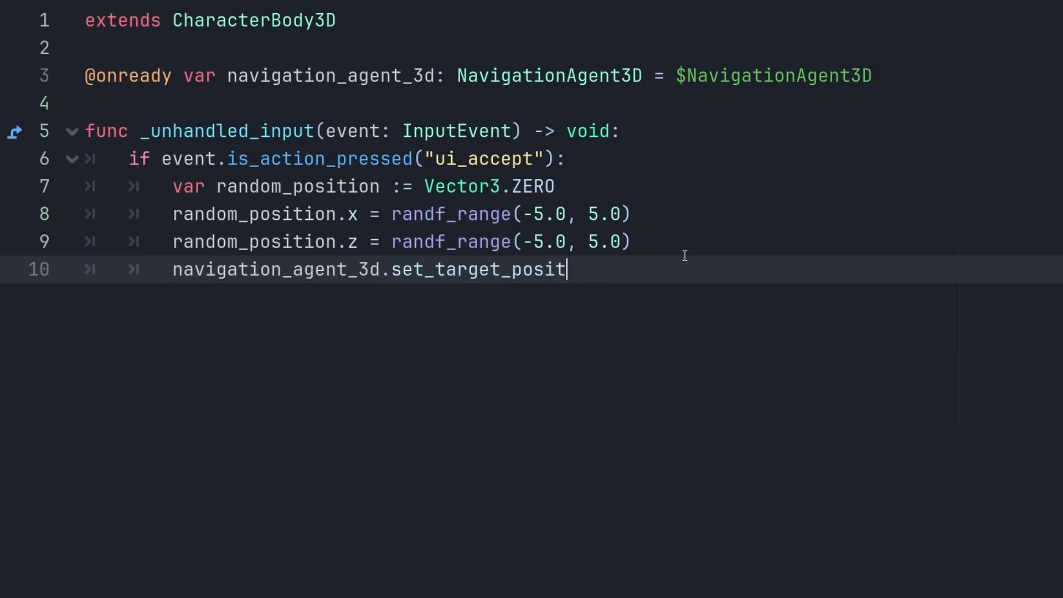
{"action": "type", "text": "ion(random_position)"}
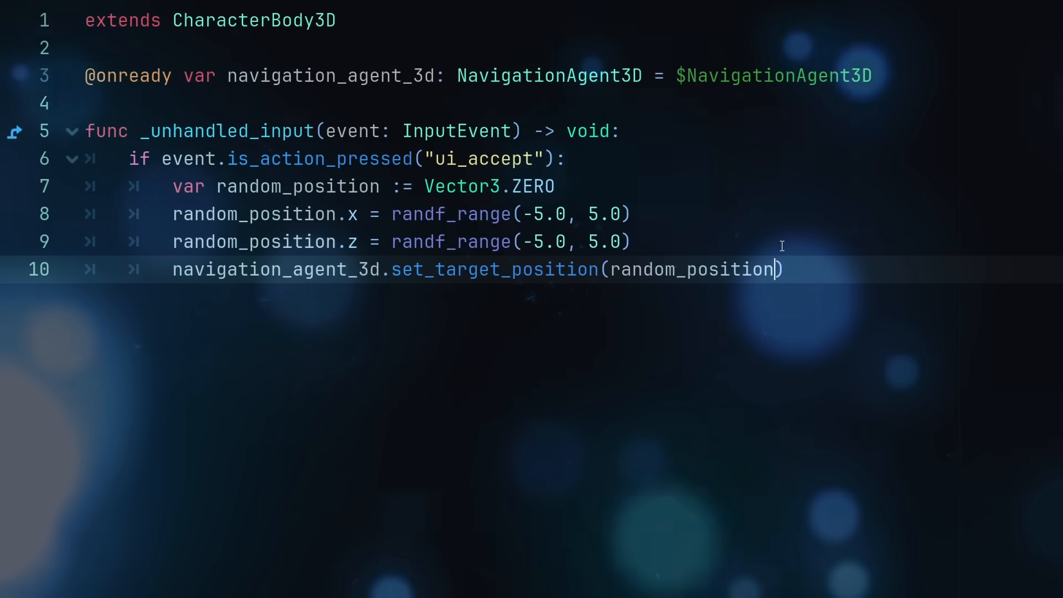
{"action": "mouse_move", "coordinate": [944, 276]}
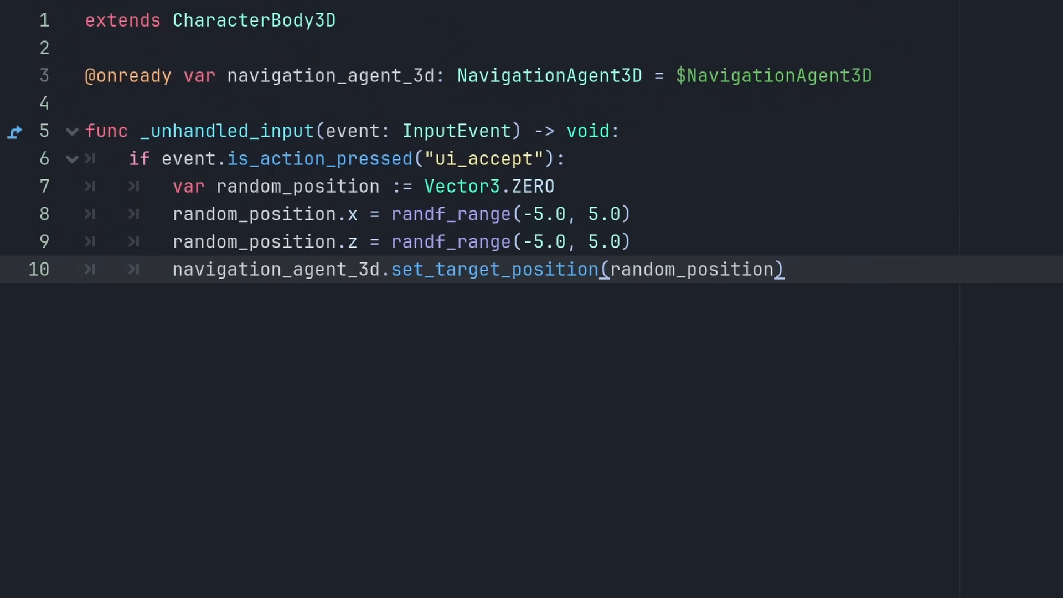
{"action": "type", "text": "func"}
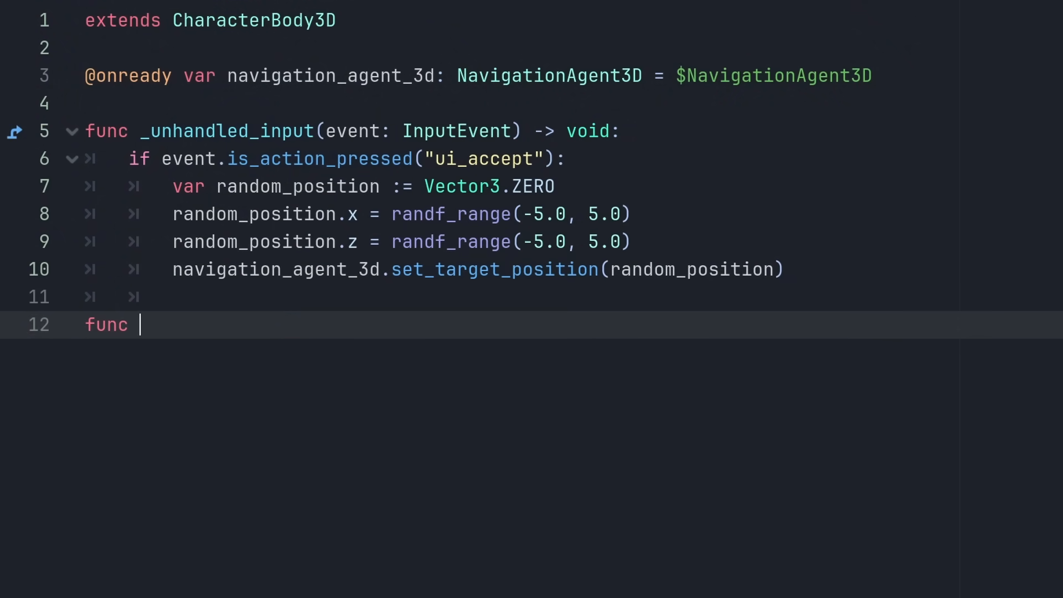
Write _physics_process computing destination from get_next_path_position() minus global_position
{"action": "type", "text": "_physics_process(delta: float) -> void:"}
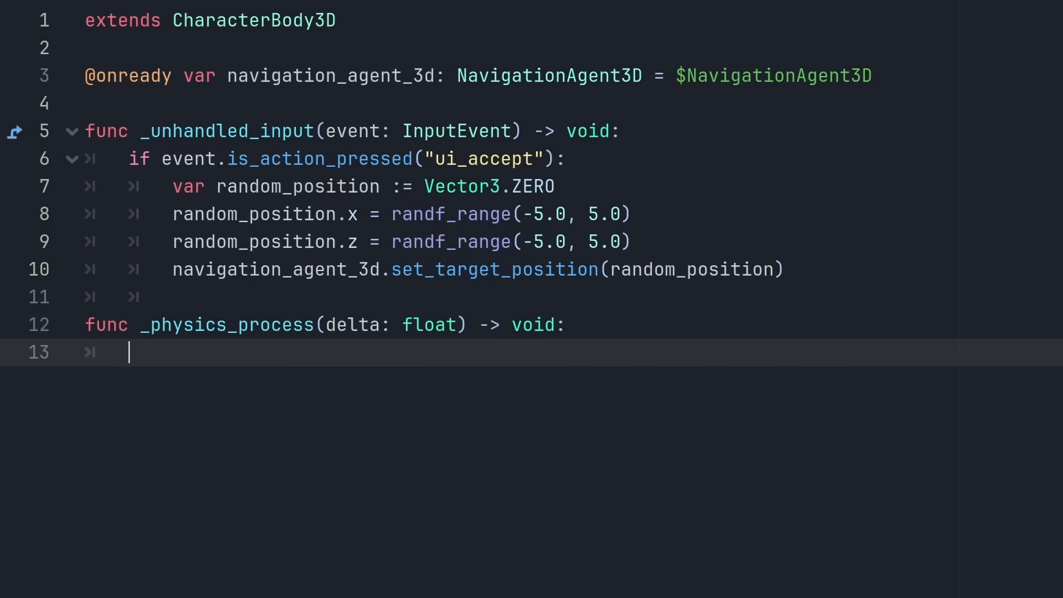
{"action": "type", "text": "var dest"}
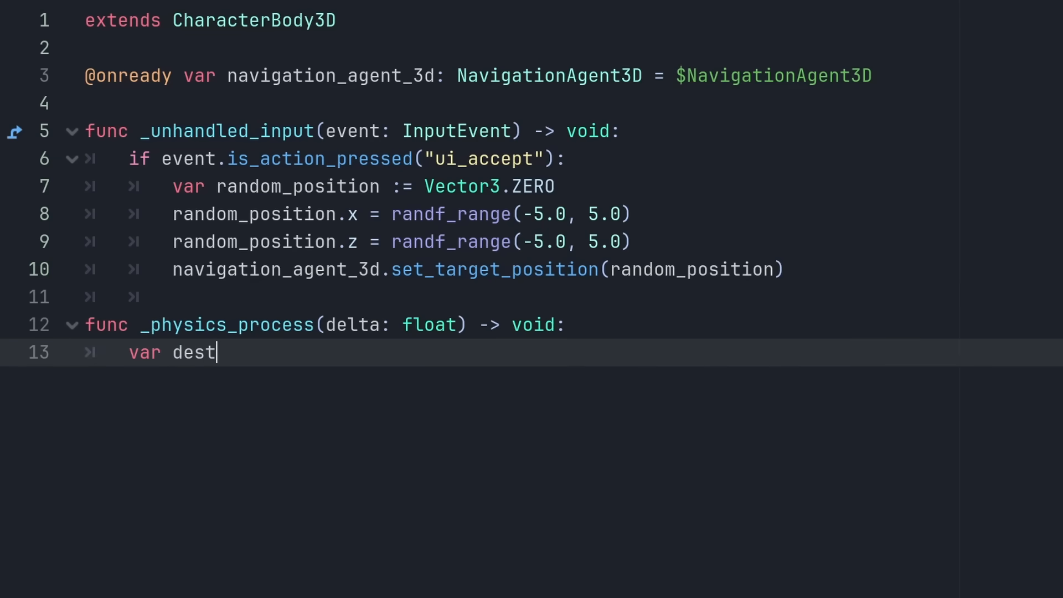
{"action": "type", "text": "ination = navigation_agent_3d."}
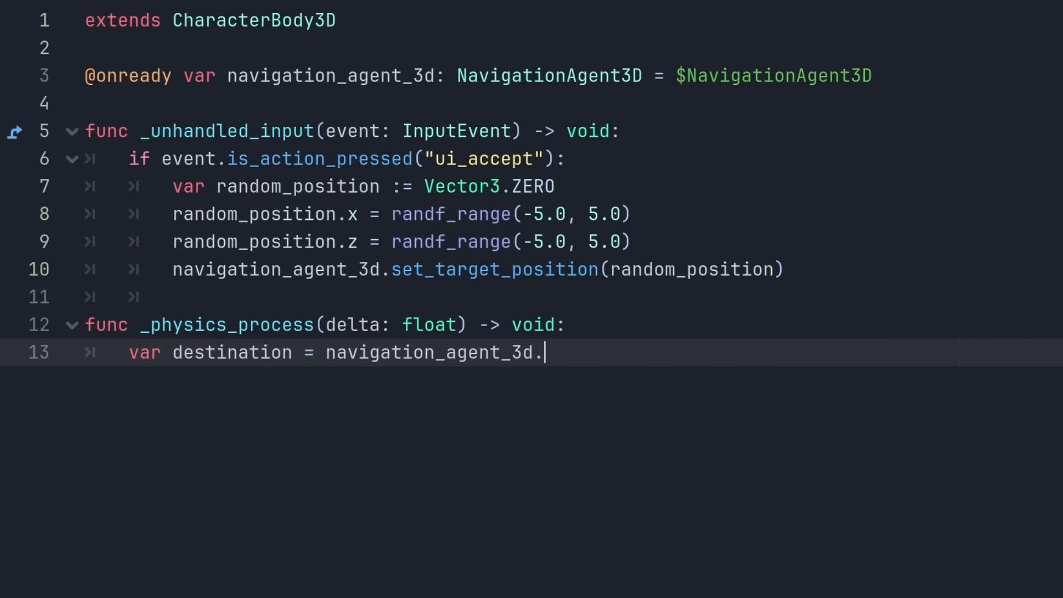
{"action": "type", "text": "get_next_path_position()"}
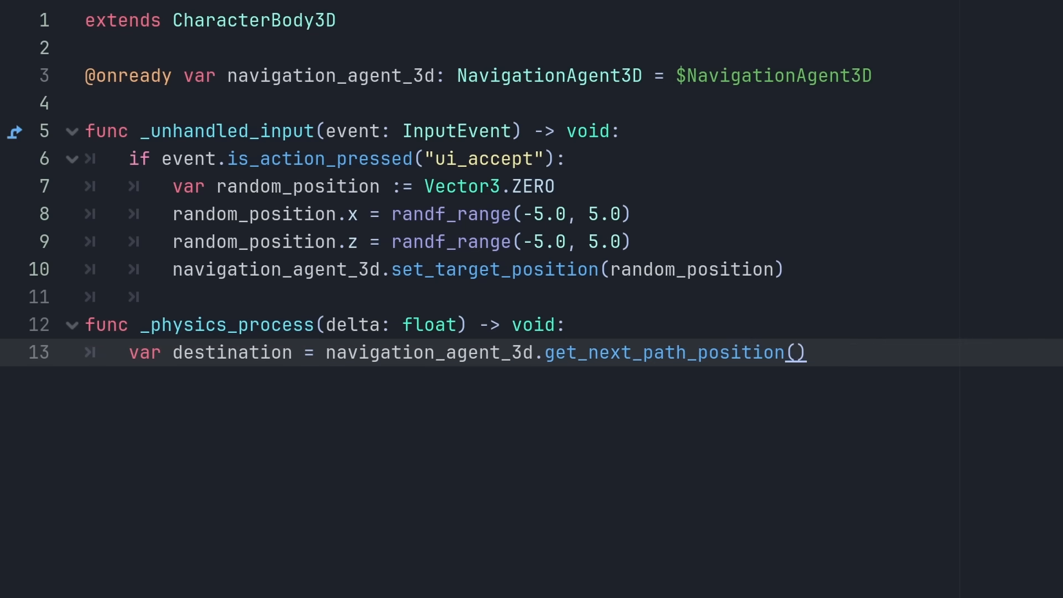
{"action": "type", "text": "var loca"}
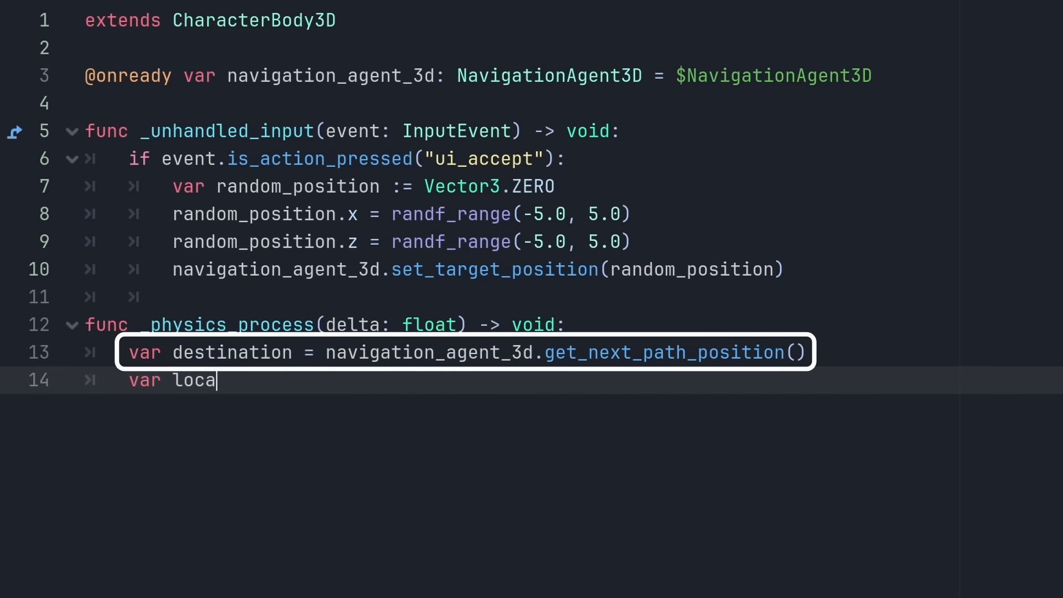
{"action": "type", "text": "l_destination"}
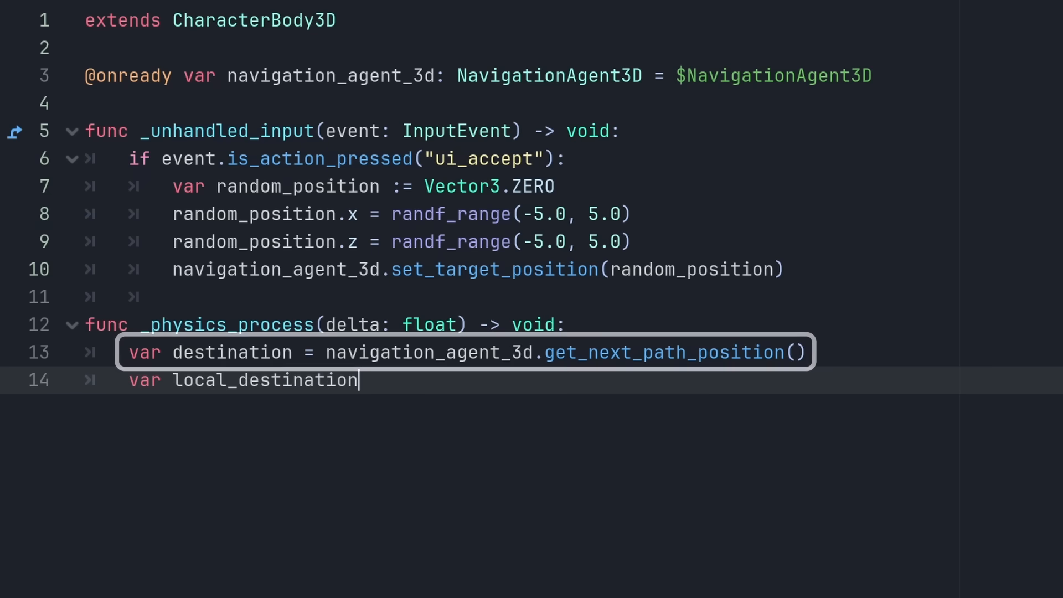
{"action": "type", "text": "= destination = gl"}
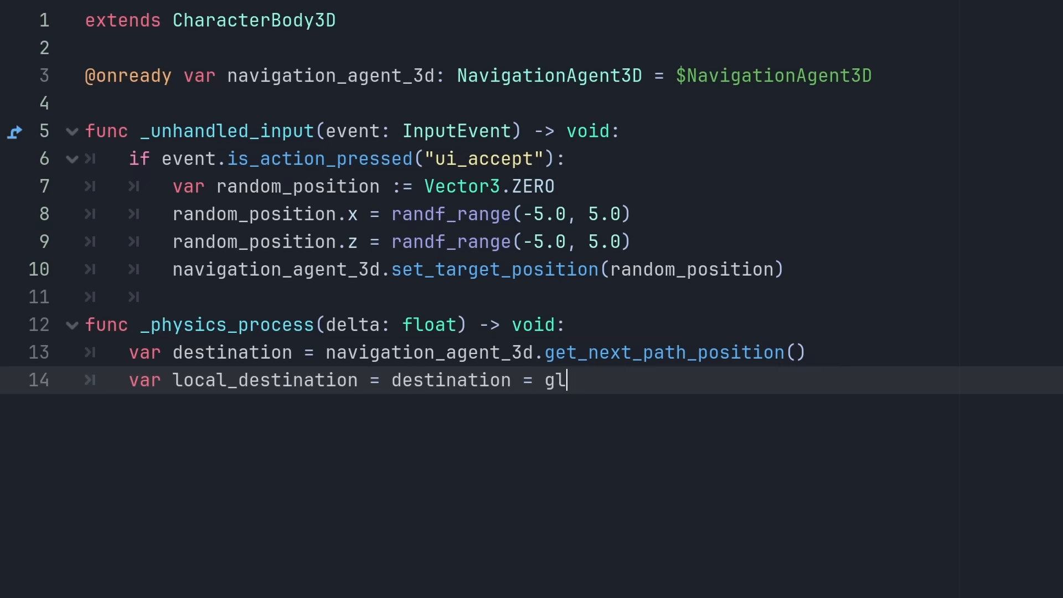
{"action": "type", "text": "-"}
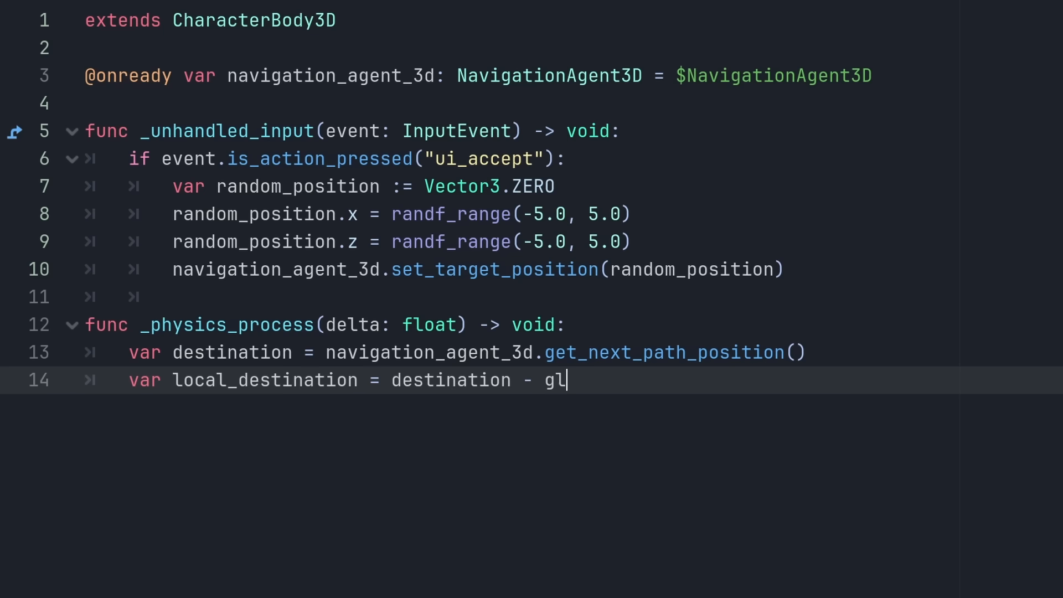
{"action": "type", "text": "obal_position"}
{"action": "type", "text": "var direction = local_destination.normalized("}
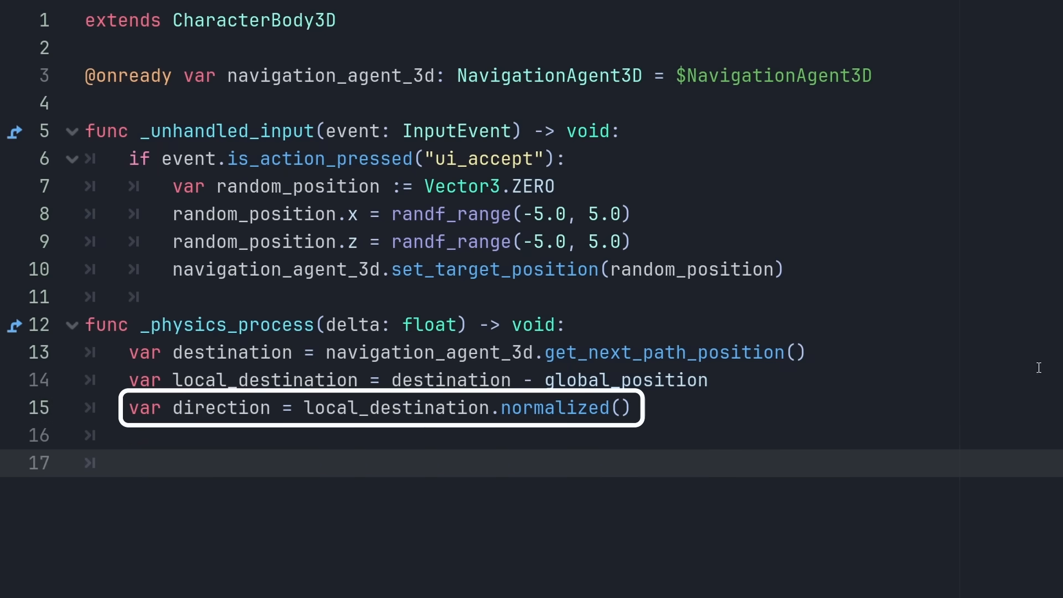
Set velocity = direction * 5.0 and call move_and_slide()
{"action": "type", "text": "vel"}
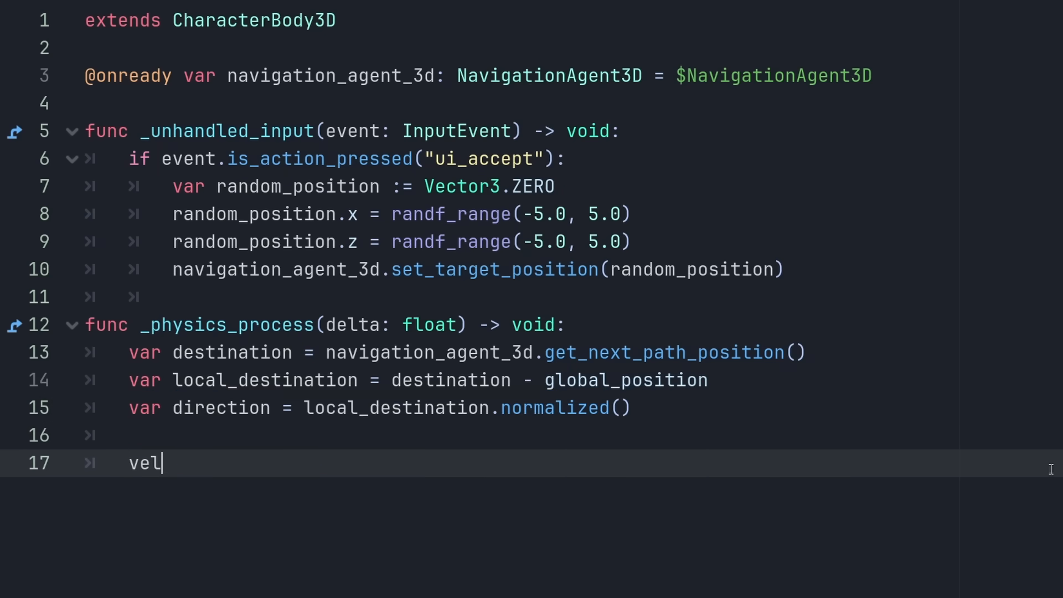
{"action": "type", "text": "ocity = dire"}
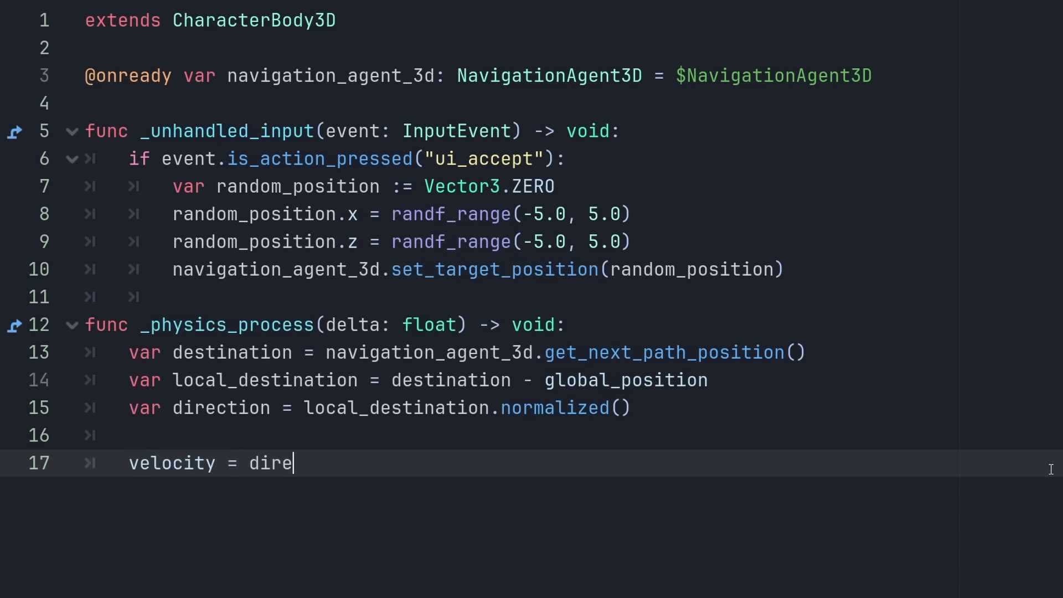
{"action": "type", "text": "ction *"}
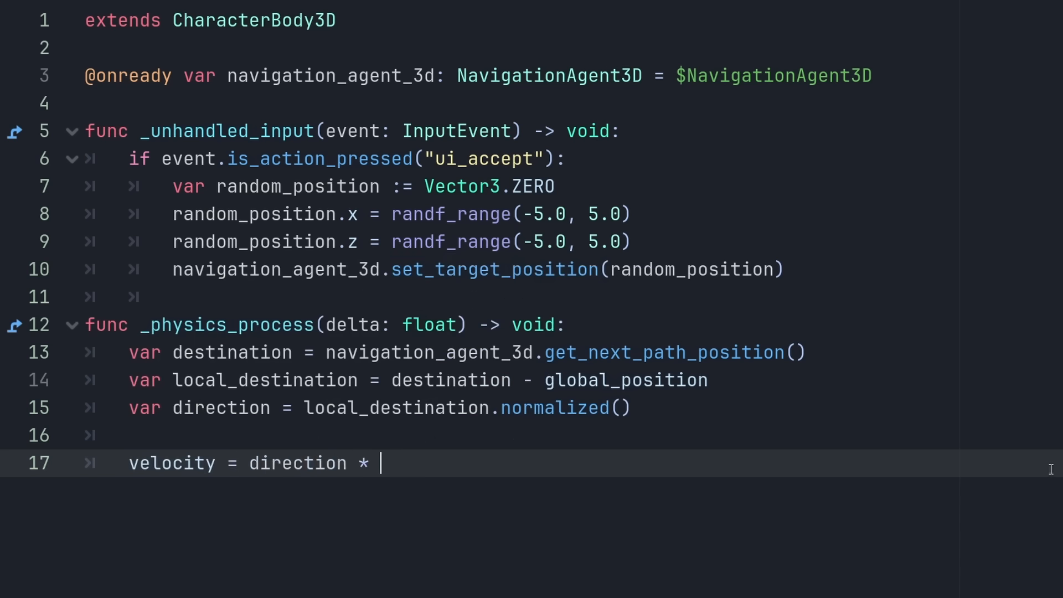
{"action": "type", "text": "5.0"}
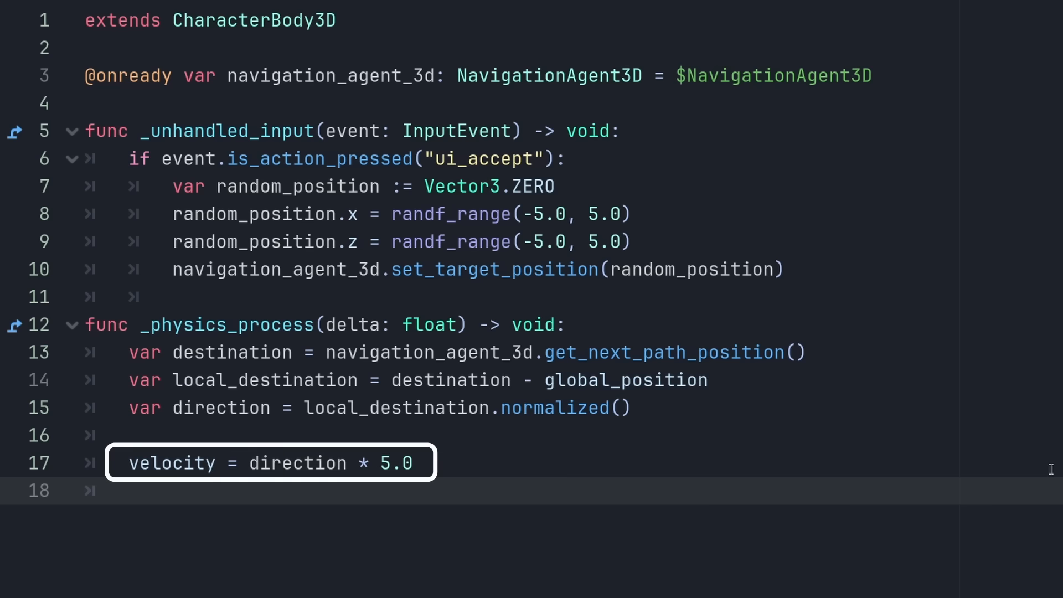
{"action": "type", "text": "move_and_slide("}
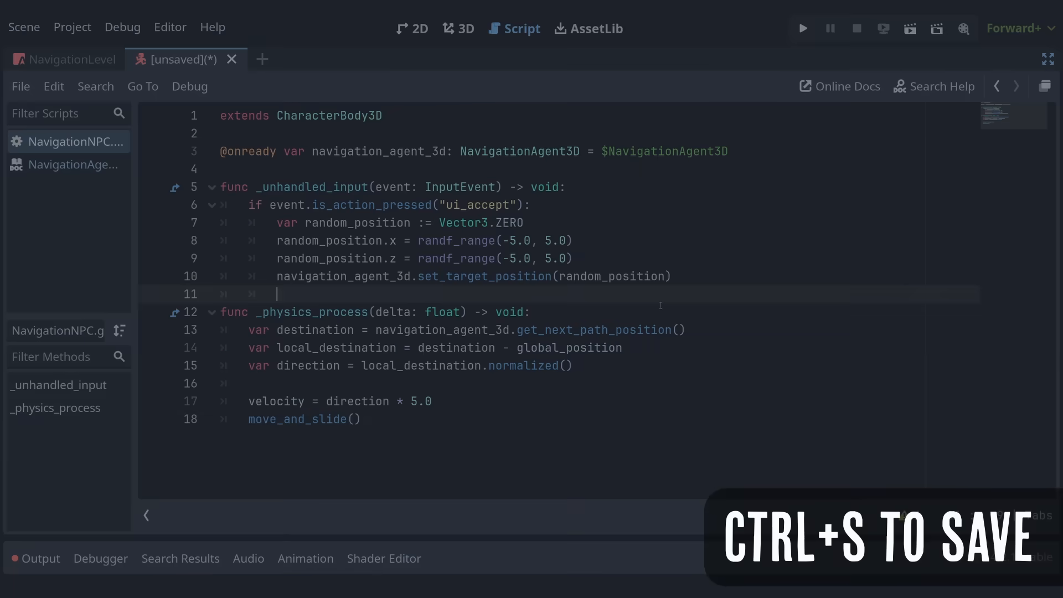
Save the NPC scene as navigation_npc.tscn and bring up actions on the navigation region node
{"action": "key", "text": "ctrl+s"}
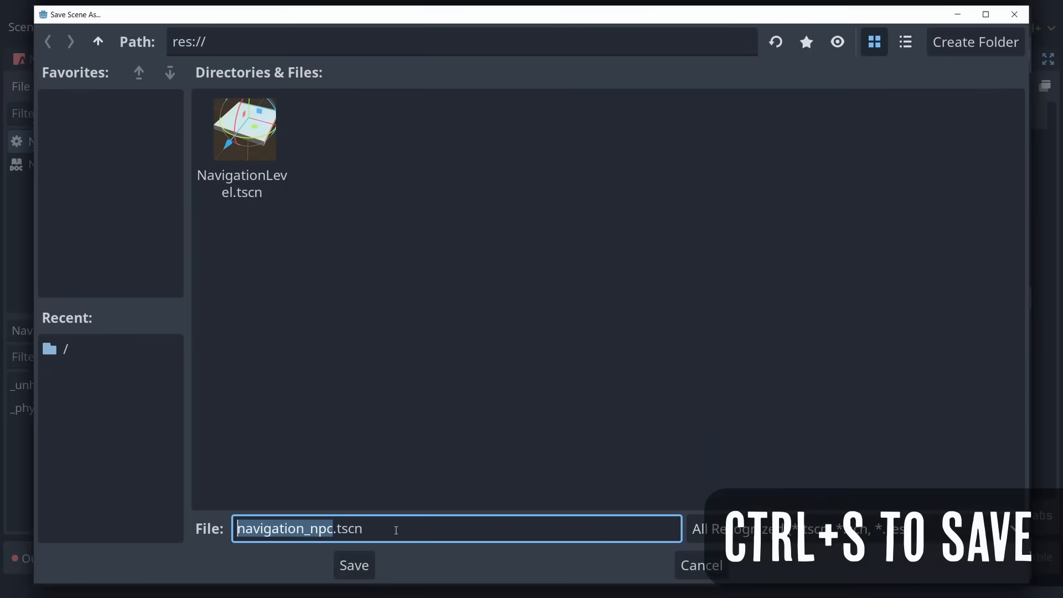
{"action": "left_click", "coordinate": [354, 564]}
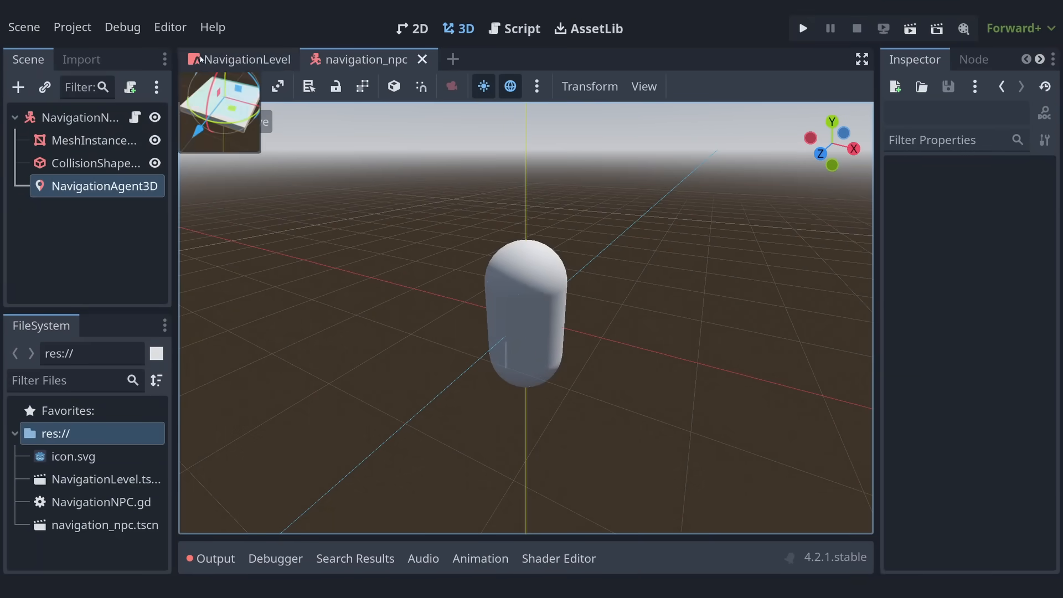
{"action": "right_click", "coordinate": [121, 149]}
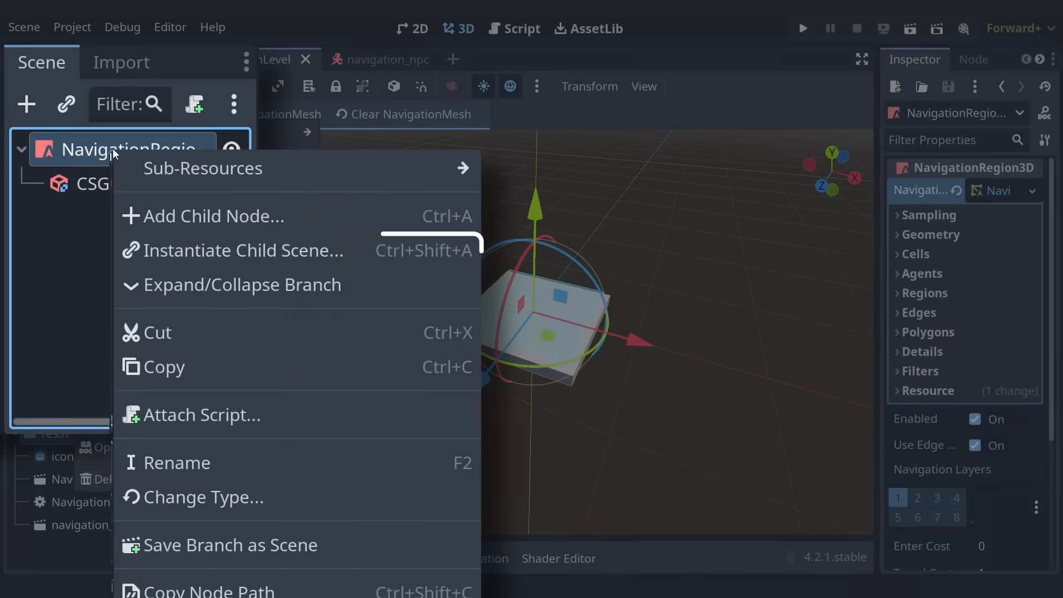
Instantiate navigation_npc.tscn under NavigationRegion3D and raise its y position to 1
{"action": "left_click", "coordinate": [243, 251]}
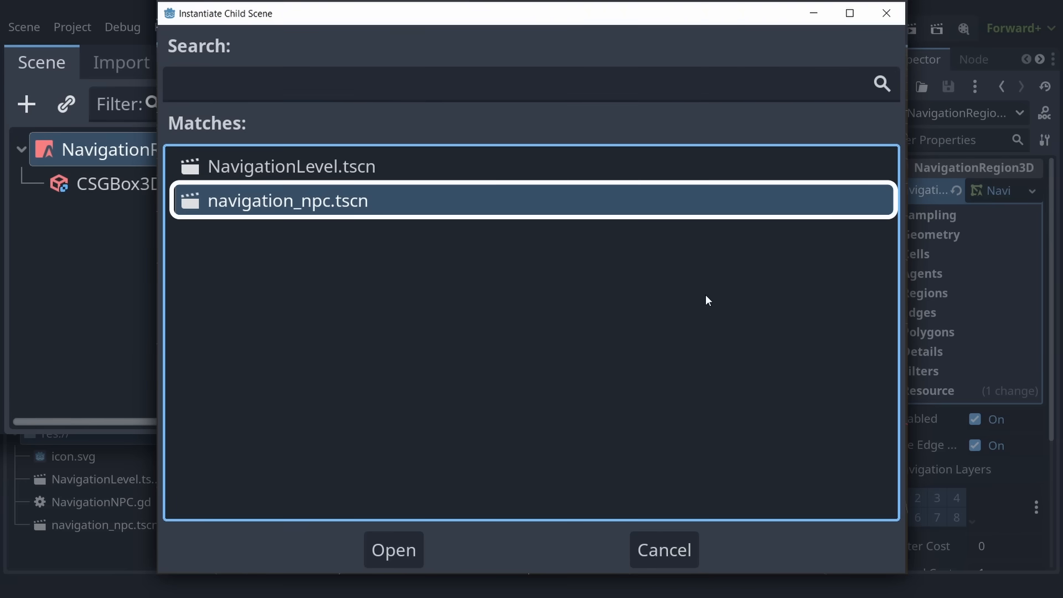
{"action": "mouse_move", "coordinate": [393, 550]}
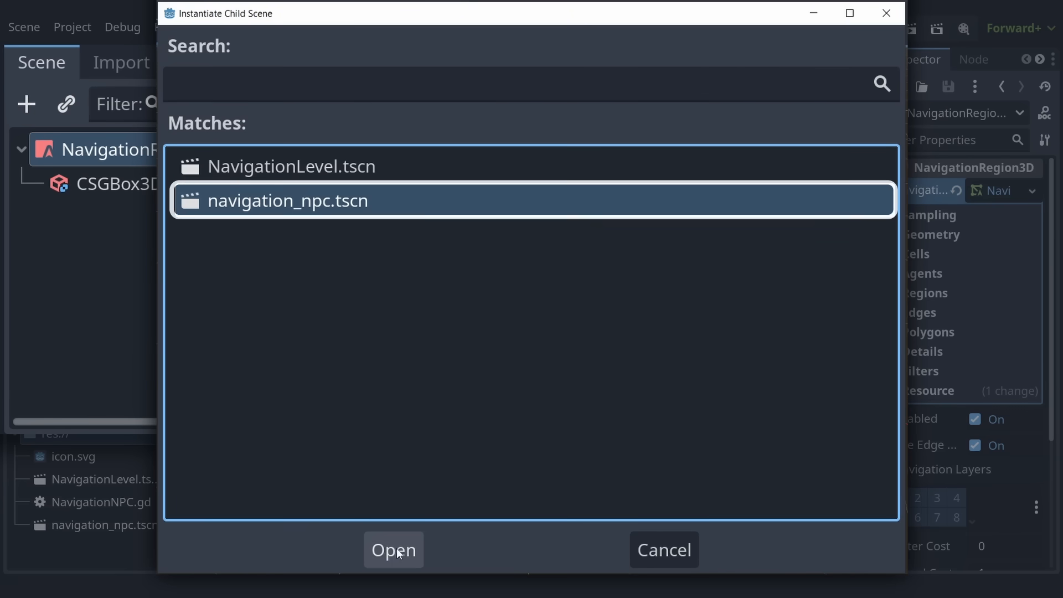
{"action": "left_click", "coordinate": [392, 550]}
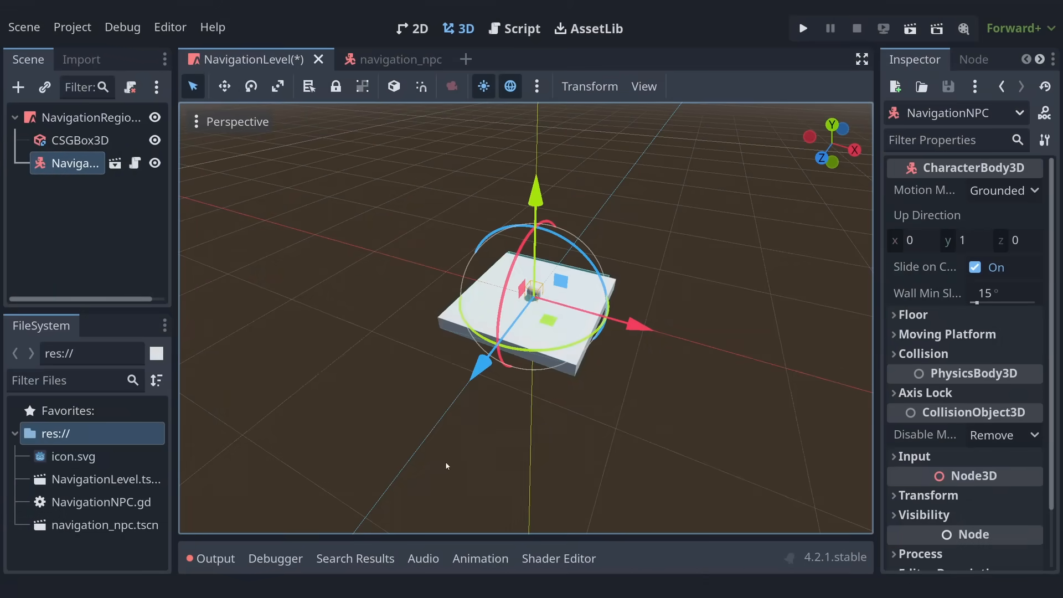
{"action": "scroll", "scroll_direction": "down", "scroll_amount": 3}
{"action": "type", "text": "1"}
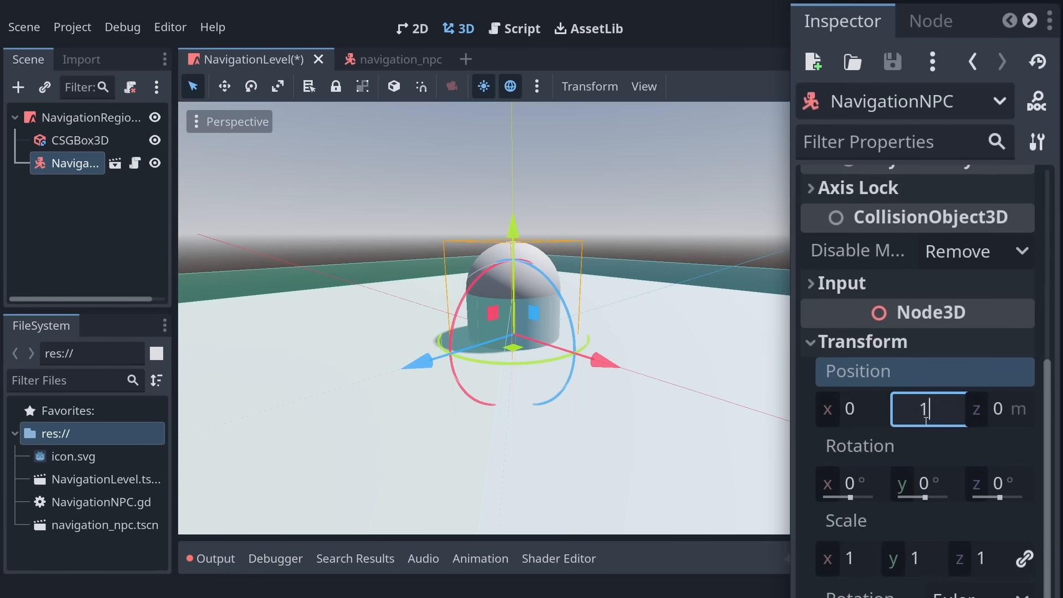
{"action": "key", "text": "Return"}
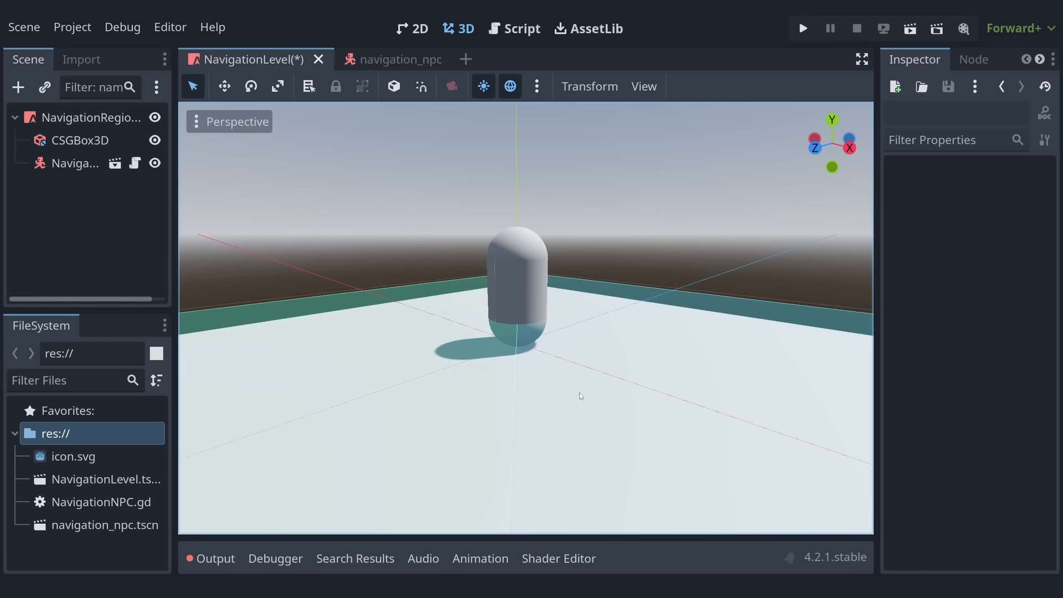
{"action": "mouse_move", "coordinate": [540, 364]}
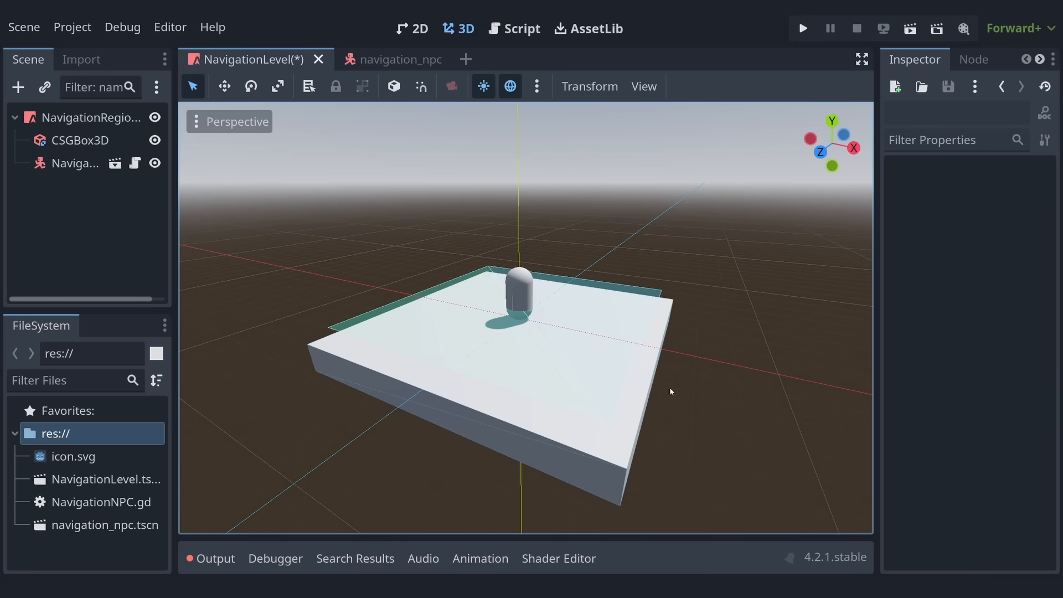
{"action": "mouse_move", "coordinate": [197, 186]}
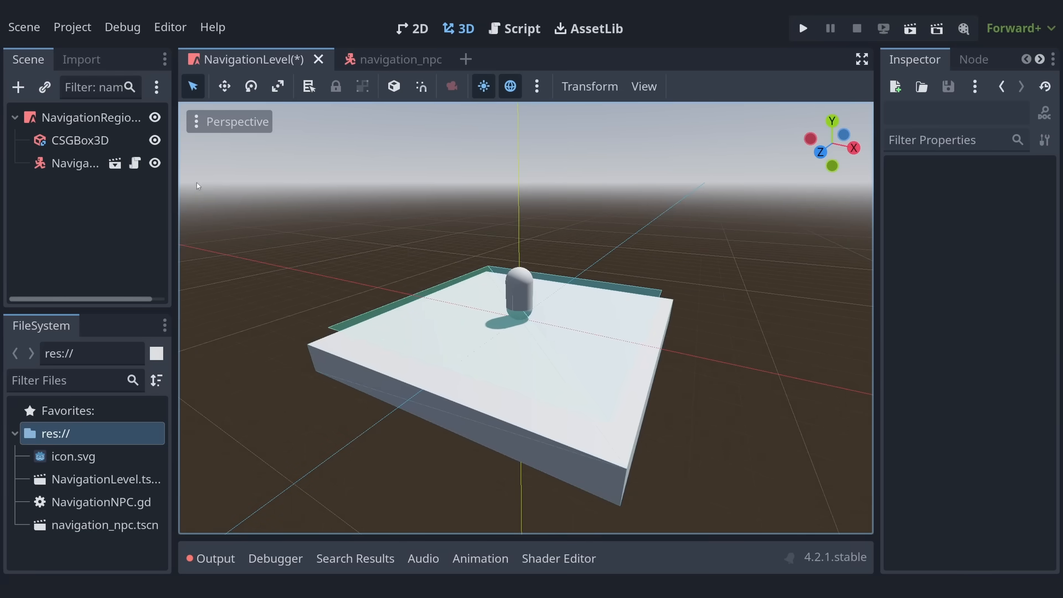
{"action": "left_click", "coordinate": [536, 86]}
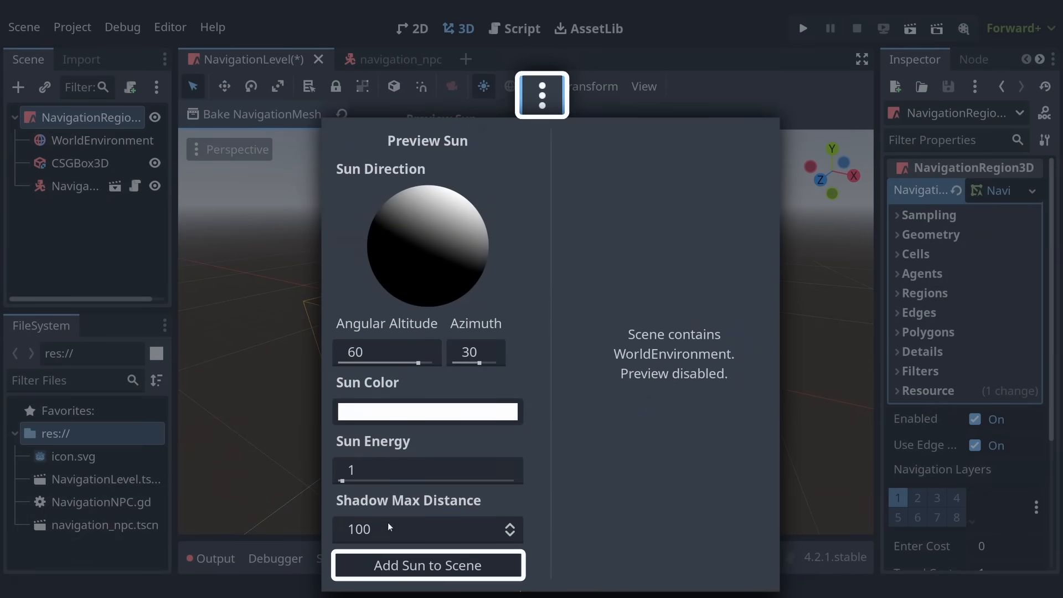
Add a DirectionalLight3D and a Camera3D raised to height 8 looking down at the floor
{"action": "left_click", "coordinate": [428, 565]}
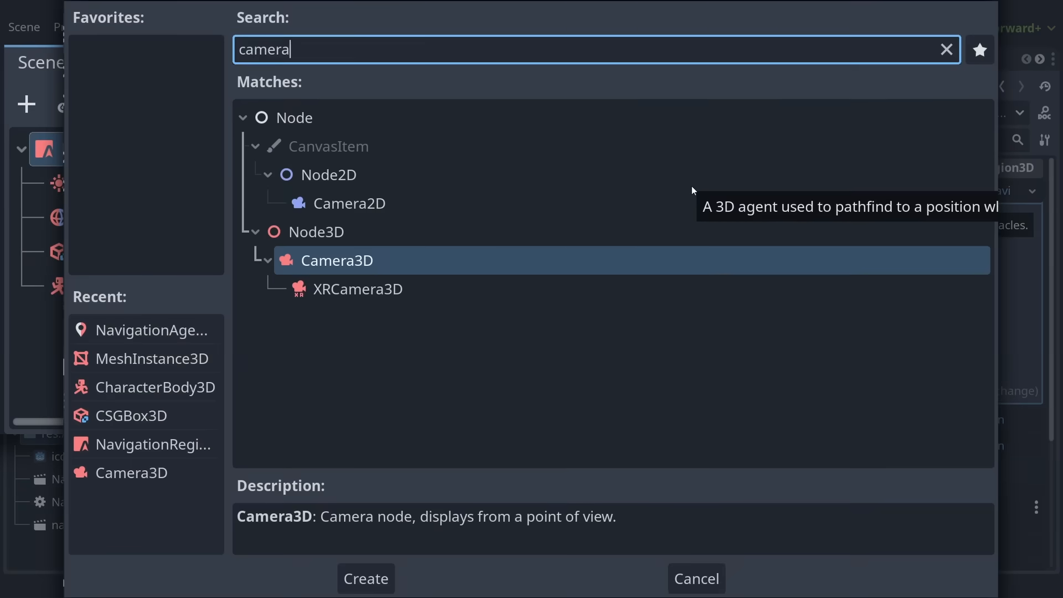
{"action": "type", "text": "3d"}
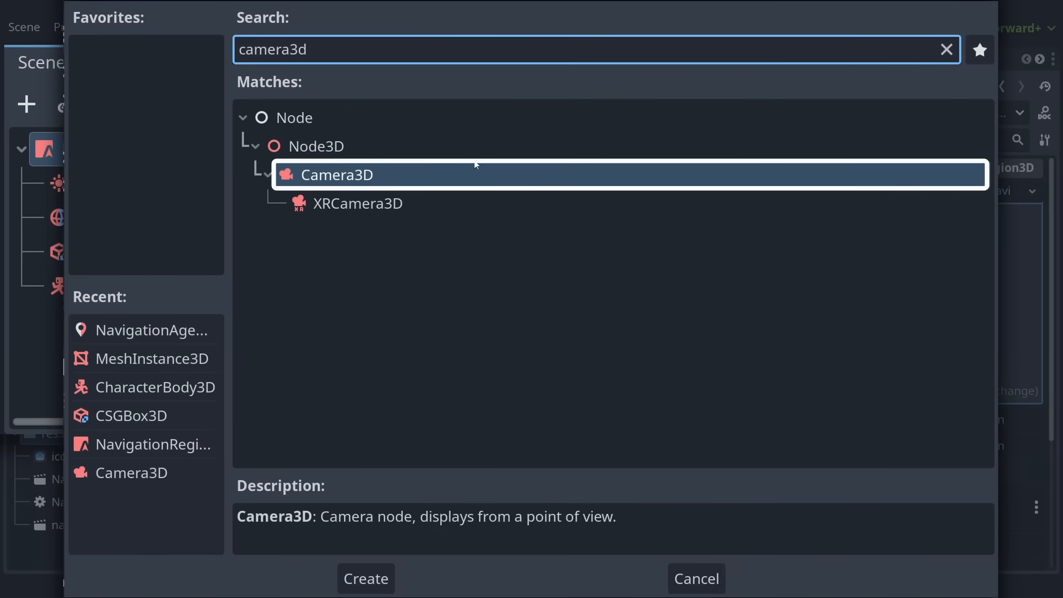
{"action": "left_click", "coordinate": [364, 578]}
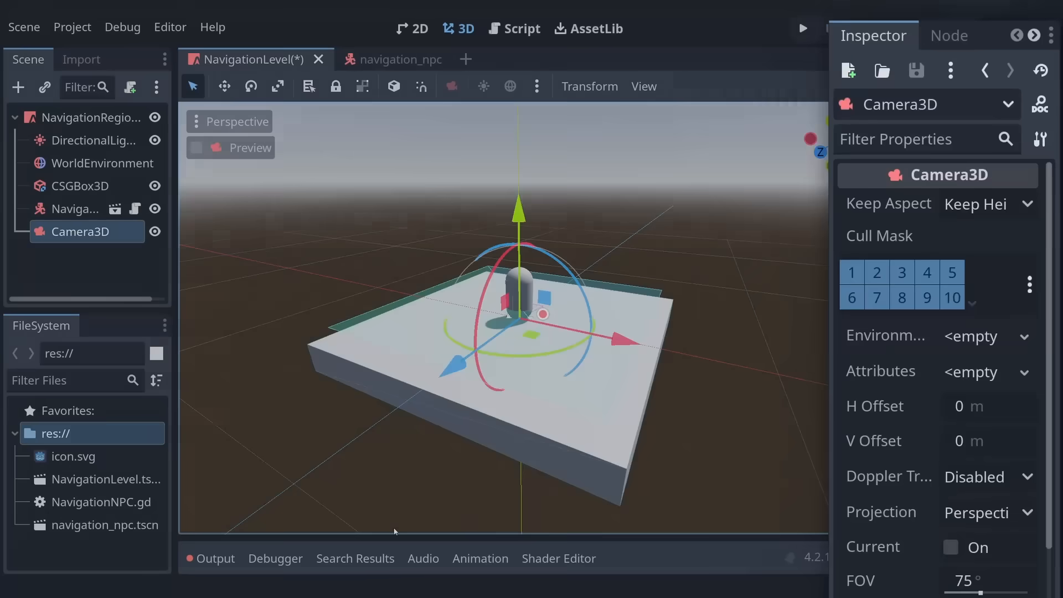
{"action": "scroll", "scroll_direction": "down", "scroll_amount": 3}
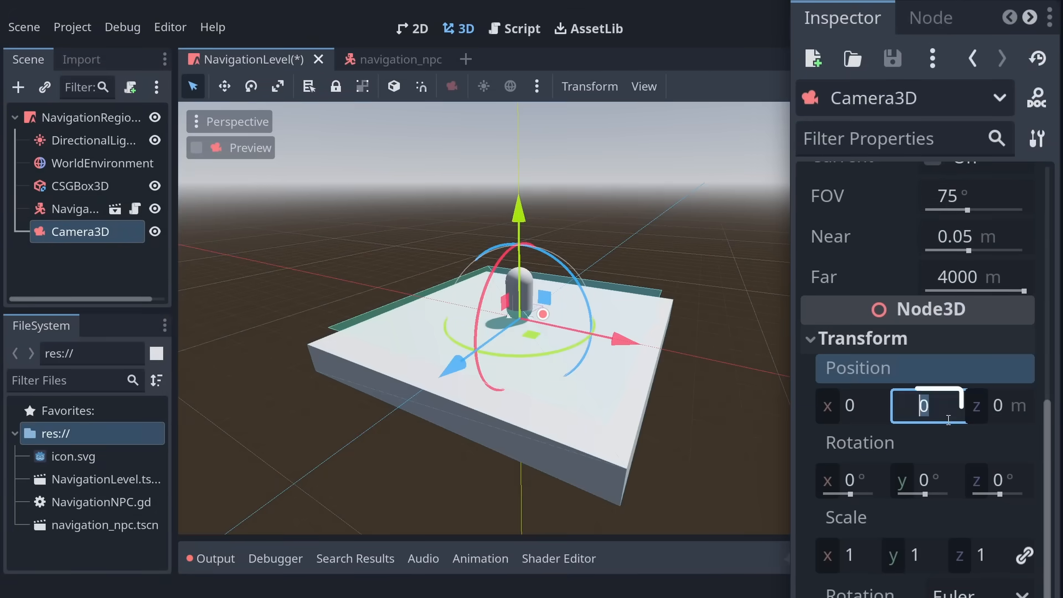
{"action": "type", "text": "8"}
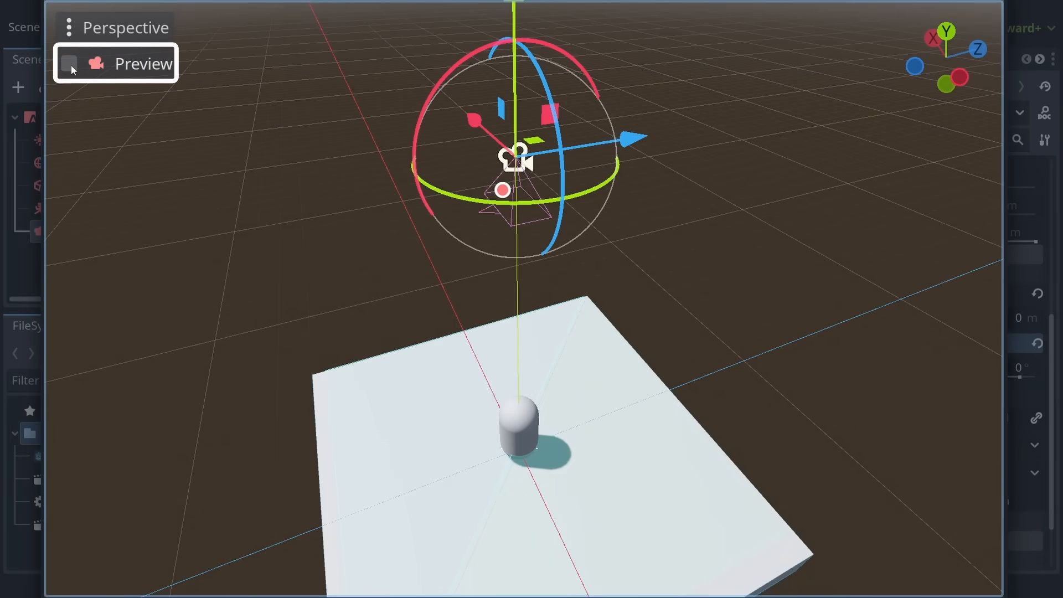
Preview the view through the new camera, then return to the editor view
{"action": "left_click", "coordinate": [68, 63]}
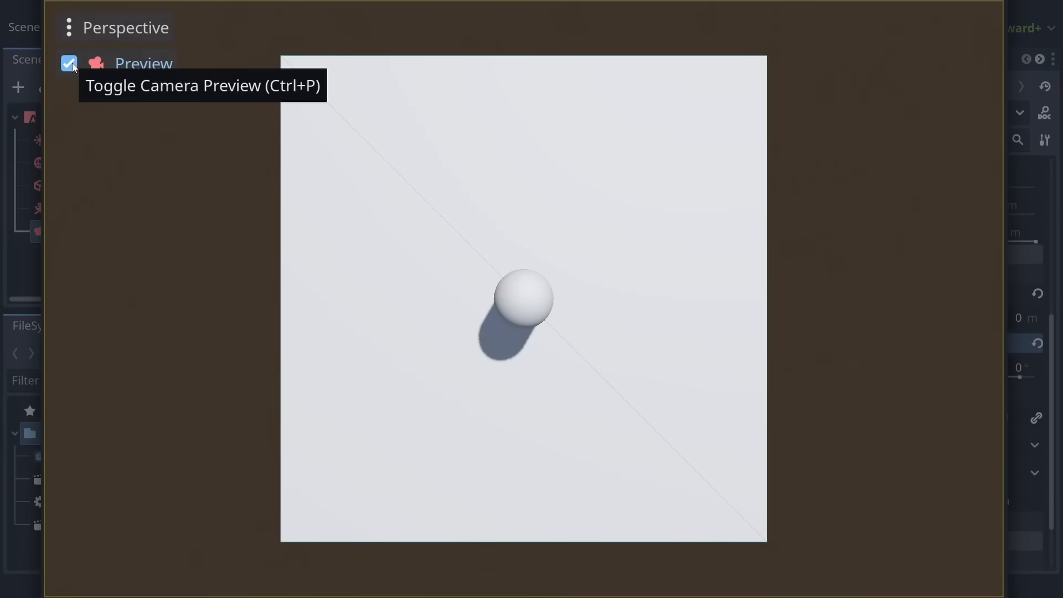
{"action": "left_click", "coordinate": [68, 65]}
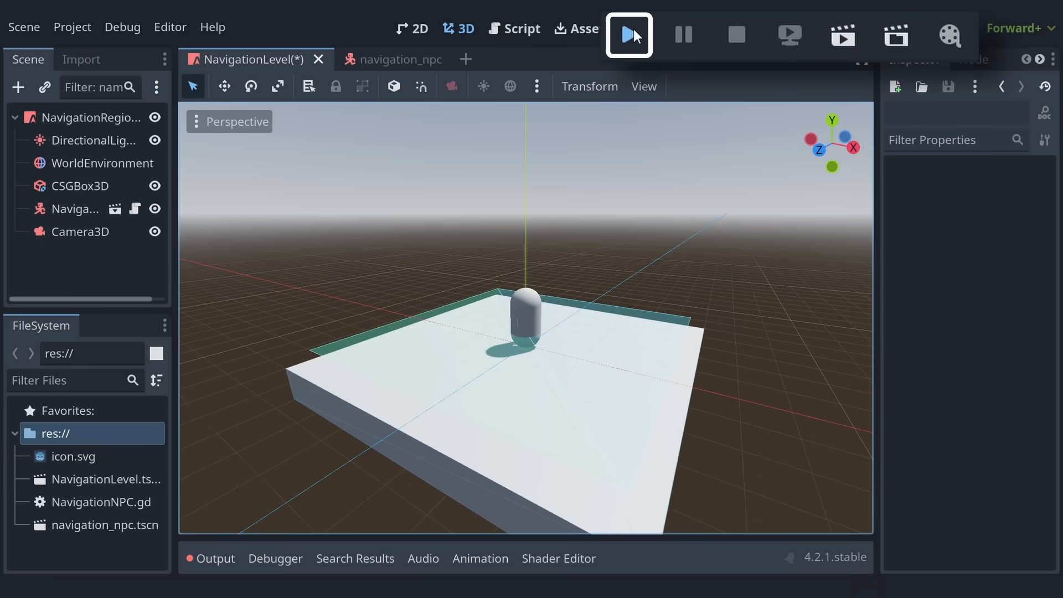
Run the project with the current NavigationLevel selected as the main scene
{"action": "left_click", "coordinate": [627, 34]}
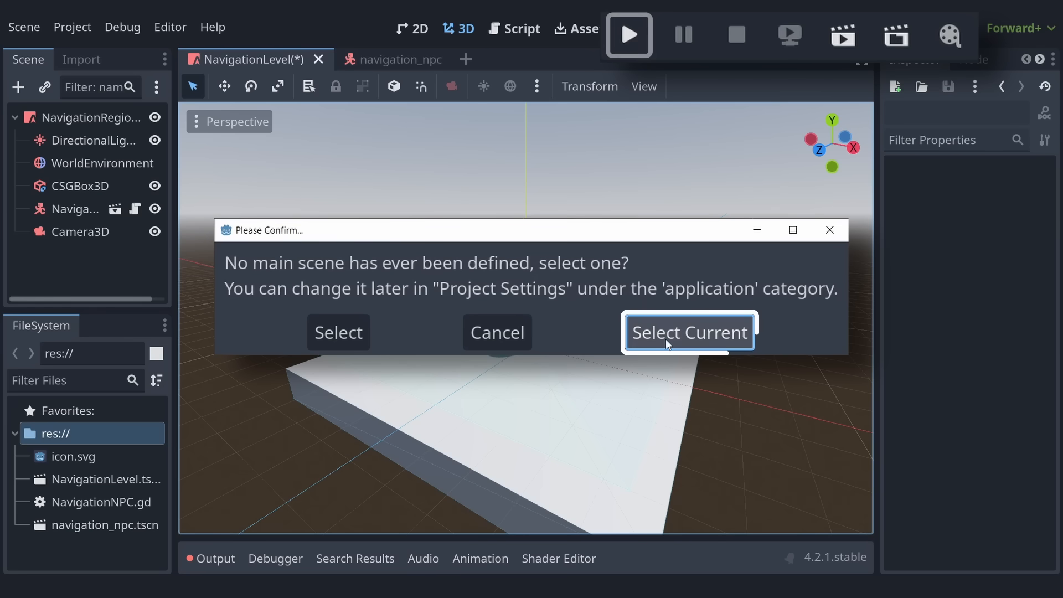
{"action": "left_click", "coordinate": [688, 332]}
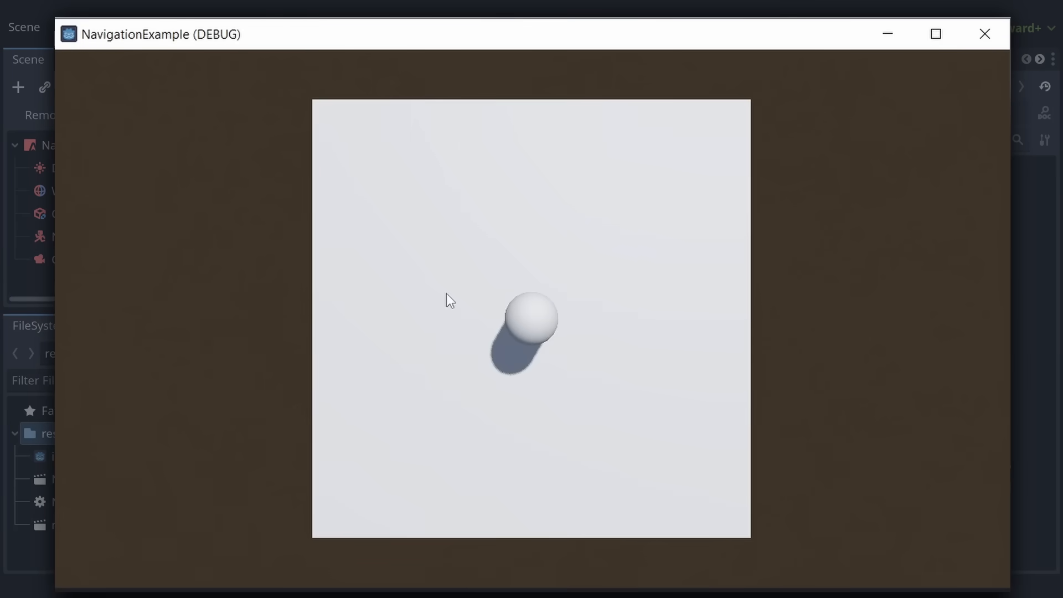
{"action": "mouse_move", "coordinate": [933, 340]}
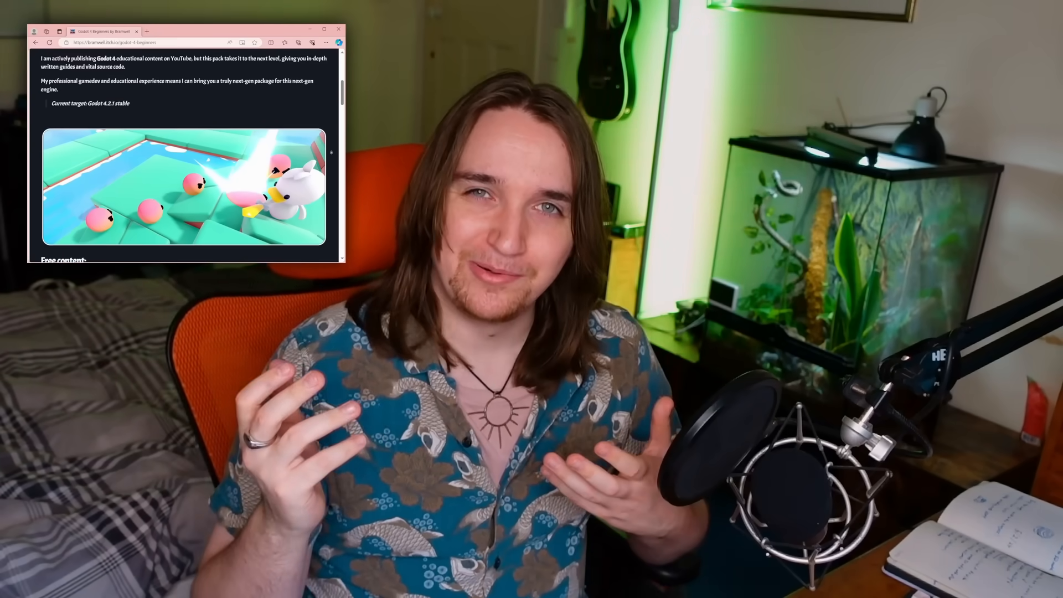
{"action": "scroll", "scroll_direction": "down", "scroll_amount": 3}
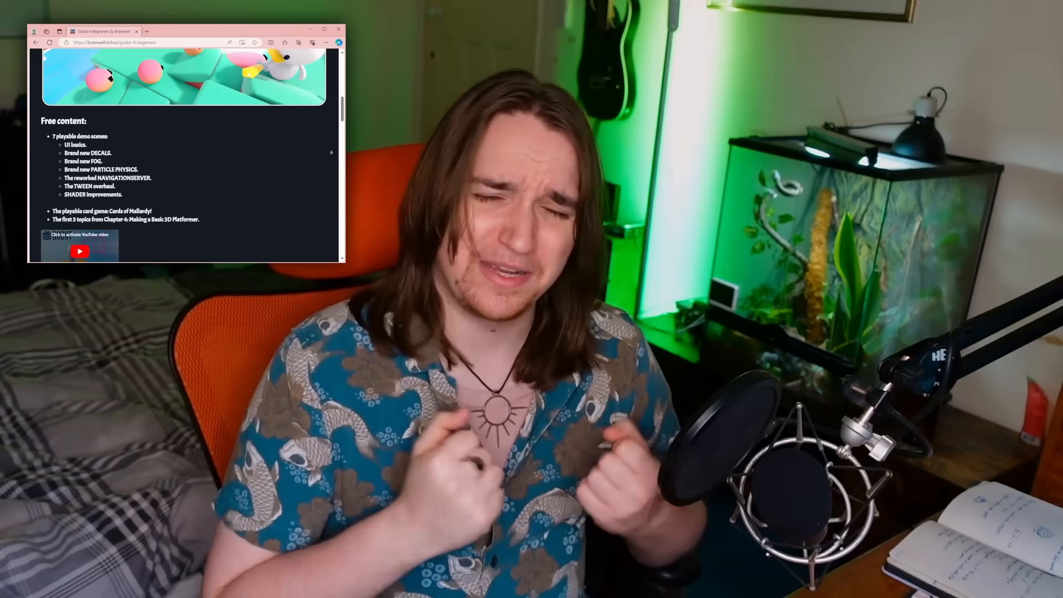
{"action": "scroll", "scroll_direction": "down", "scroll_amount": 3}
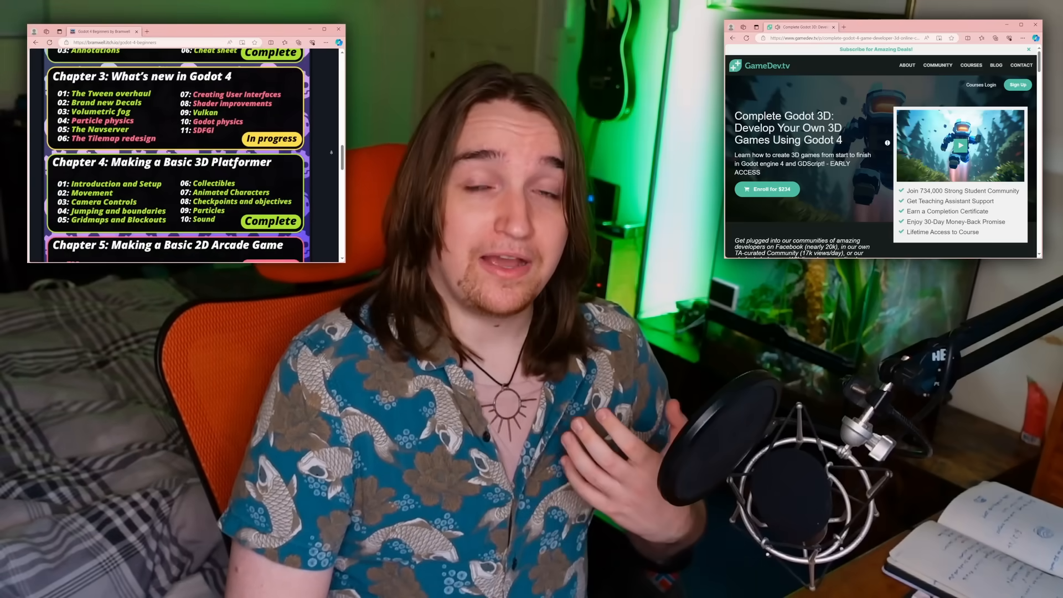
{"action": "scroll", "scroll_direction": "down", "scroll_amount": 3}
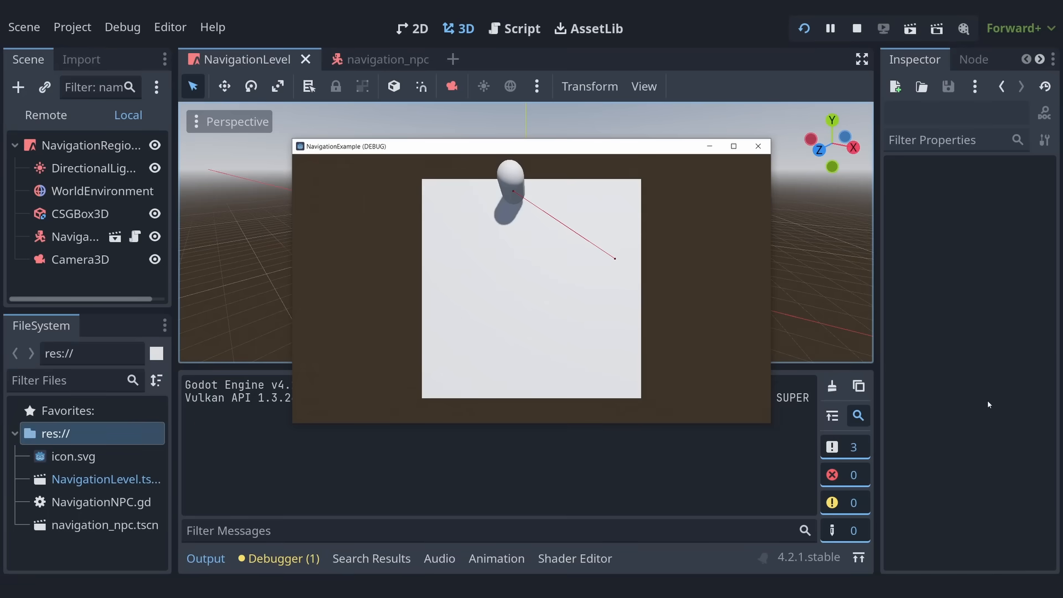
{"action": "mouse_move", "coordinate": [820, 142]}
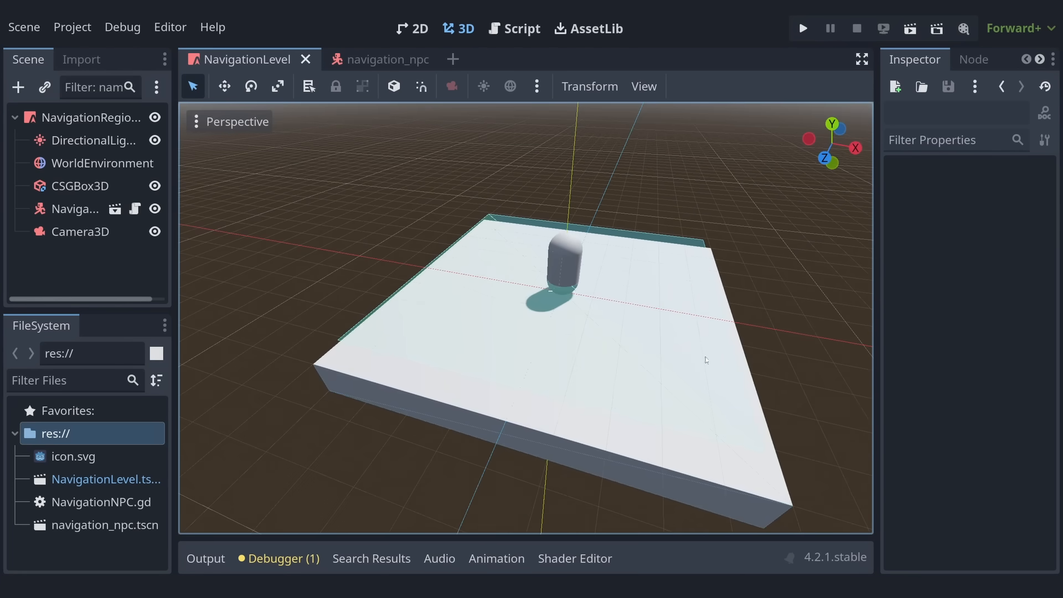
Start adding a new child node under NavigationRegion3D
{"action": "left_click", "coordinate": [93, 116]}
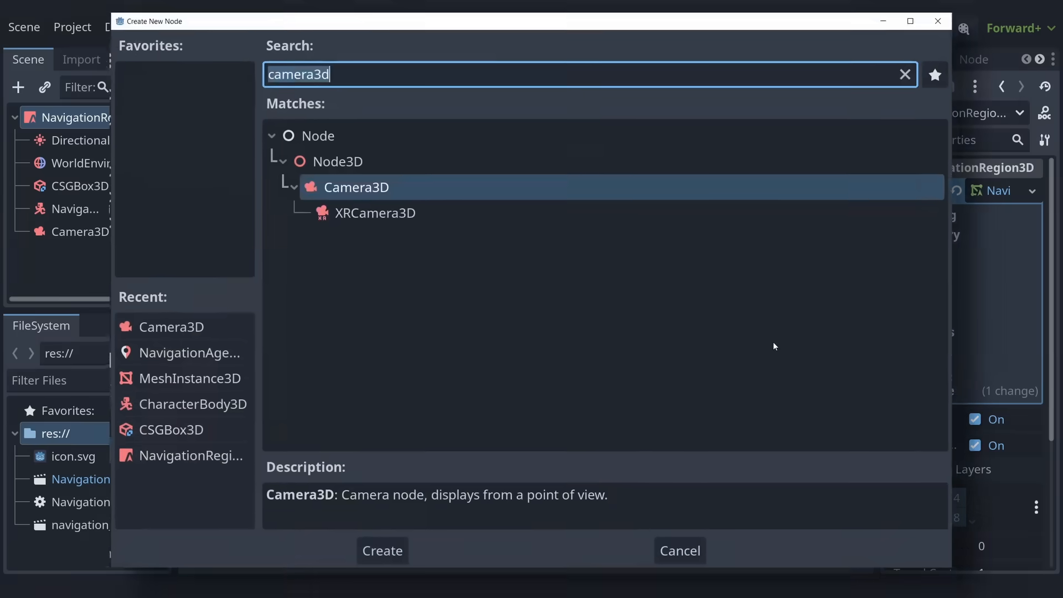
Create a CSGBox3D at y 0.5 with Use Collision on and size x 2, then duplicate it
{"action": "type", "text": "csgboc"}
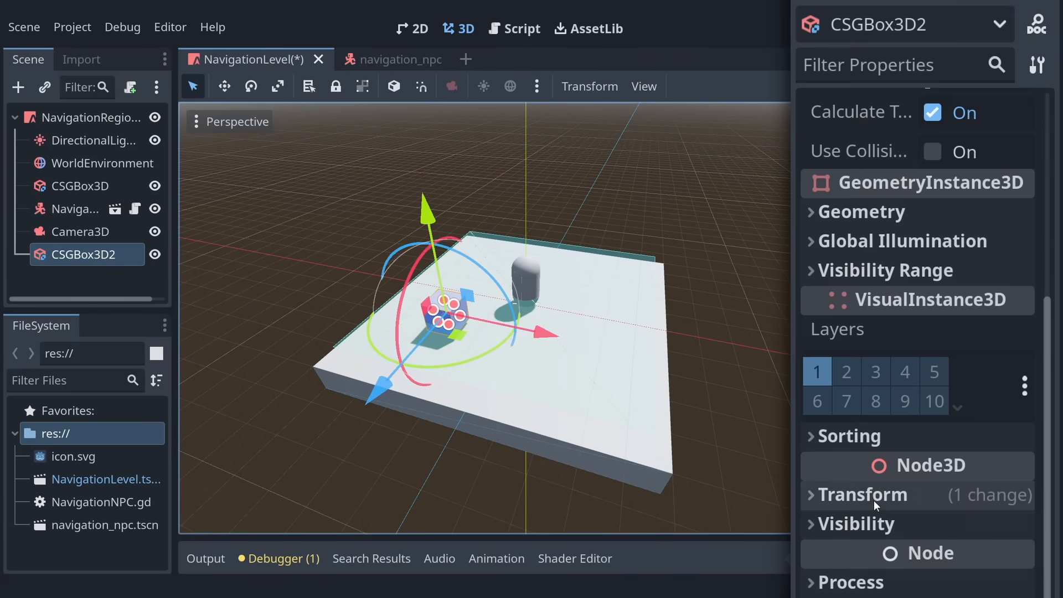
{"action": "left_click", "coordinate": [863, 494]}
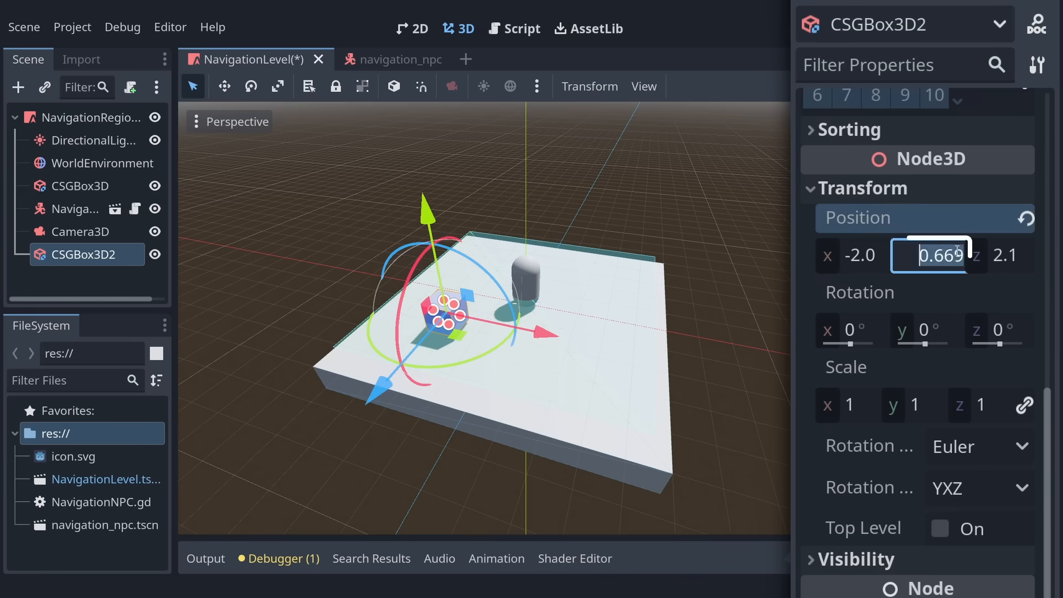
{"action": "type", "text": "0.5"}
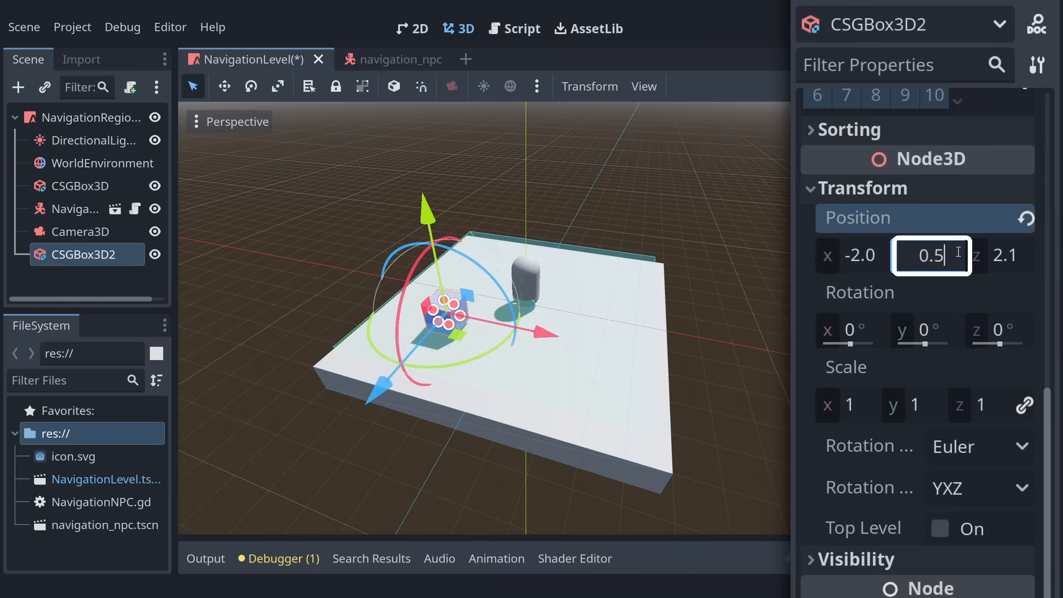
{"action": "scroll", "scroll_direction": "down", "scroll_amount": 3}
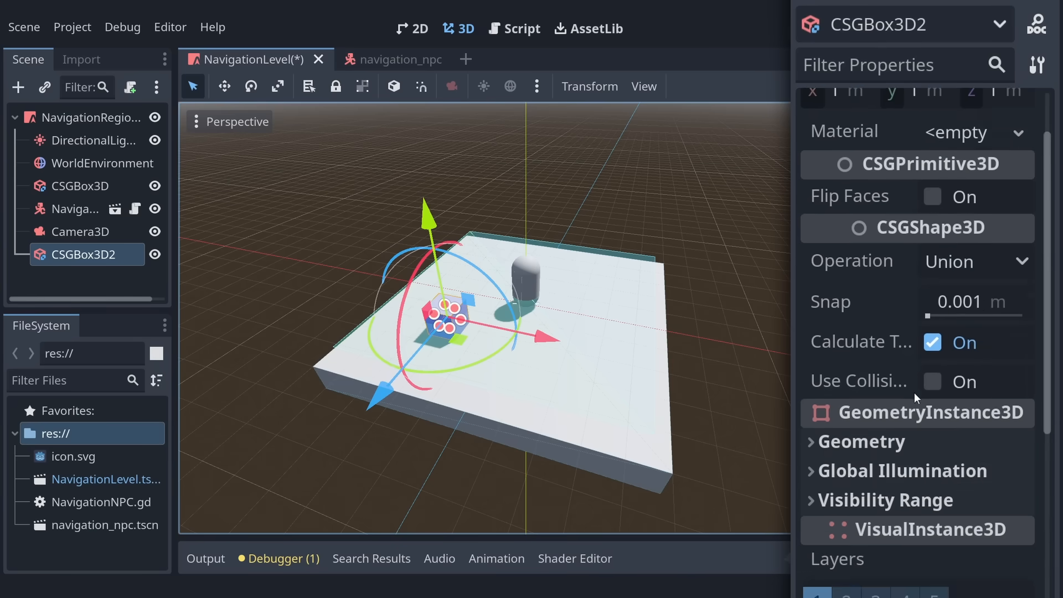
{"action": "left_click", "coordinate": [933, 380]}
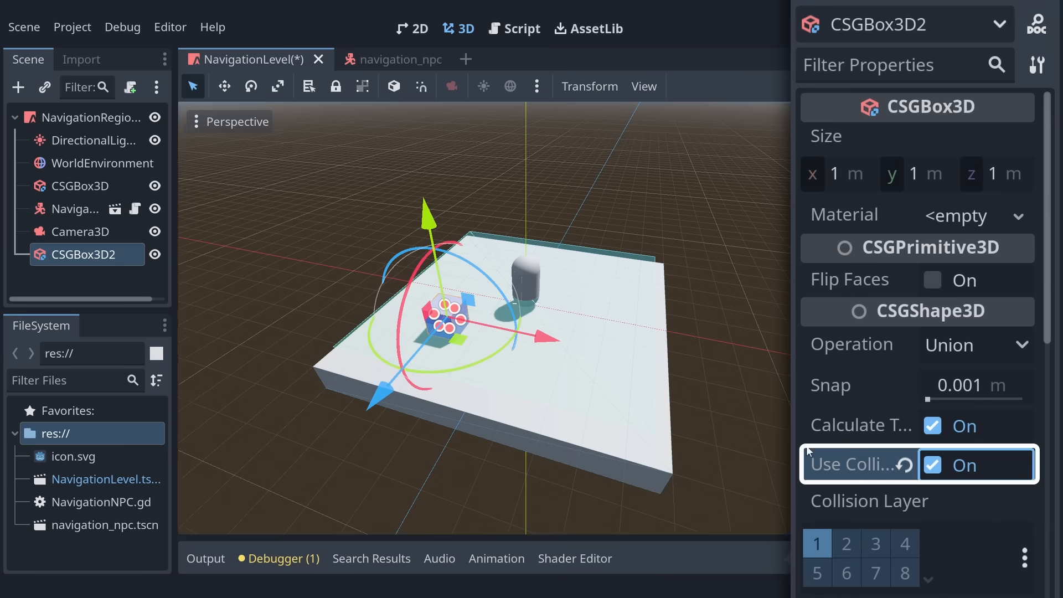
{"action": "mouse_move", "coordinate": [834, 175]}
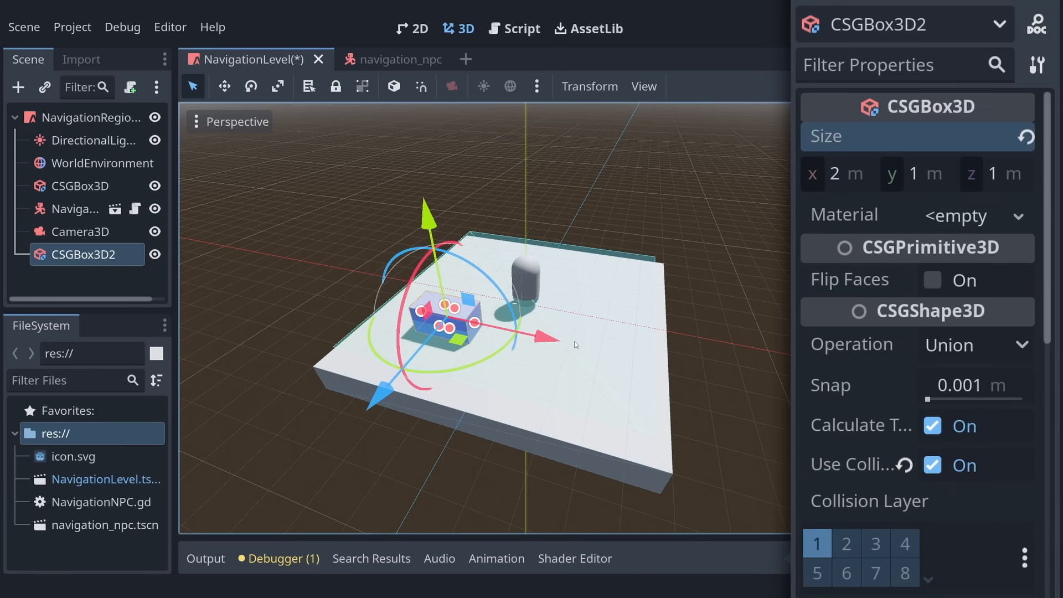
{"action": "left_click", "coordinate": [803, 28]}
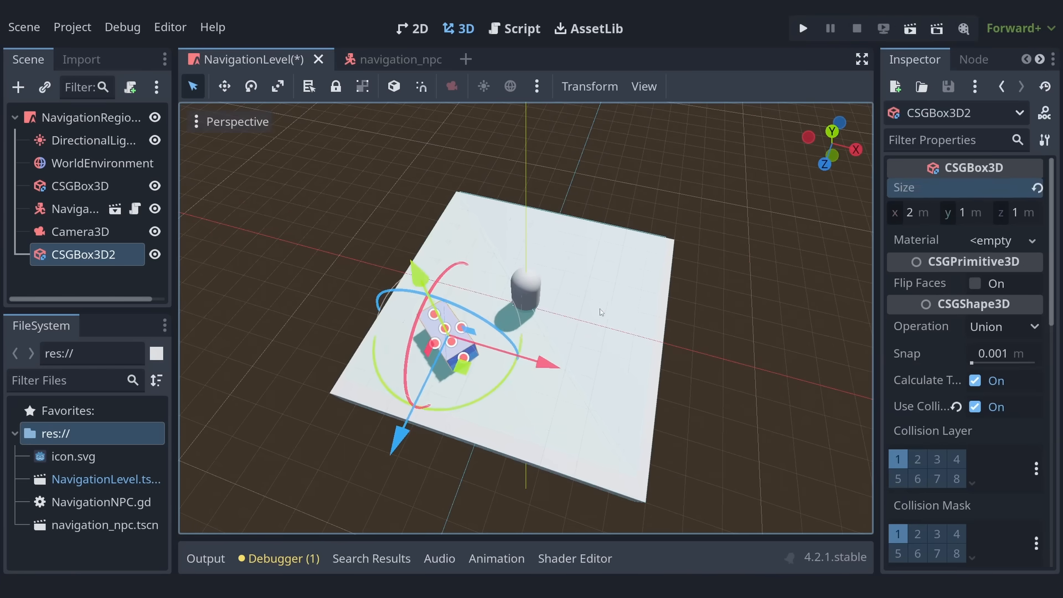
{"action": "key", "text": "ctrl+d"}
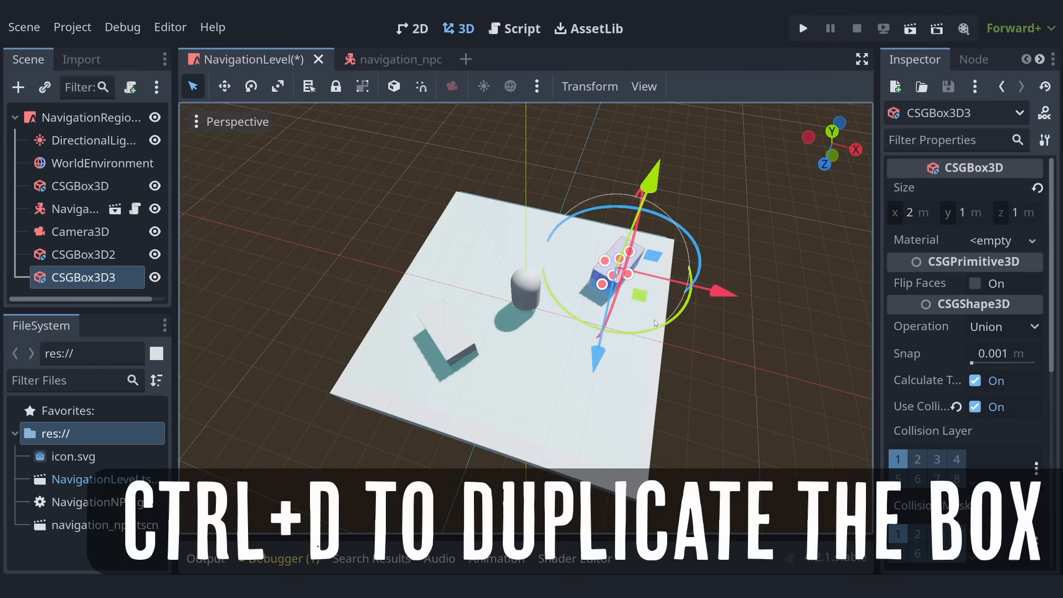
Duplicate the box into more scattered obstacles and move the NavigationNPC off the floor's left edge
{"action": "key", "text": "ctrl+d"}
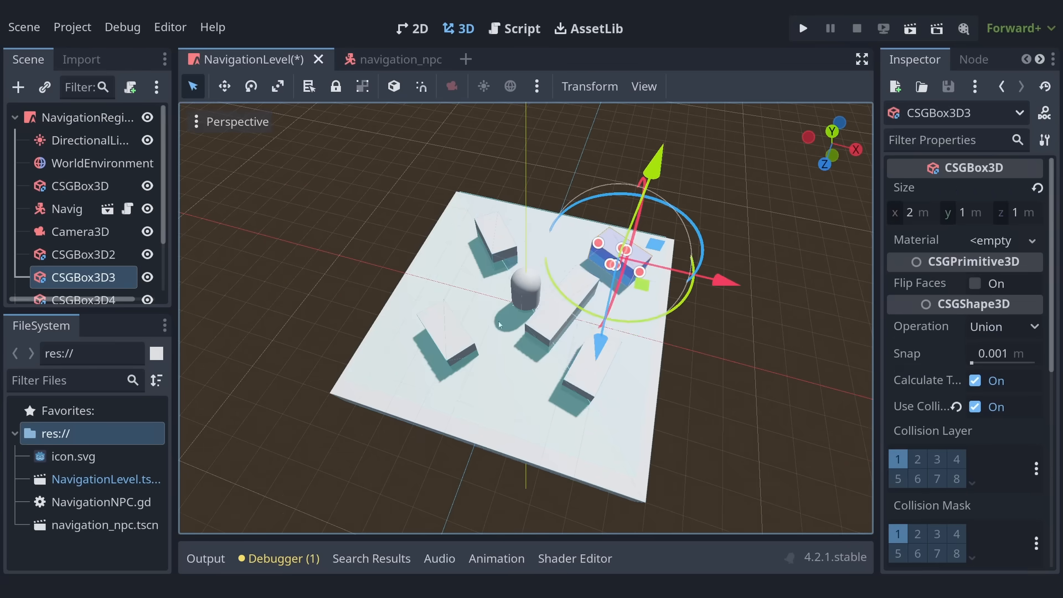
{"action": "left_click", "coordinate": [68, 209]}
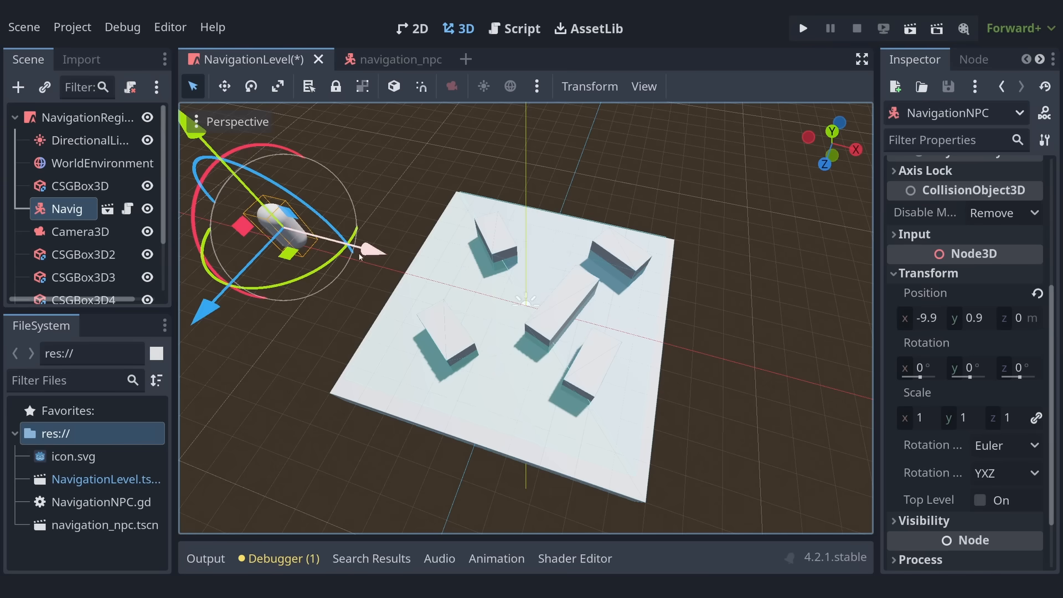
Add a central 3 m box, bake the navigation mesh around the obstacles, and rebake after adjusting
{"action": "left_click", "coordinate": [94, 117]}
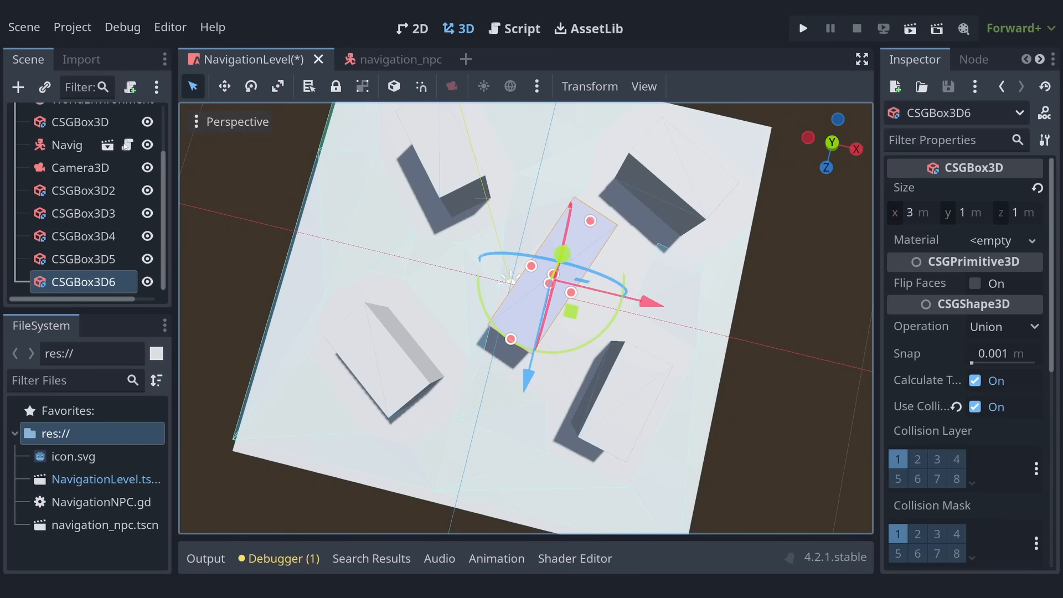
{"action": "left_click", "coordinate": [88, 116]}
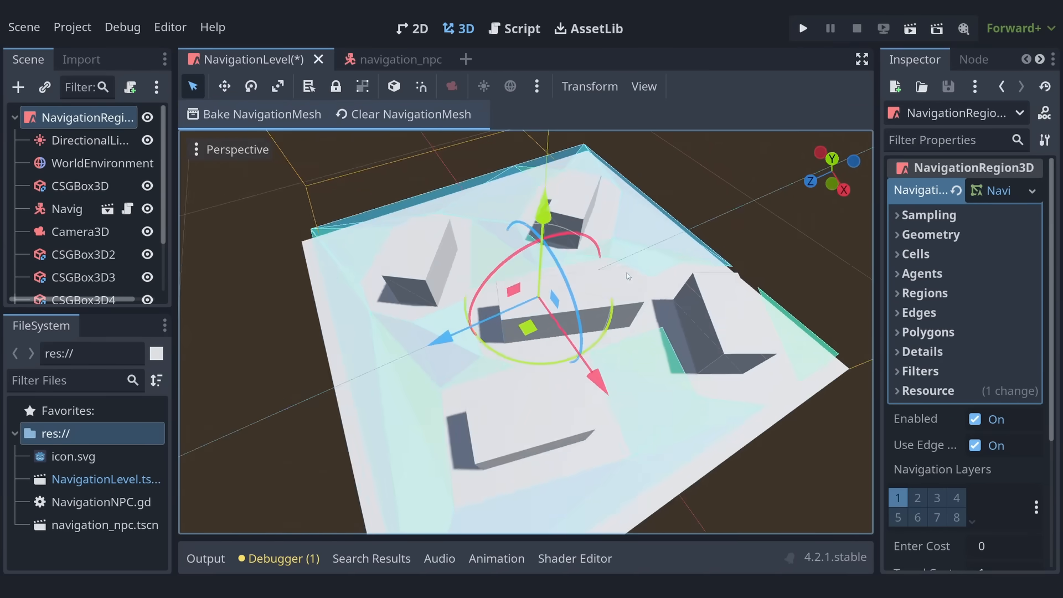
{"action": "left_click", "coordinate": [79, 186]}
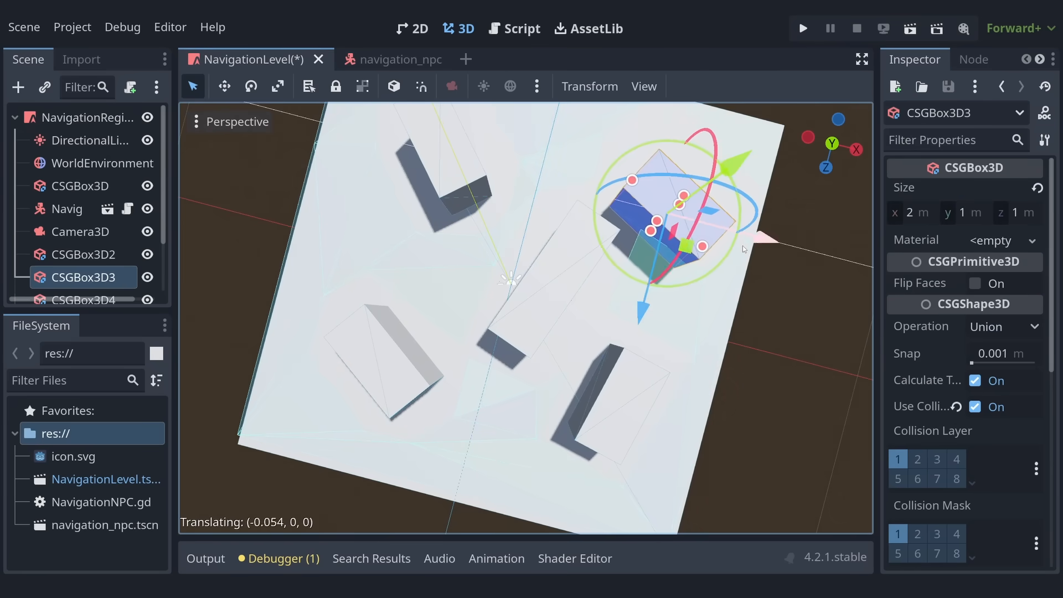
{"action": "left_click", "coordinate": [90, 118]}
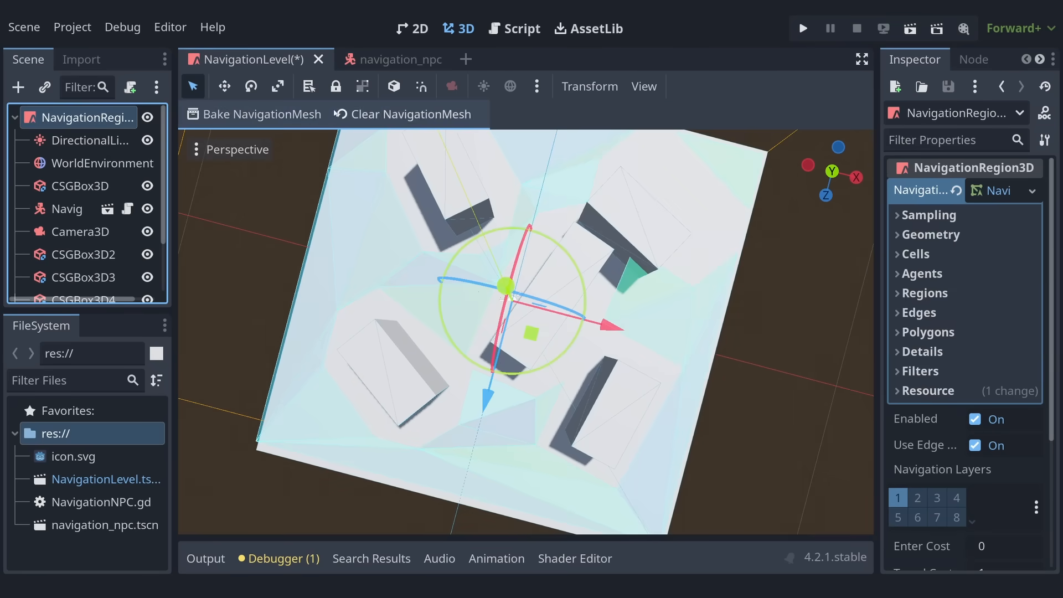
{"action": "scroll", "scroll_direction": "down", "scroll_amount": 3}
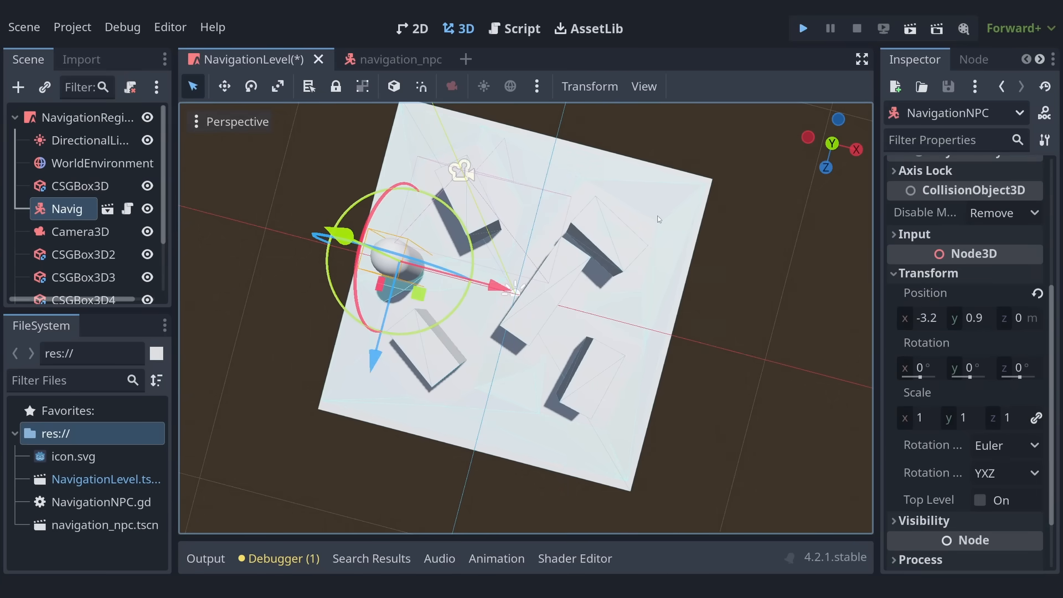
{"action": "left_click", "coordinate": [803, 28]}
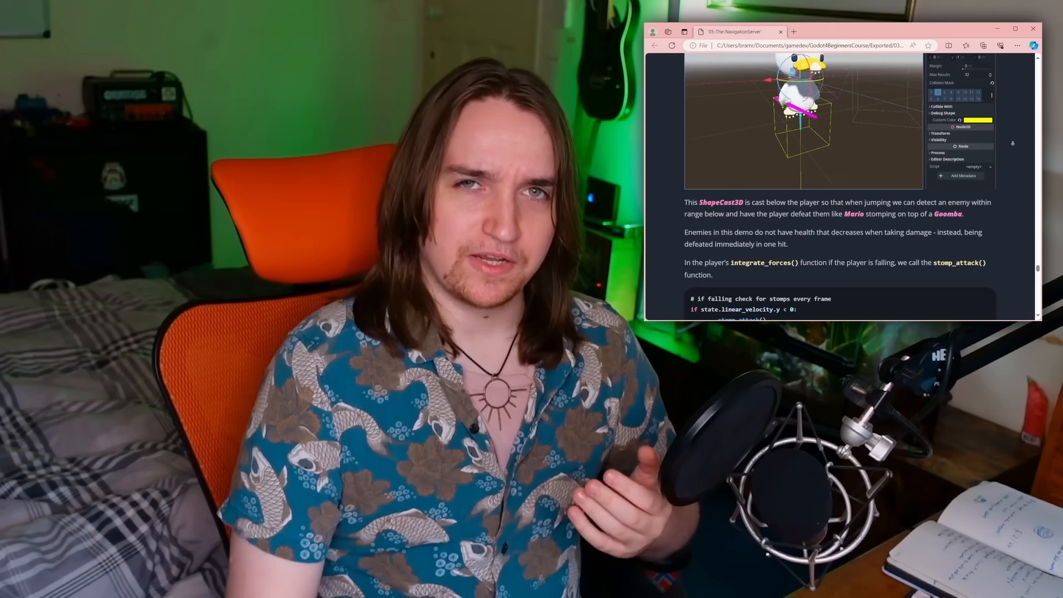
{"action": "scroll", "scroll_direction": "up", "scroll_amount": 3}
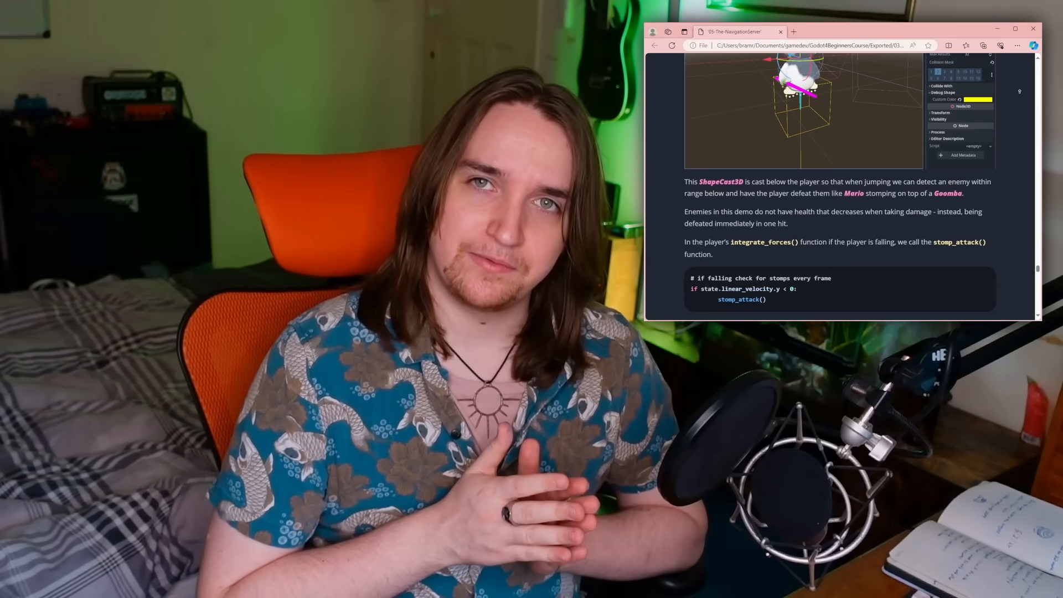